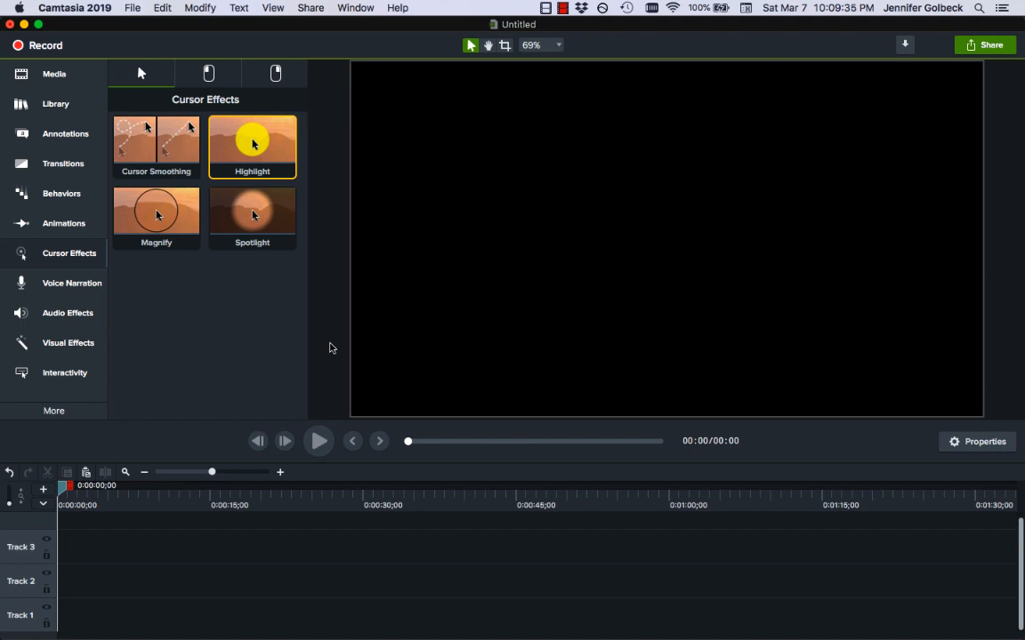
{"action": "mouse_move", "coordinate": [128, 346]}
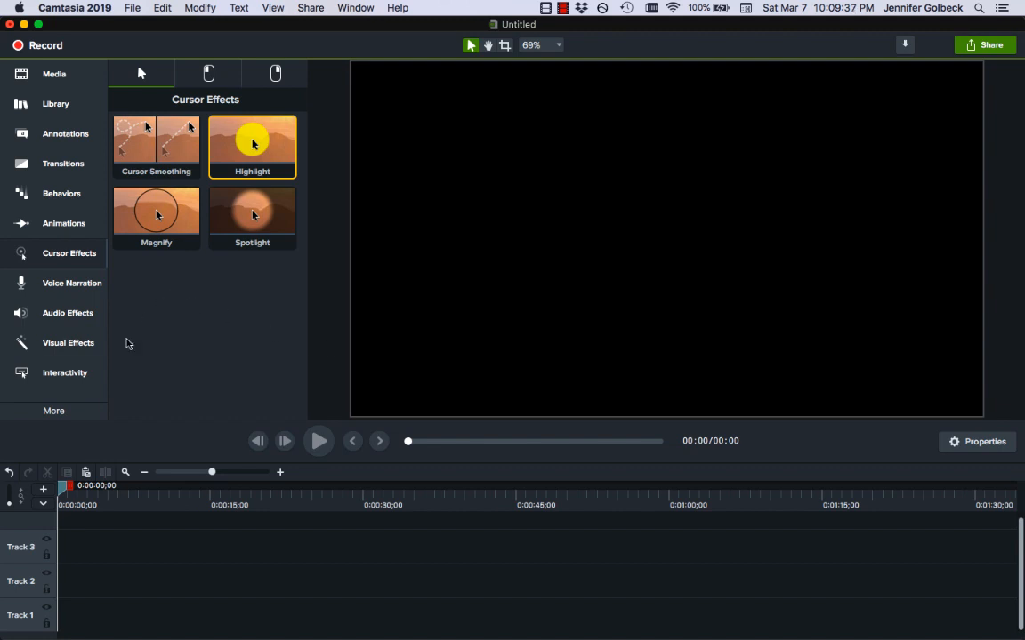
{"action": "mouse_move", "coordinate": [62, 319]}
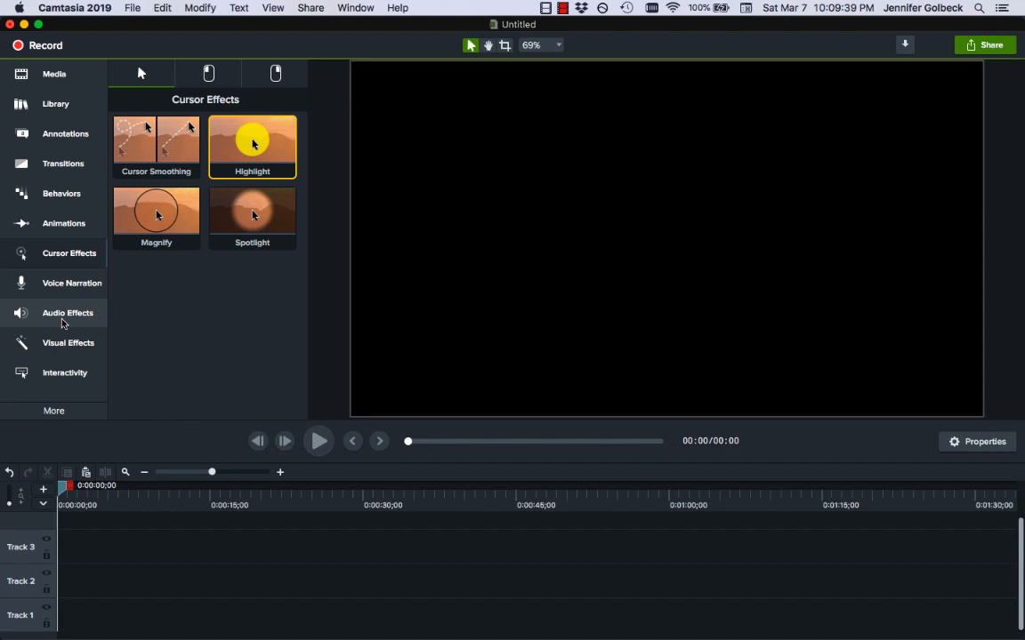
{"action": "mouse_move", "coordinate": [78, 278]}
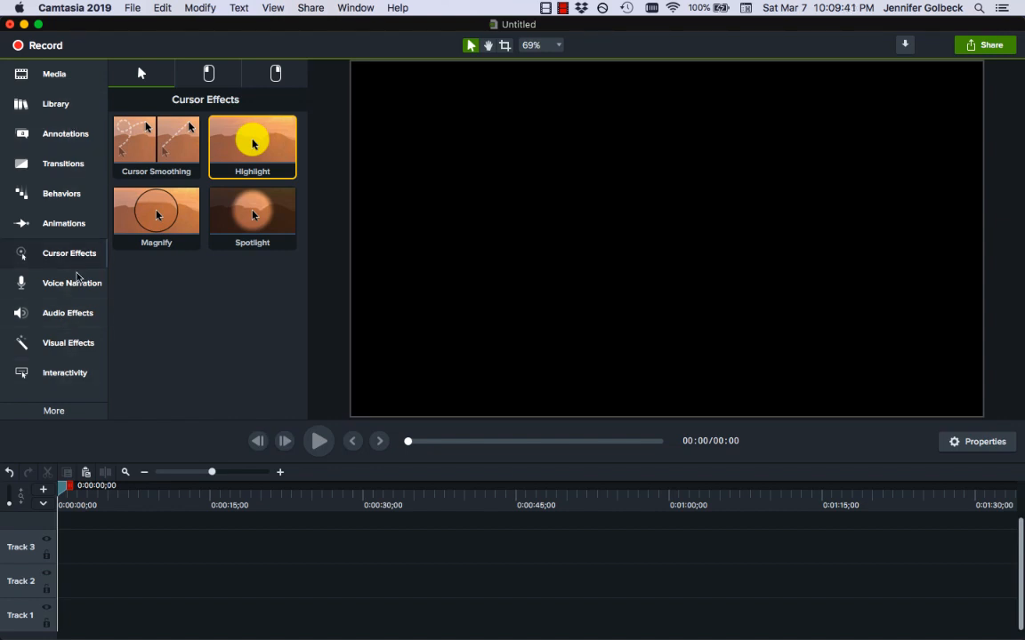
{"action": "mouse_move", "coordinate": [89, 328]}
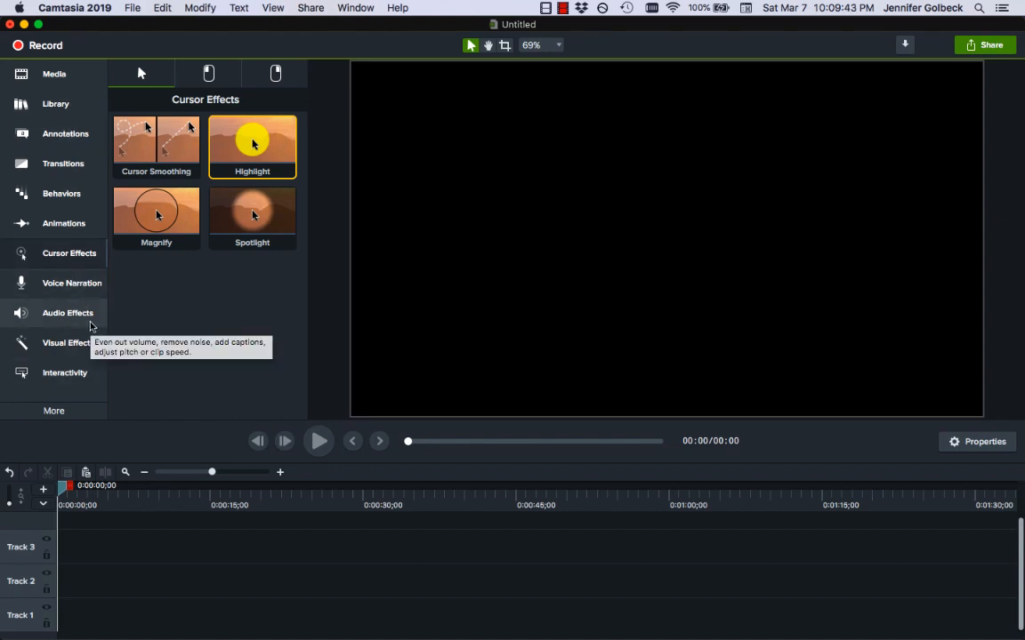
{"action": "mouse_move", "coordinate": [85, 277]}
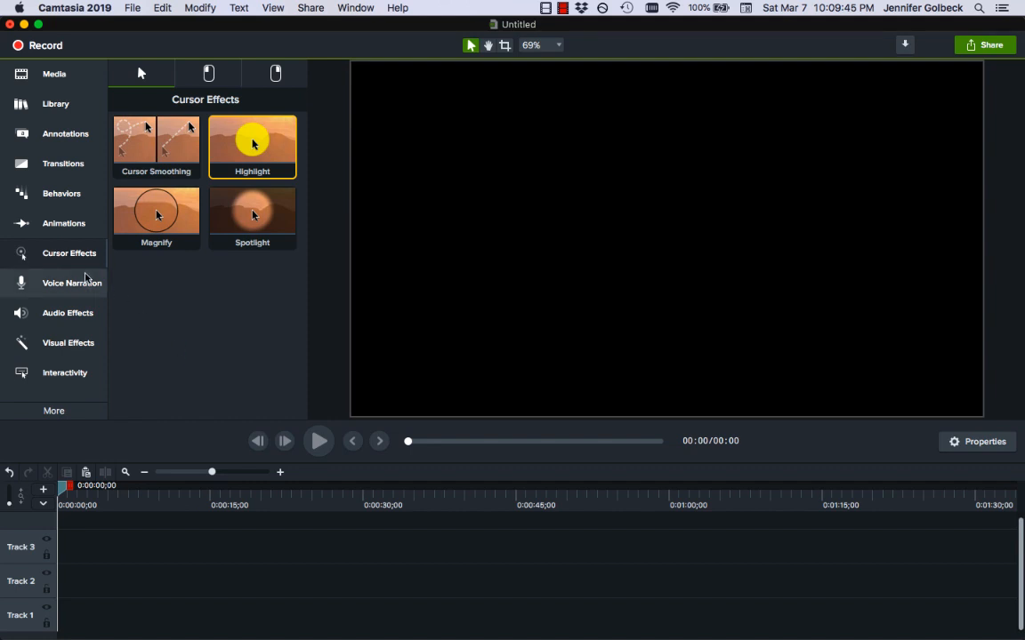
{"action": "mouse_move", "coordinate": [112, 202]}
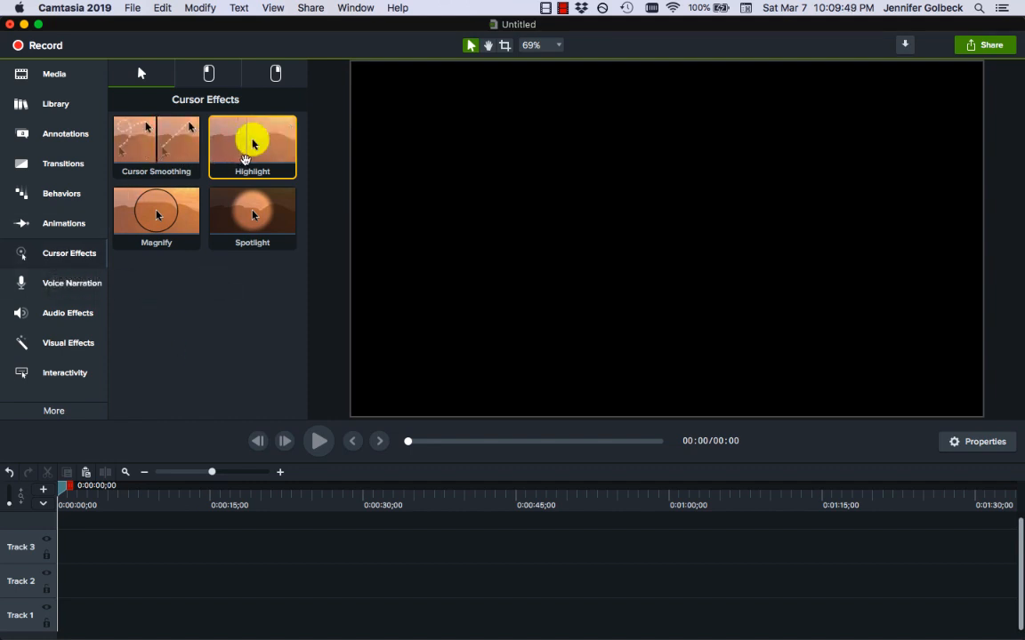
{"action": "mouse_move", "coordinate": [274, 149]}
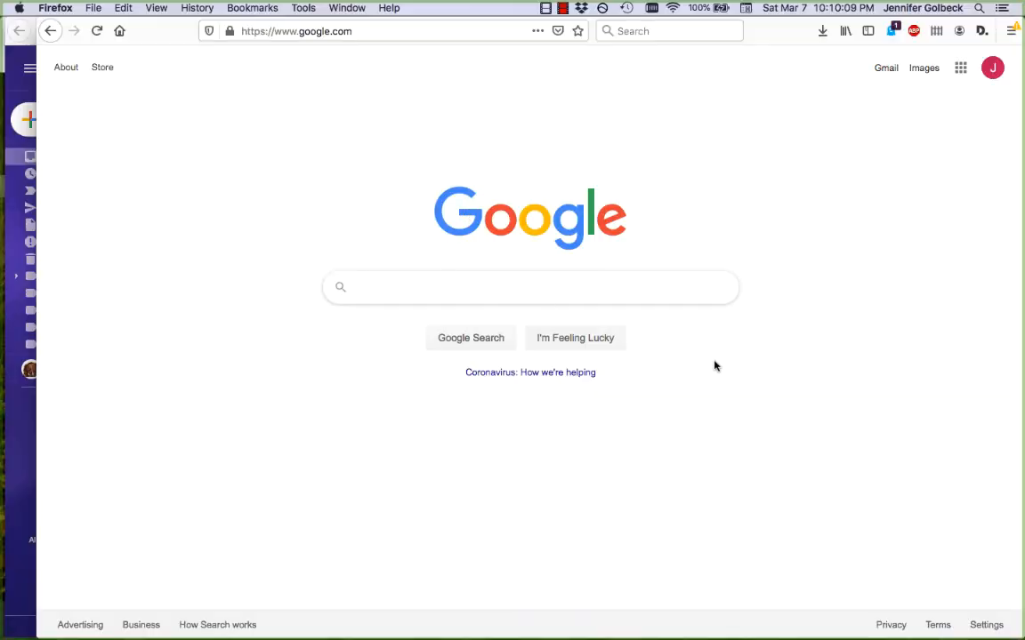
Start a Camtasia screen recording with the built-in microphone switched off
{"action": "left_click", "coordinate": [544, 7]}
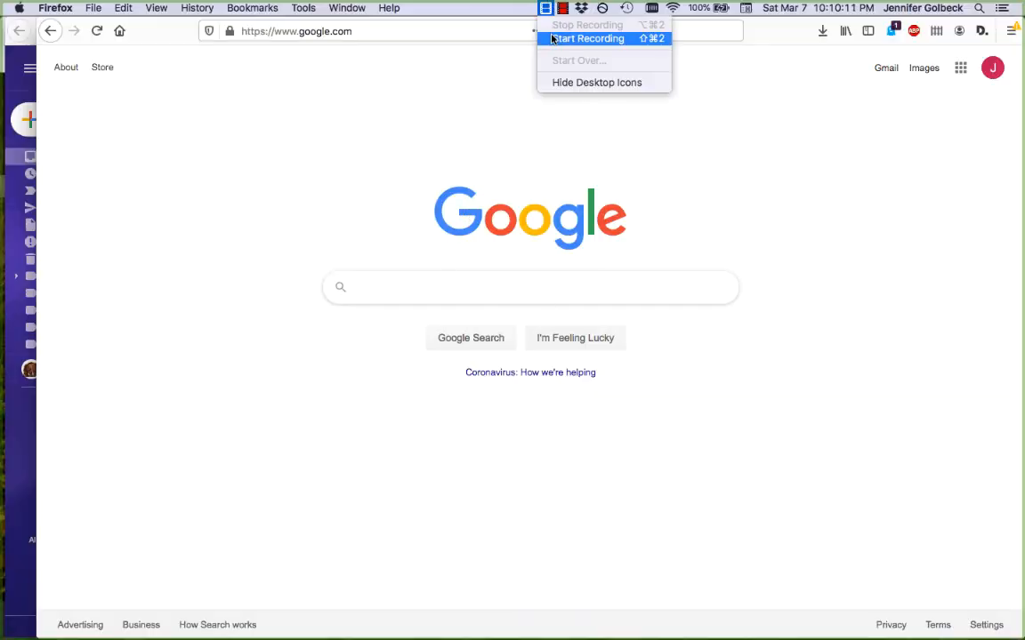
{"action": "left_click", "coordinate": [587, 39]}
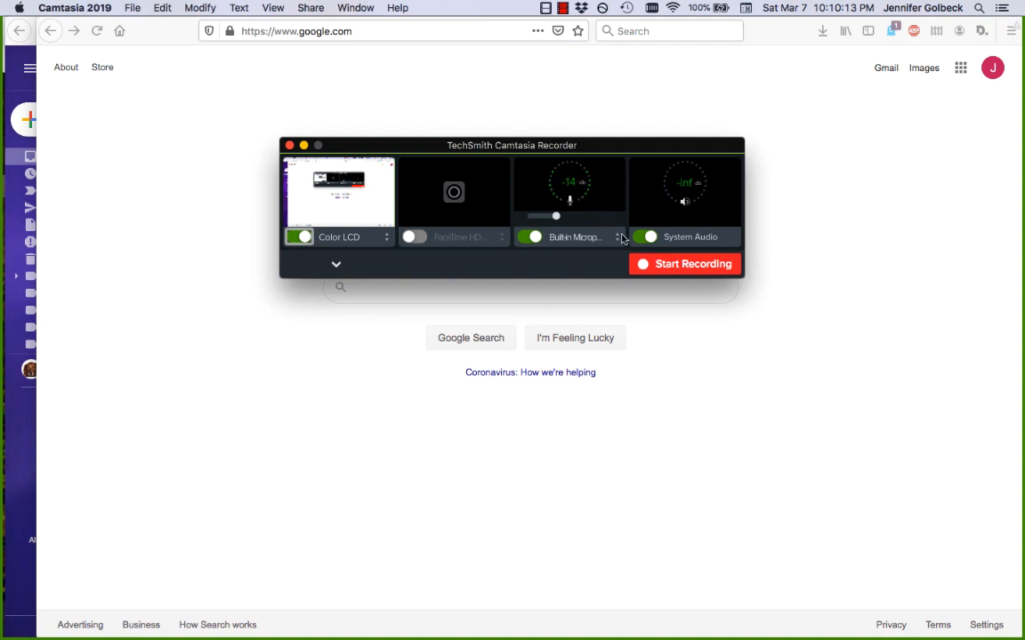
{"action": "left_click", "coordinate": [534, 237]}
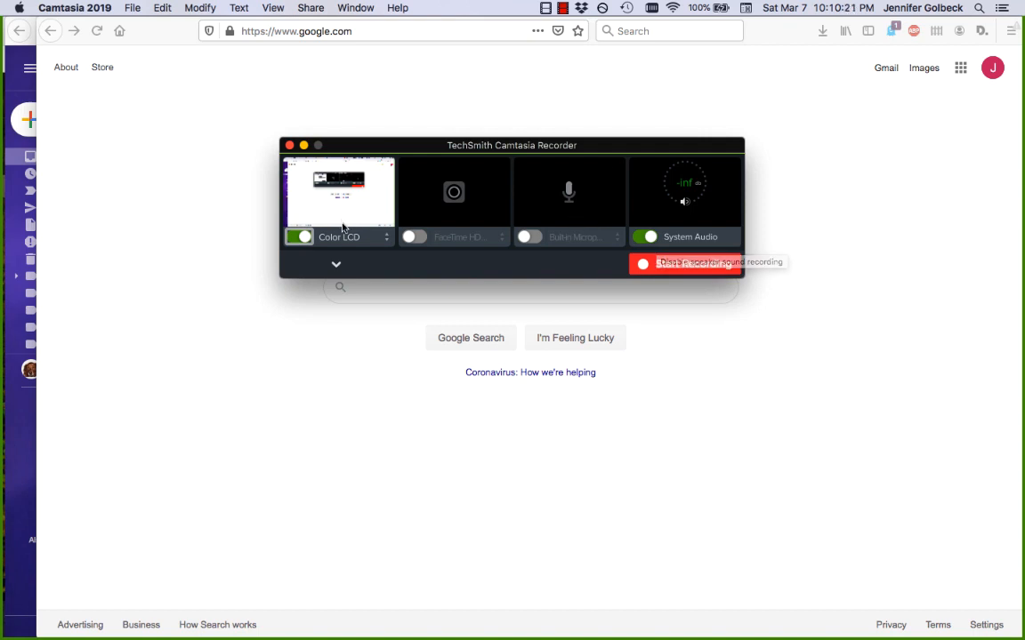
{"action": "left_click", "coordinate": [685, 263]}
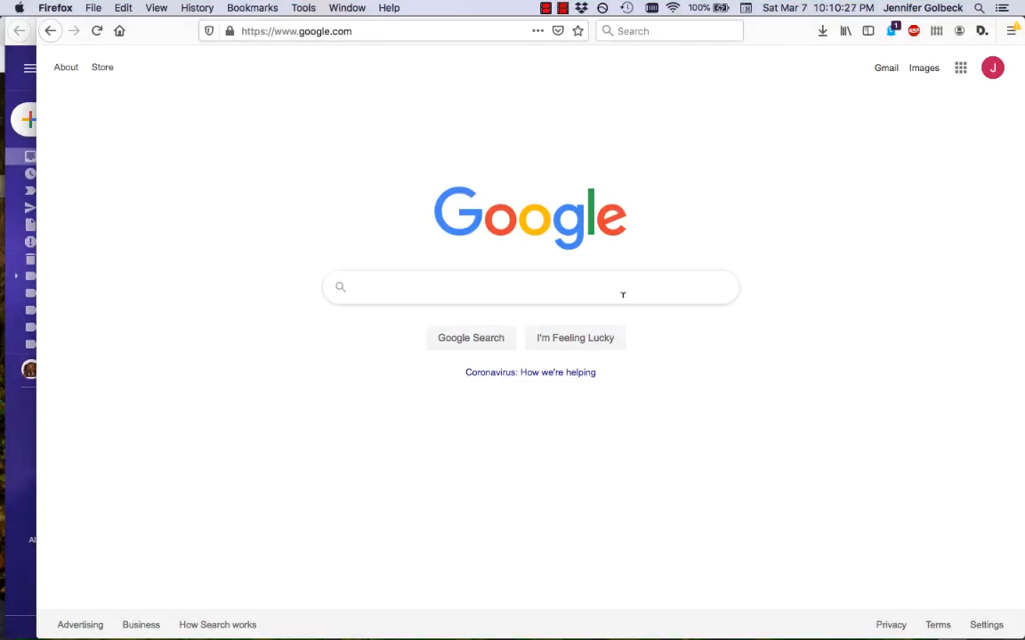
Search Google for 'broccoli', jump to the top result's Nutrition section, and reach for the recorder controls
{"action": "type", "text": "bro"}
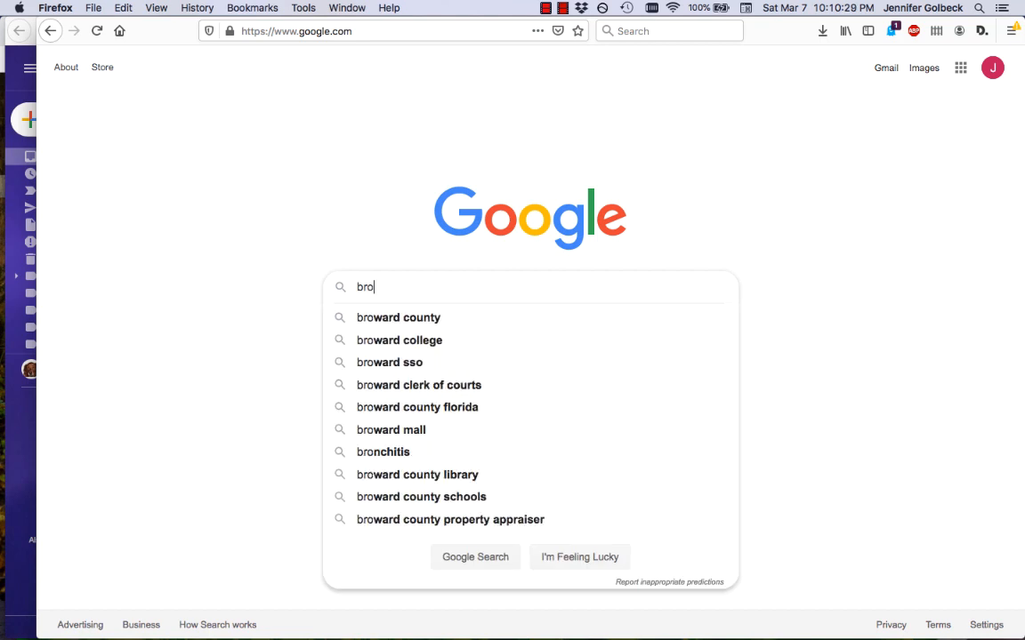
{"action": "type", "text": "ccoli"}
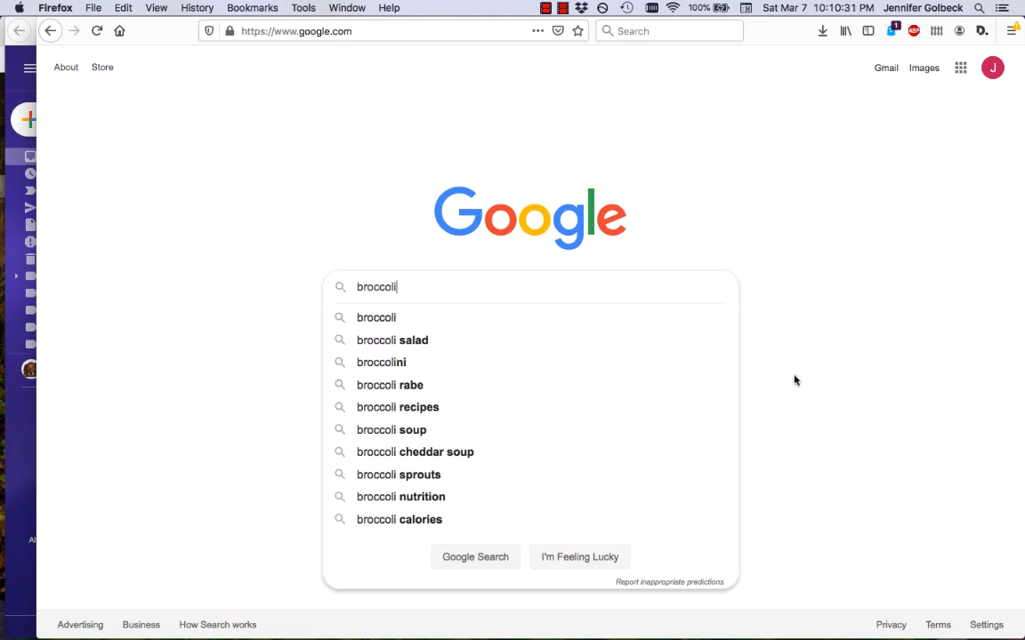
{"action": "left_click", "coordinate": [580, 556]}
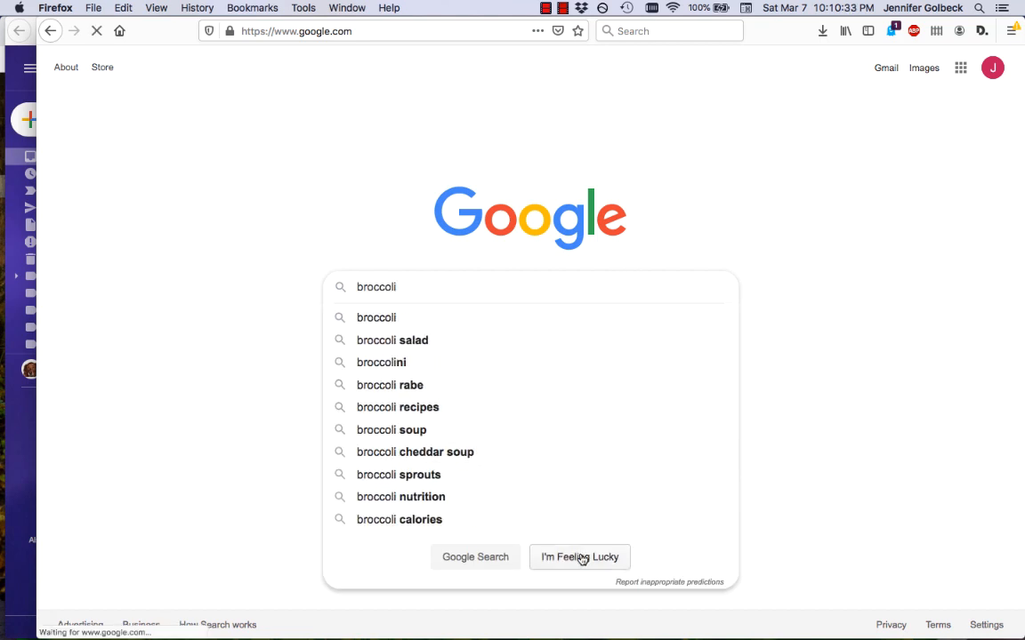
{"action": "left_click", "coordinate": [580, 557]}
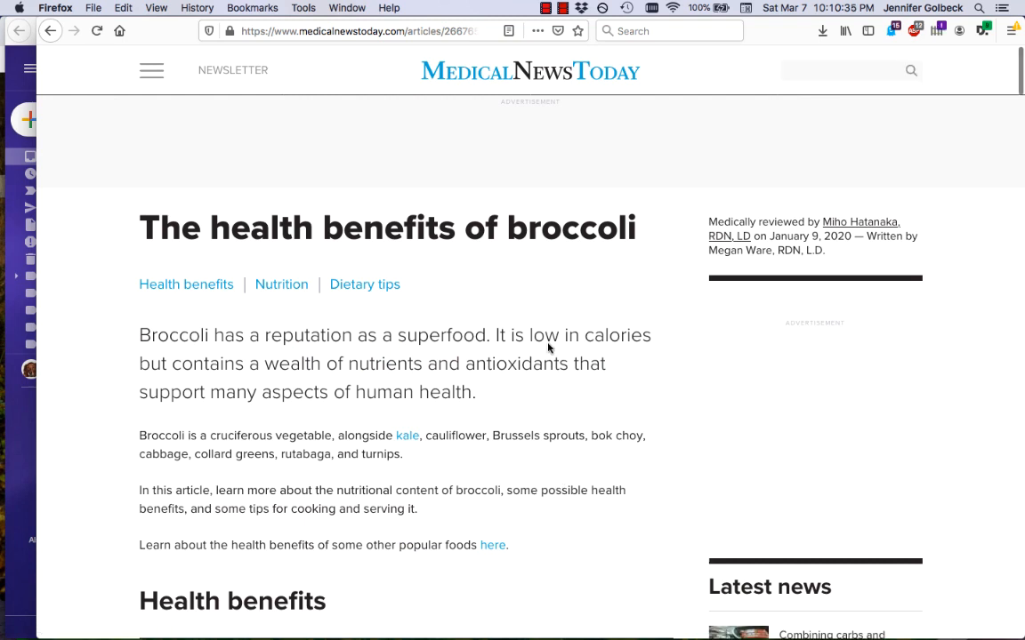
{"action": "mouse_move", "coordinate": [281, 285]}
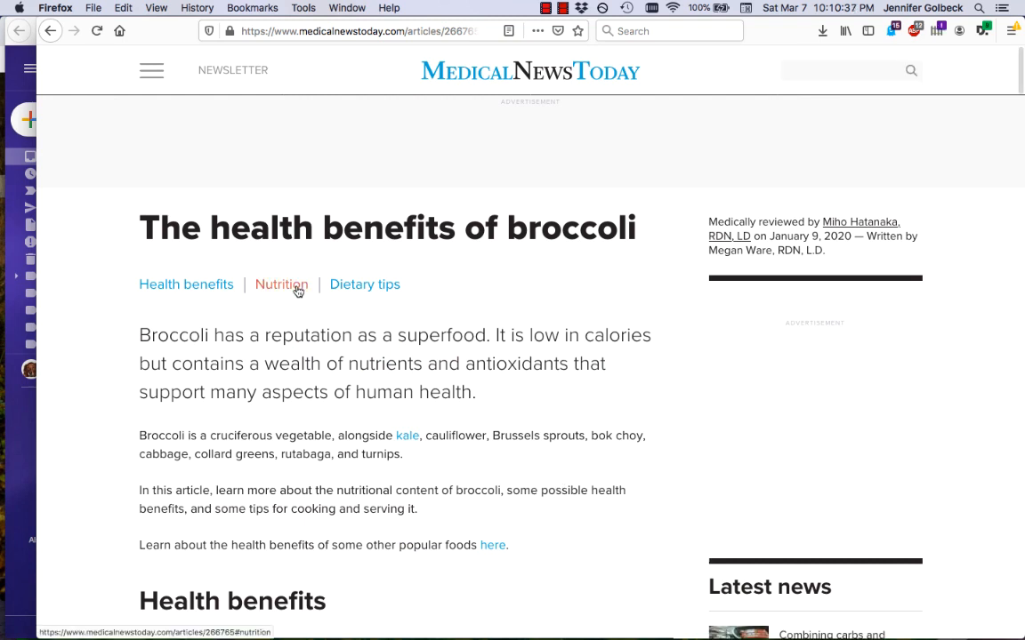
{"action": "left_click", "coordinate": [281, 284]}
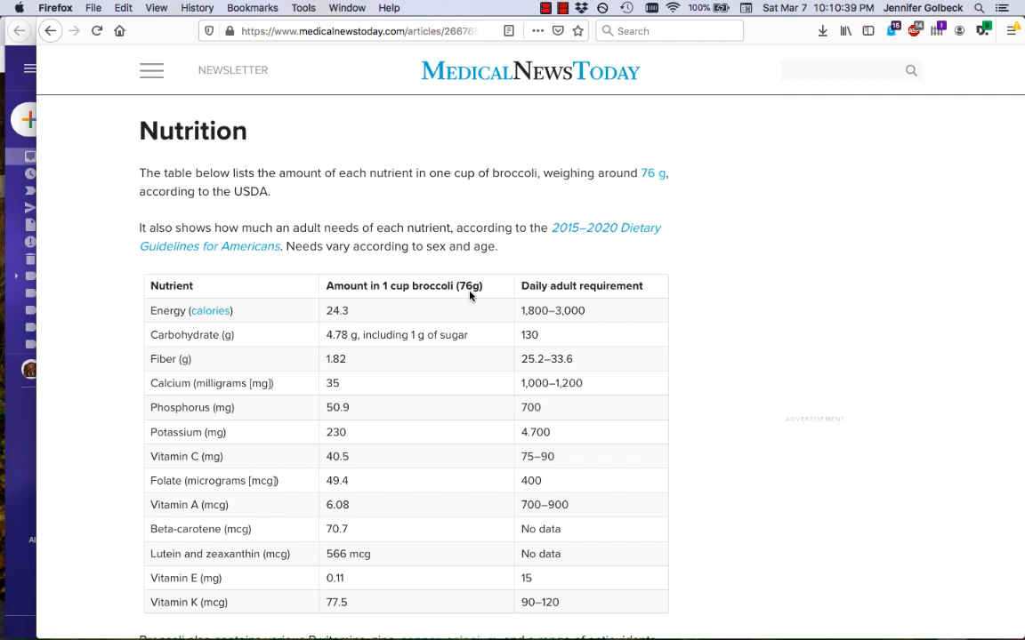
{"action": "left_click", "coordinate": [545, 7]}
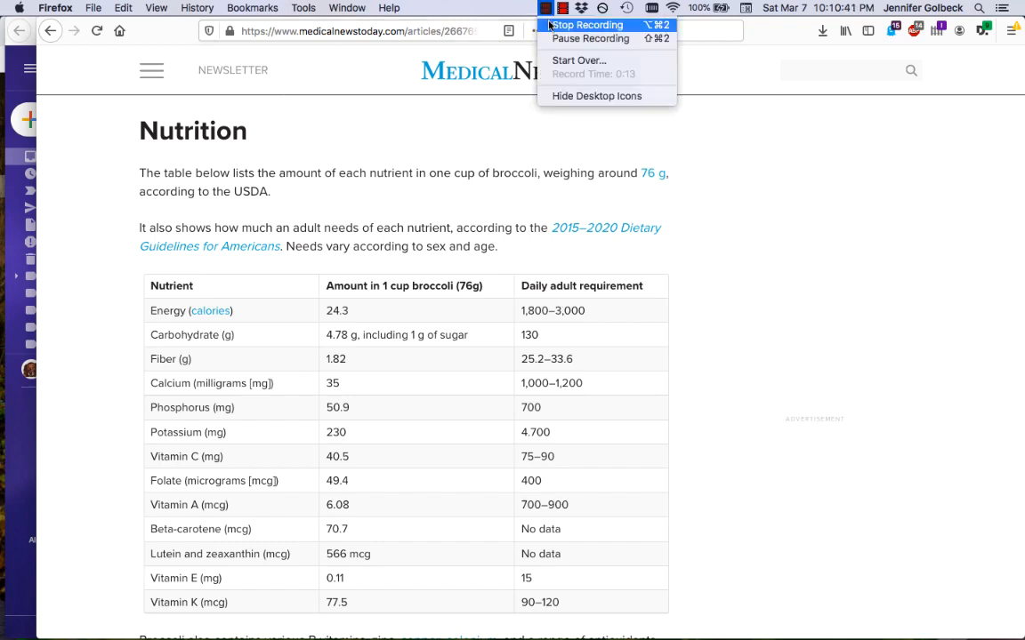
Stop the recording so the clip lands on Track 1 and show the cursor effects panel
{"action": "left_click", "coordinate": [586, 25]}
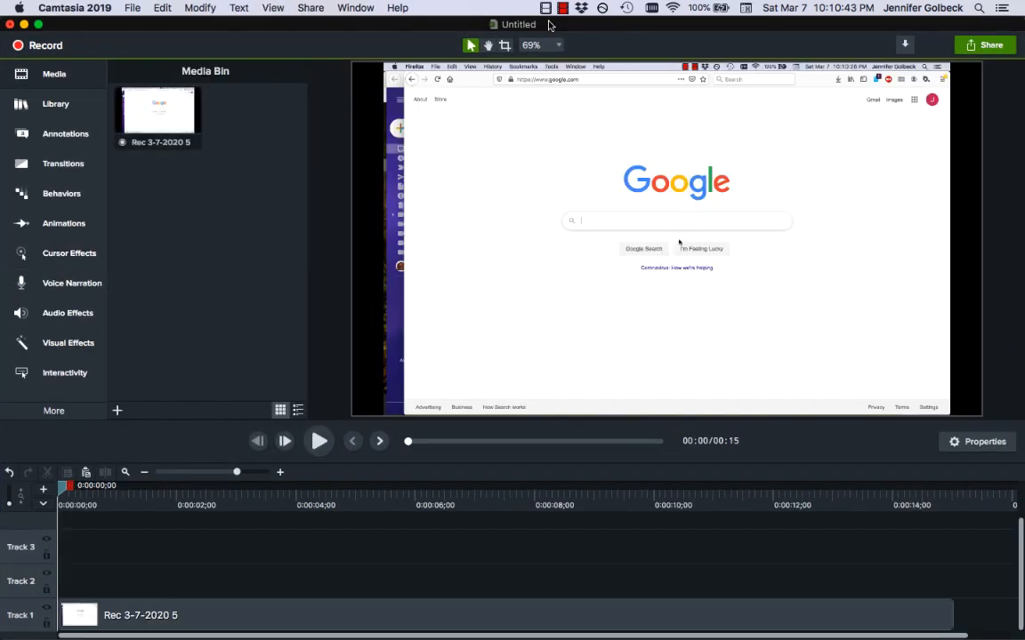
{"action": "mouse_move", "coordinate": [179, 202]}
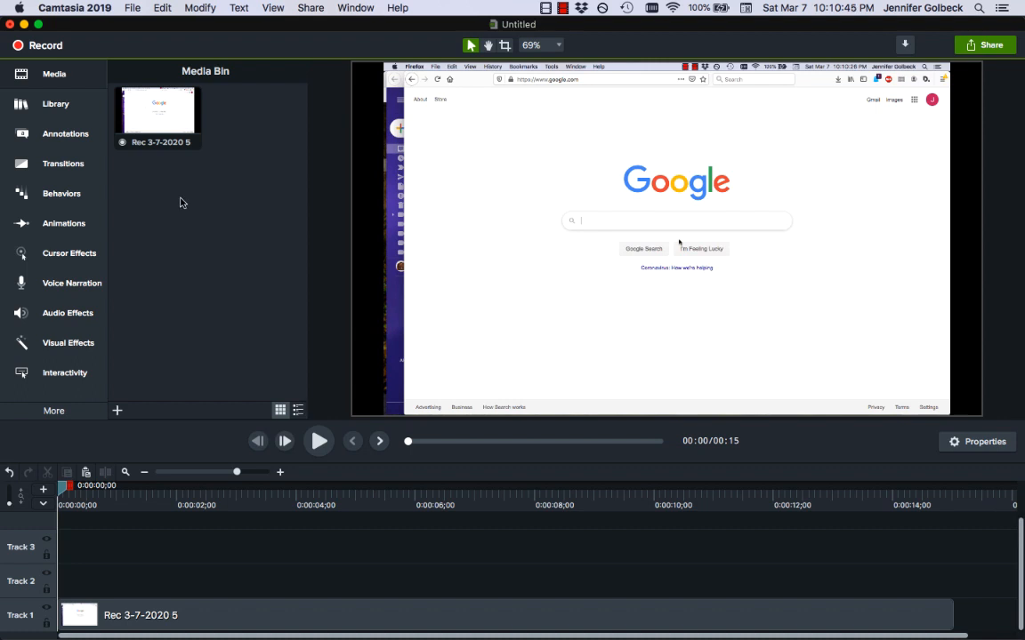
{"action": "left_click", "coordinate": [67, 253]}
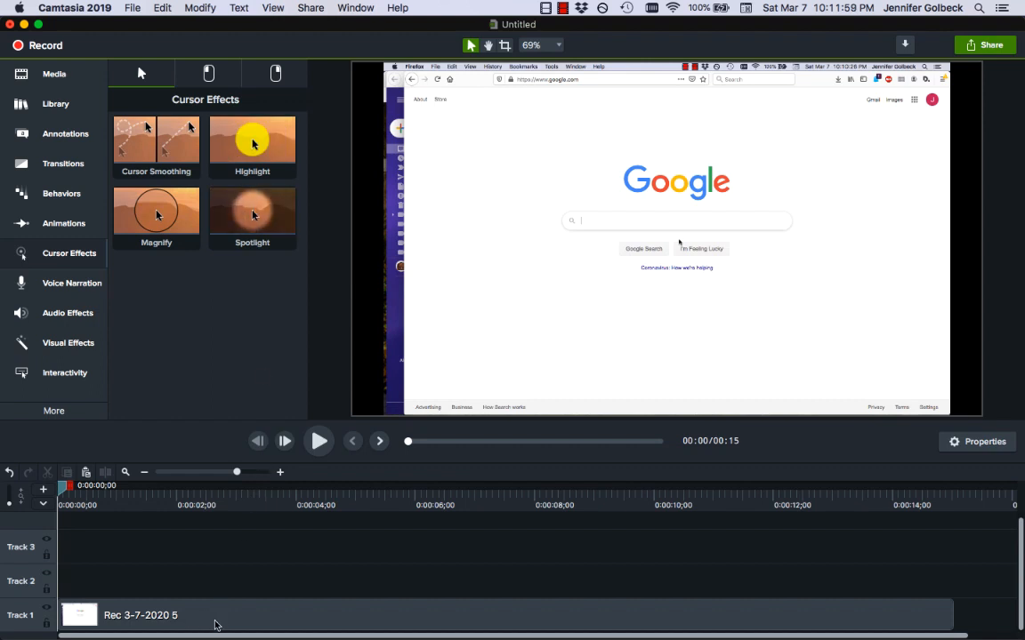
{"action": "mouse_move", "coordinate": [260, 146]}
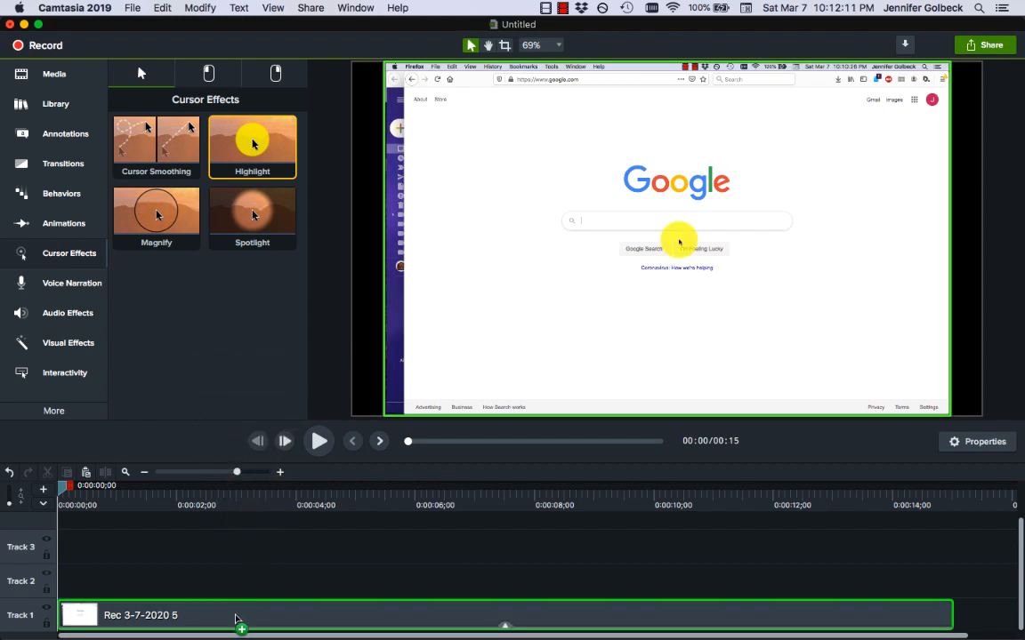
Apply the Highlight cursor effect to the Track 1 clip and play it to preview
{"action": "left_click", "coordinate": [253, 145]}
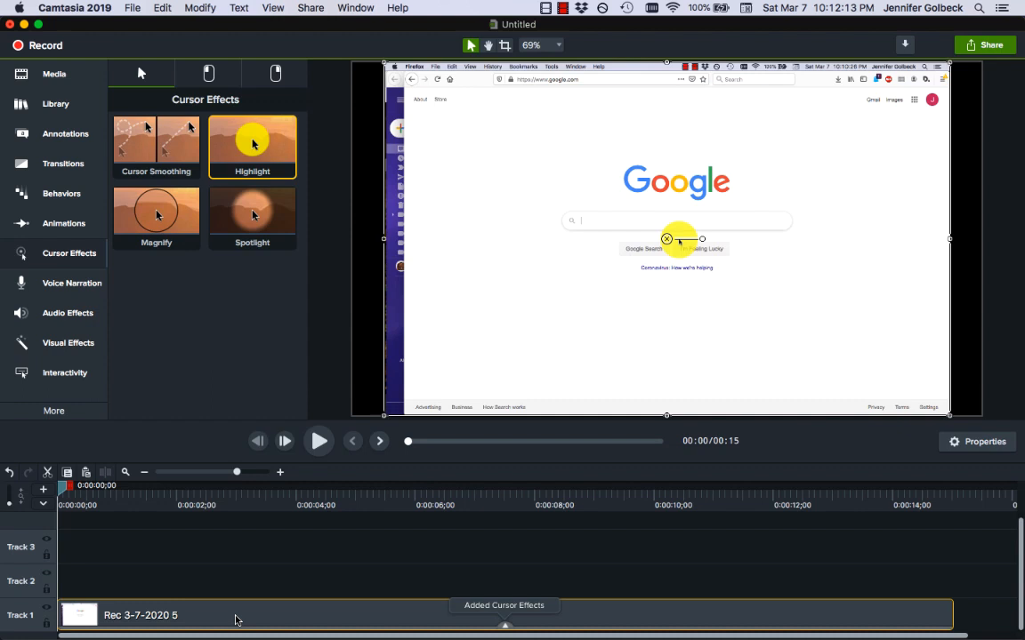
{"action": "mouse_move", "coordinate": [507, 616]}
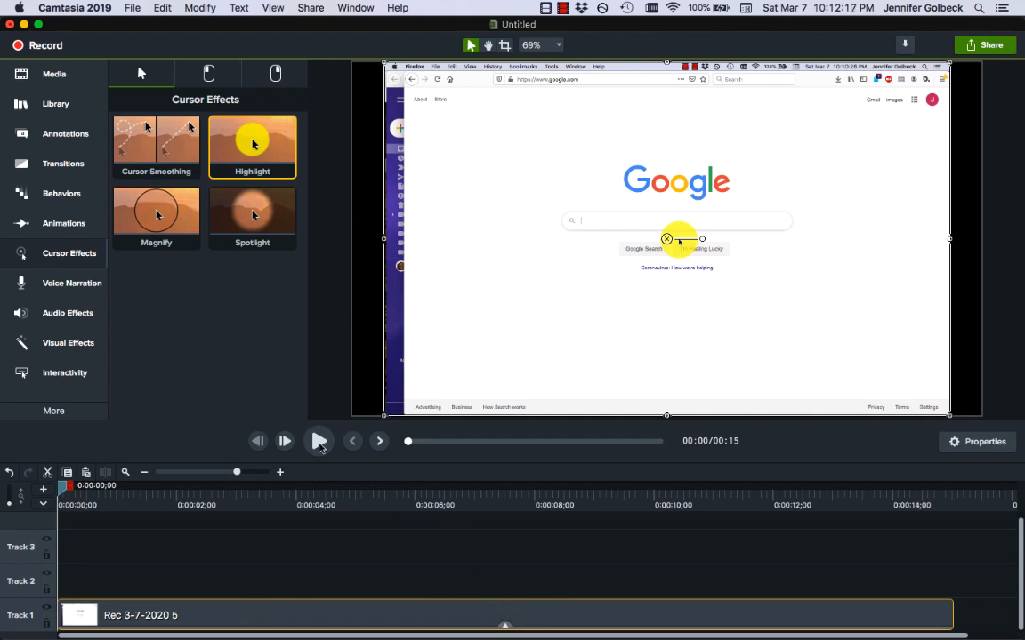
{"action": "left_click", "coordinate": [321, 442]}
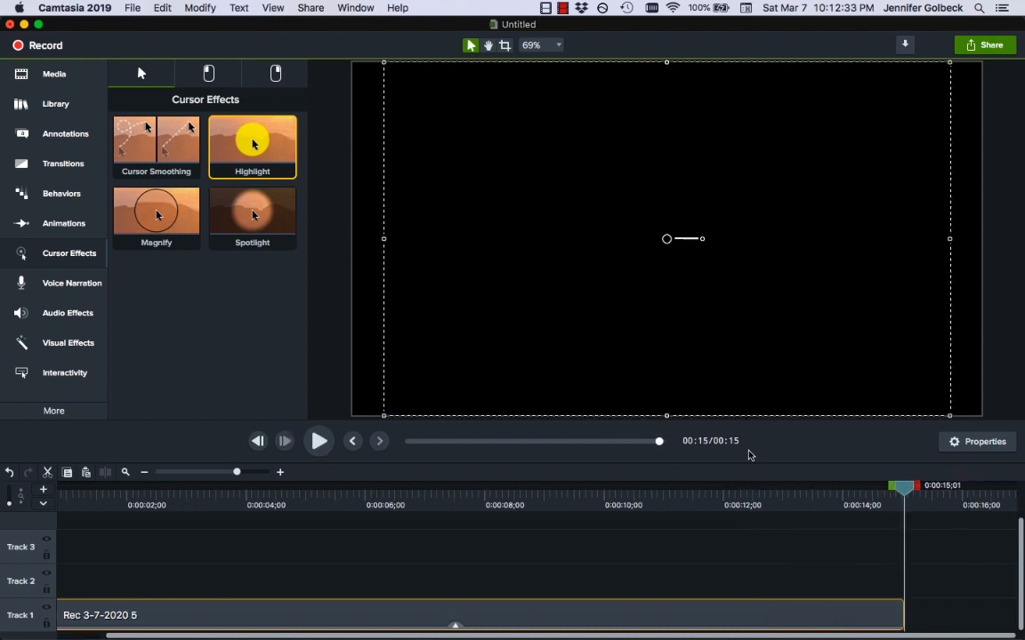
{"action": "mouse_move", "coordinate": [174, 367]}
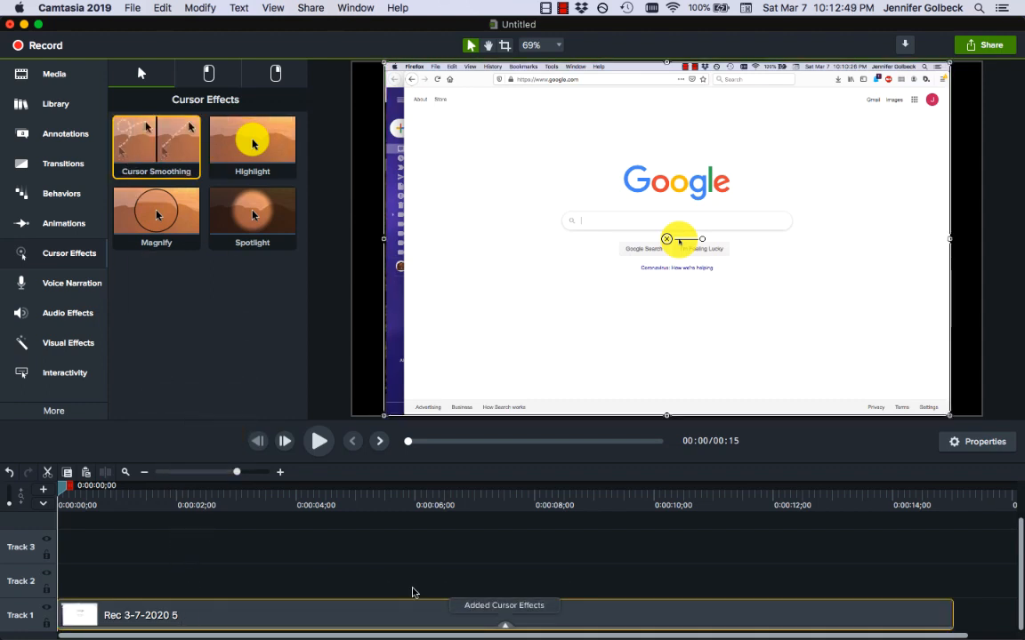
{"action": "left_click", "coordinate": [319, 441]}
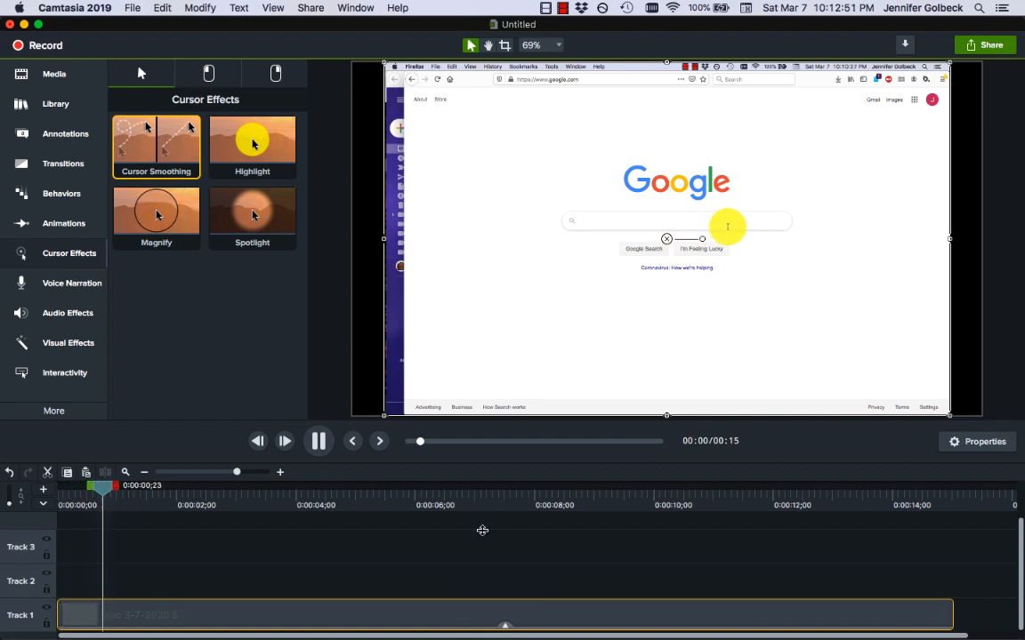
{"action": "left_click", "coordinate": [316, 441]}
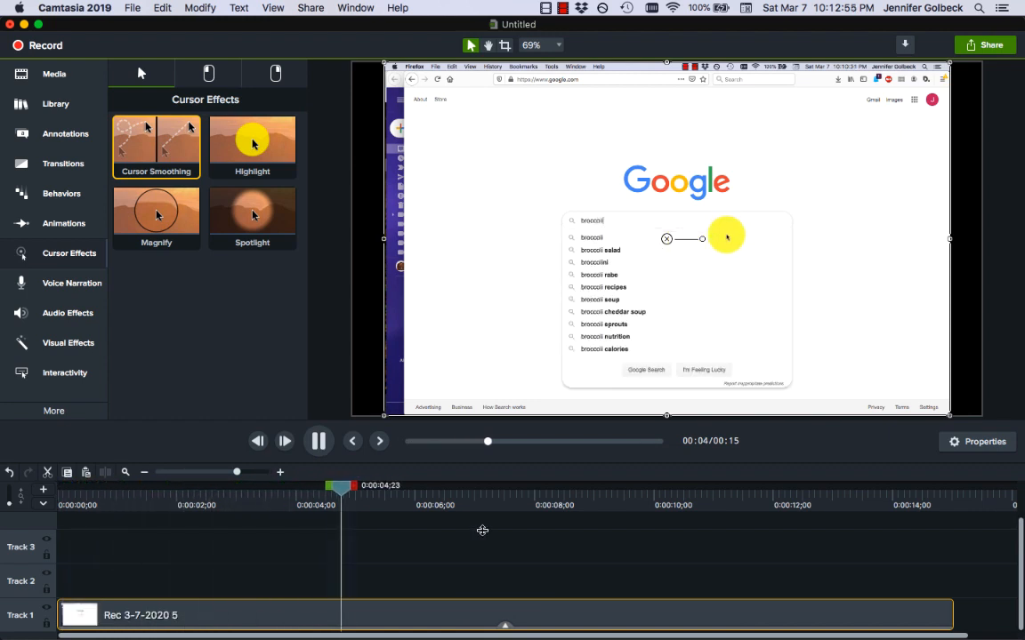
{"action": "left_click", "coordinate": [317, 441]}
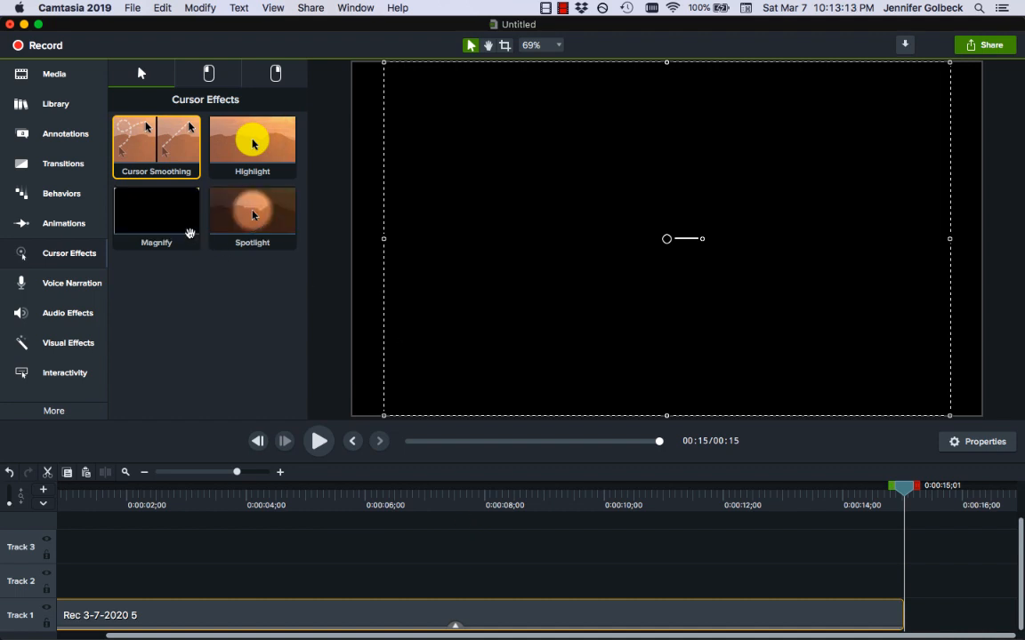
Apply the Magnify cursor effect to the recording clip and preview it, then pause playback
{"action": "left_click", "coordinate": [157, 213]}
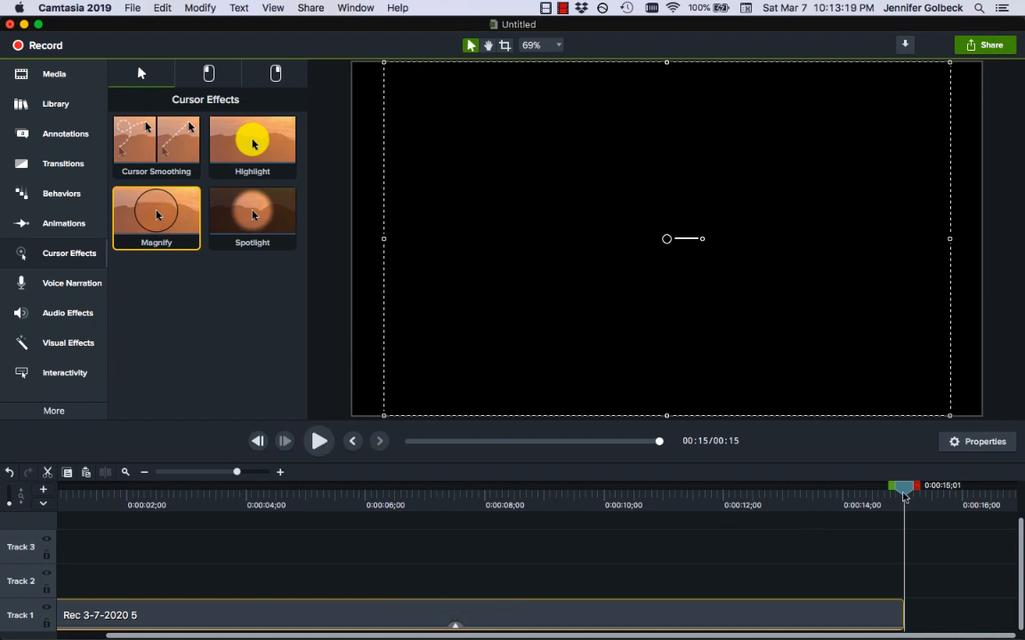
{"action": "left_click", "coordinate": [318, 441]}
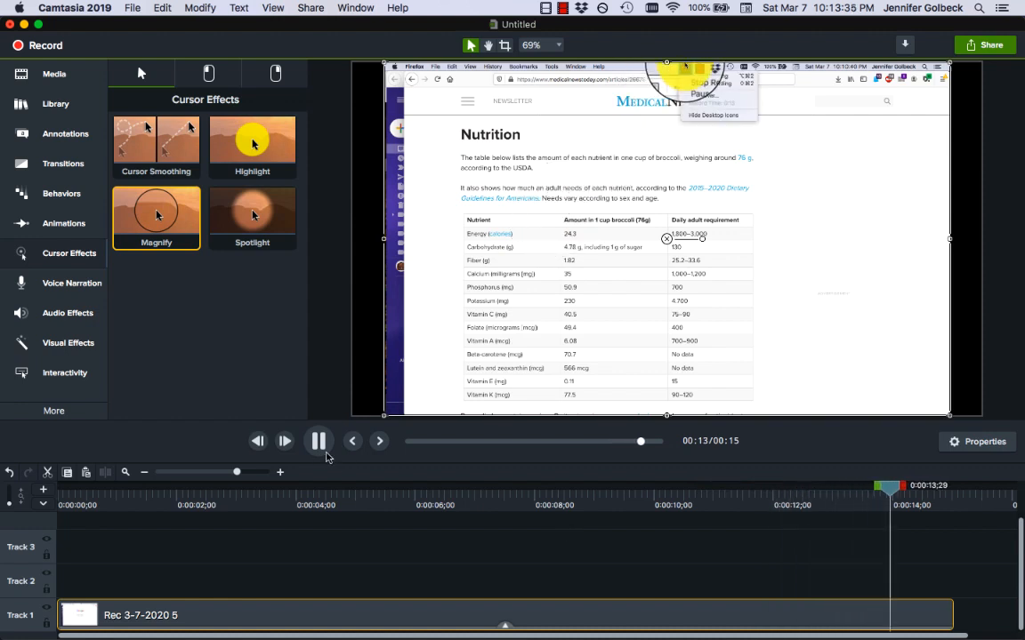
{"action": "left_click", "coordinate": [317, 441]}
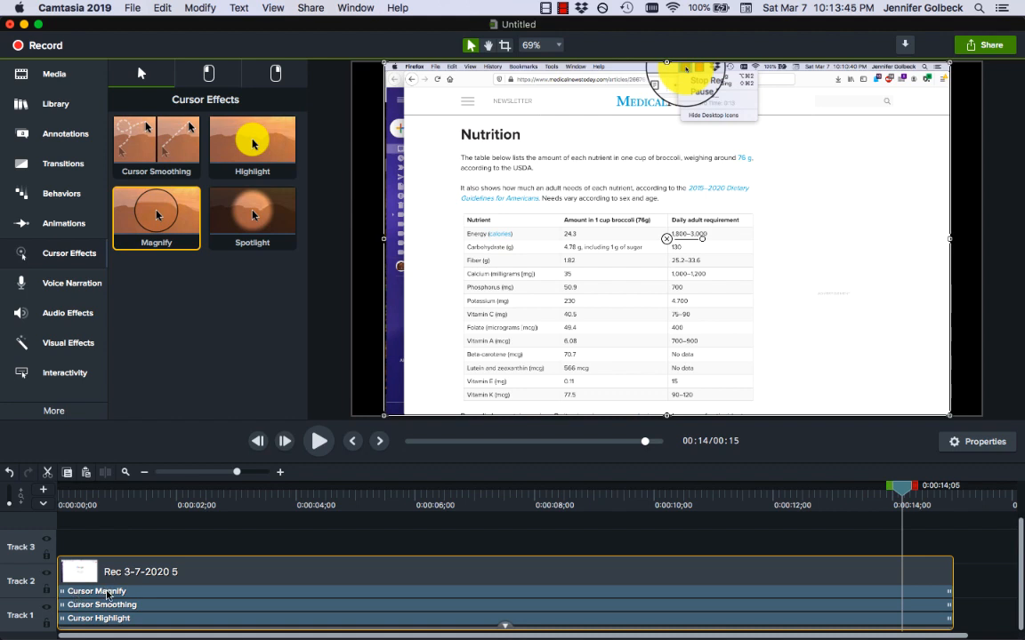
Remove the Magnify effect from the clip and bring up options for Cursor Smoothing
{"action": "right_click", "coordinate": [96, 591]}
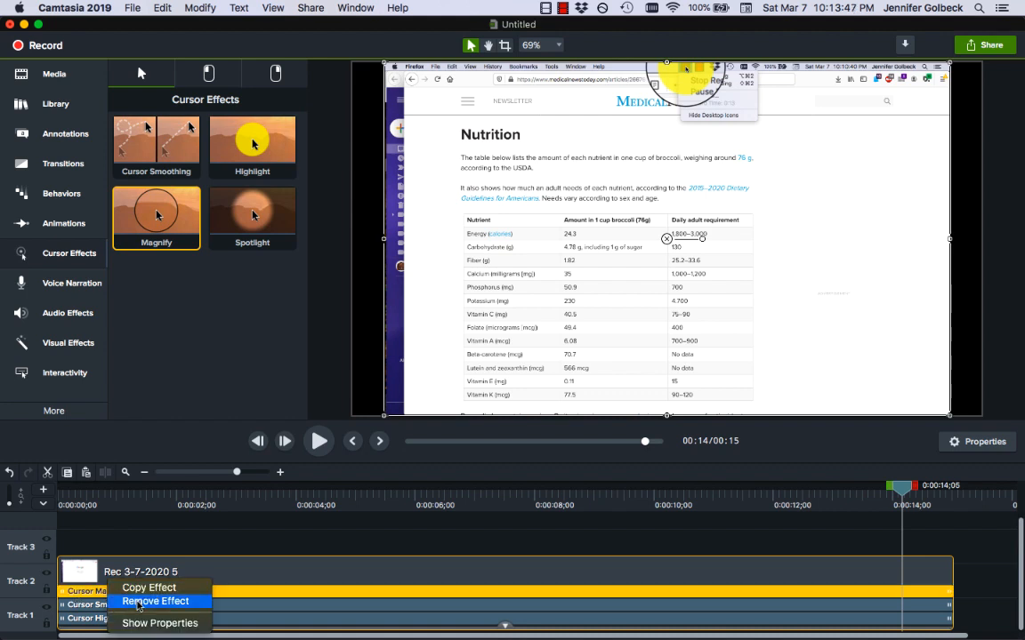
{"action": "left_click", "coordinate": [157, 601]}
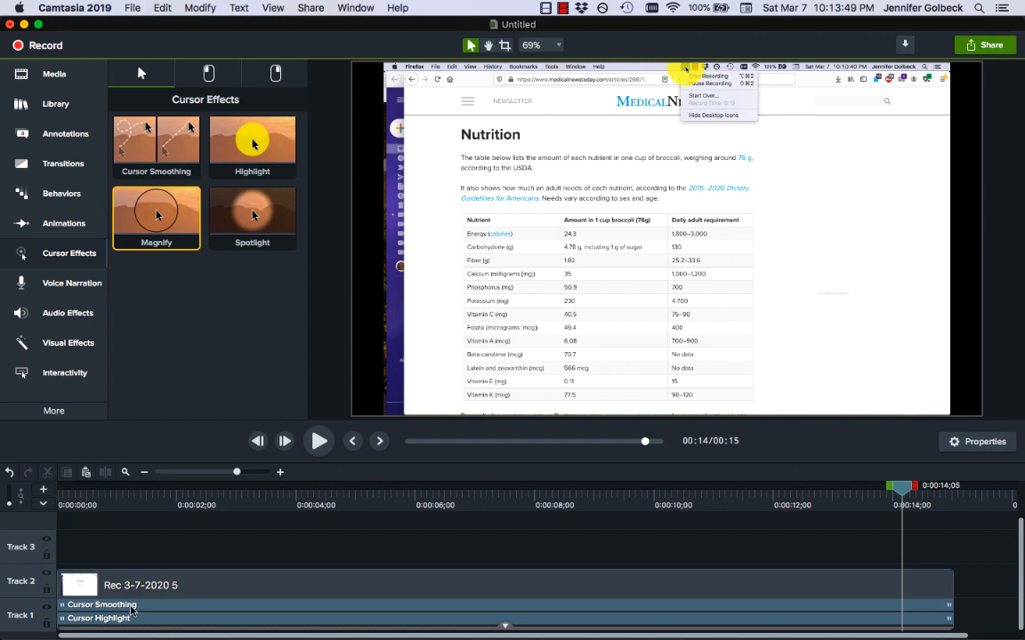
{"action": "left_click", "coordinate": [99, 605]}
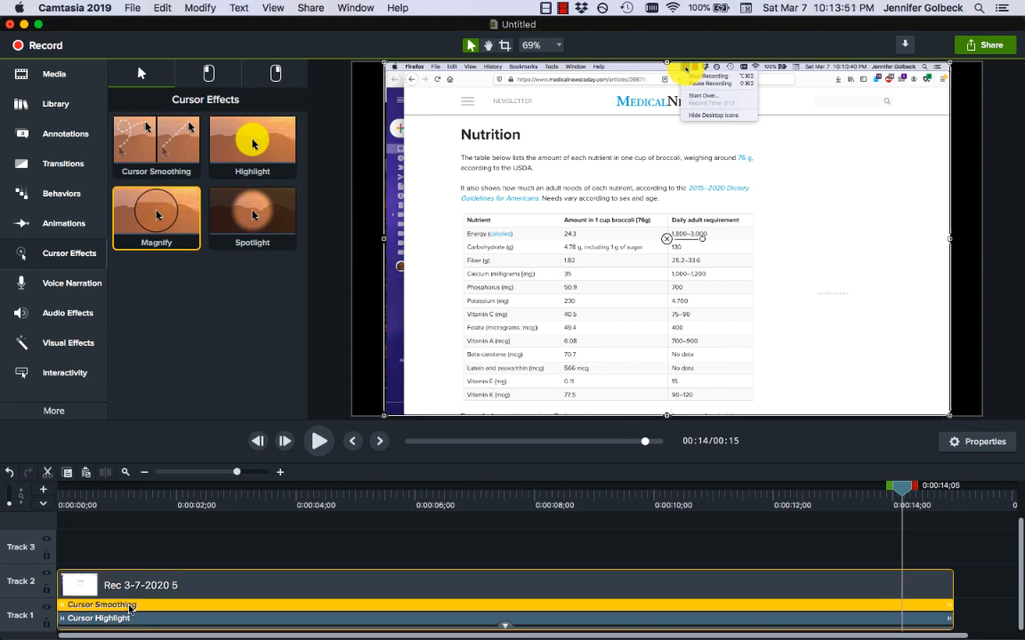
{"action": "right_click", "coordinate": [100, 605]}
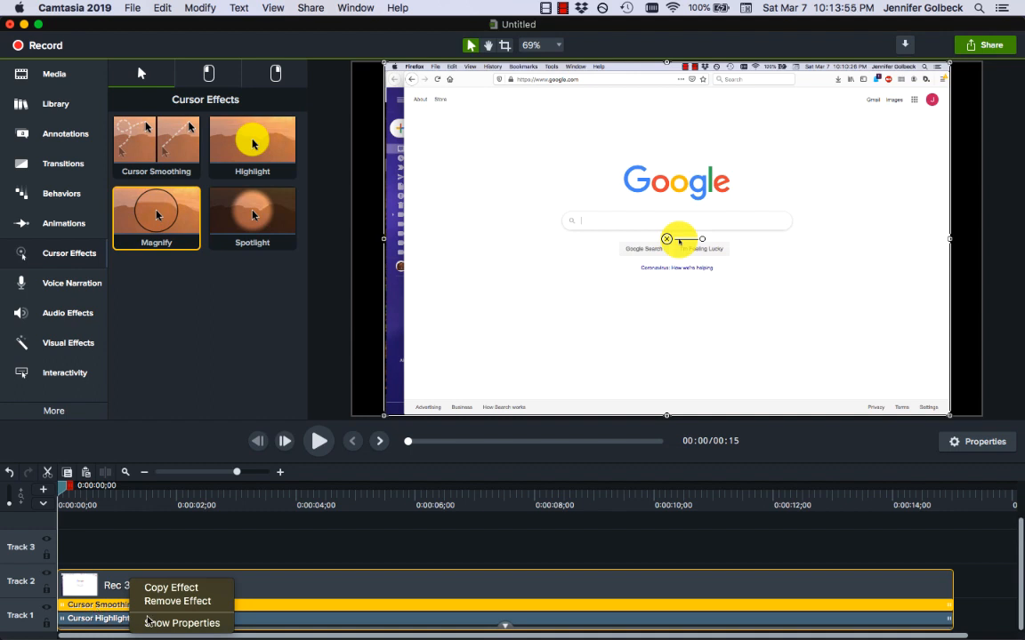
Show the Cursor Smoothing properties: duration, delay, easing and cursor-pause settings
{"action": "left_click", "coordinate": [181, 622]}
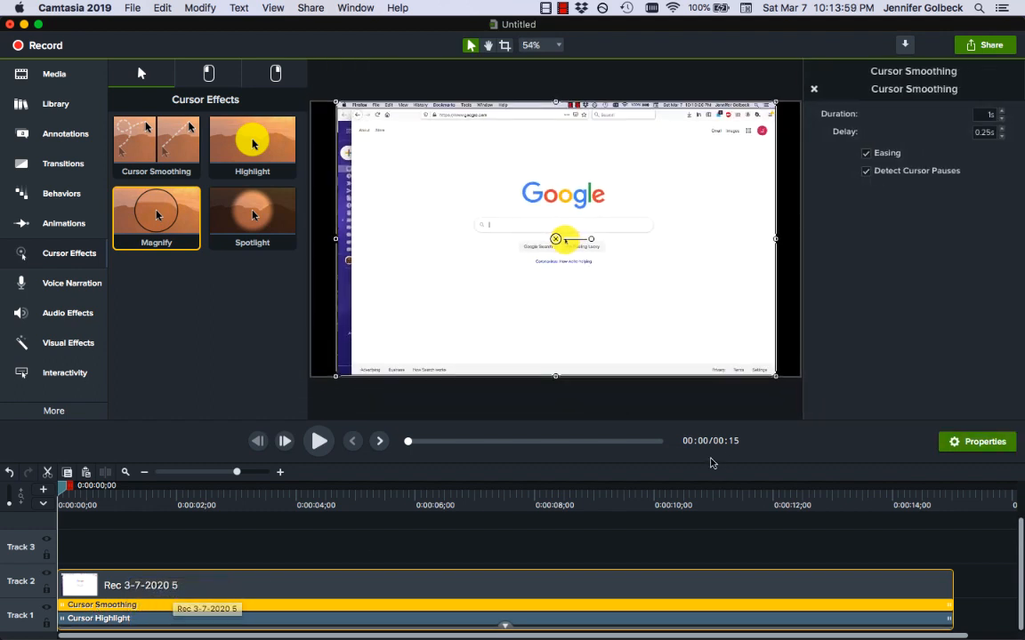
{"action": "mouse_move", "coordinate": [979, 238]}
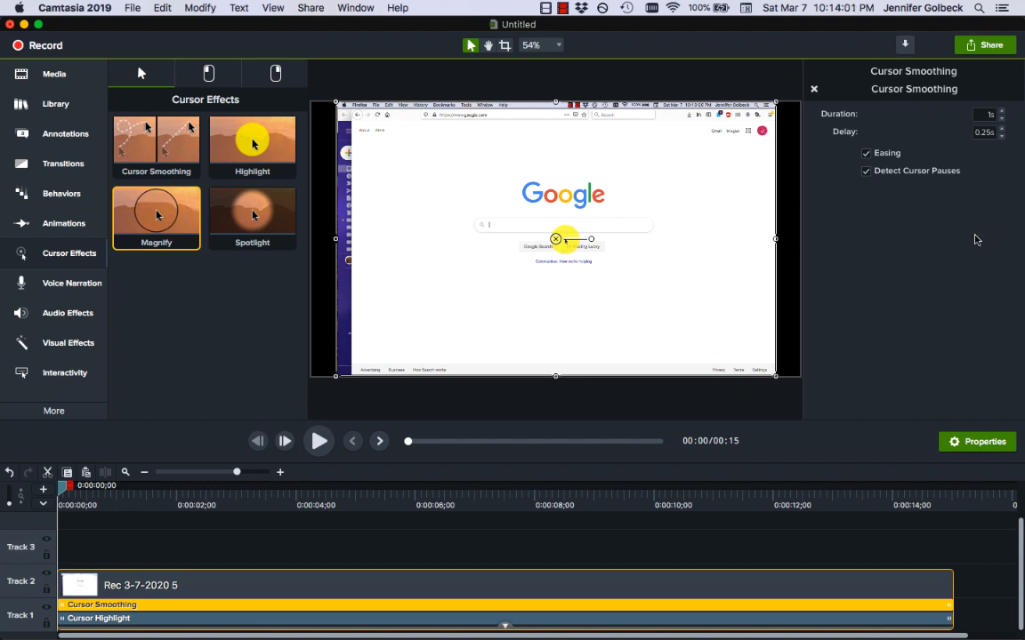
{"action": "mouse_move", "coordinate": [946, 131]}
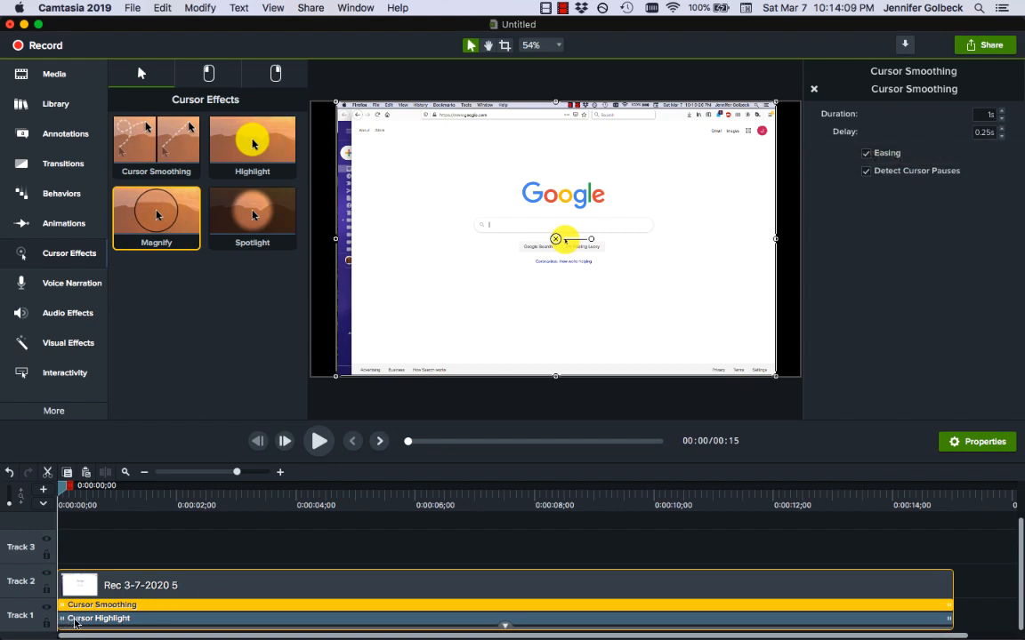
Set the Cursor Highlight to green, size 44 and softness 0.28 in its properties
{"action": "right_click", "coordinate": [97, 620]}
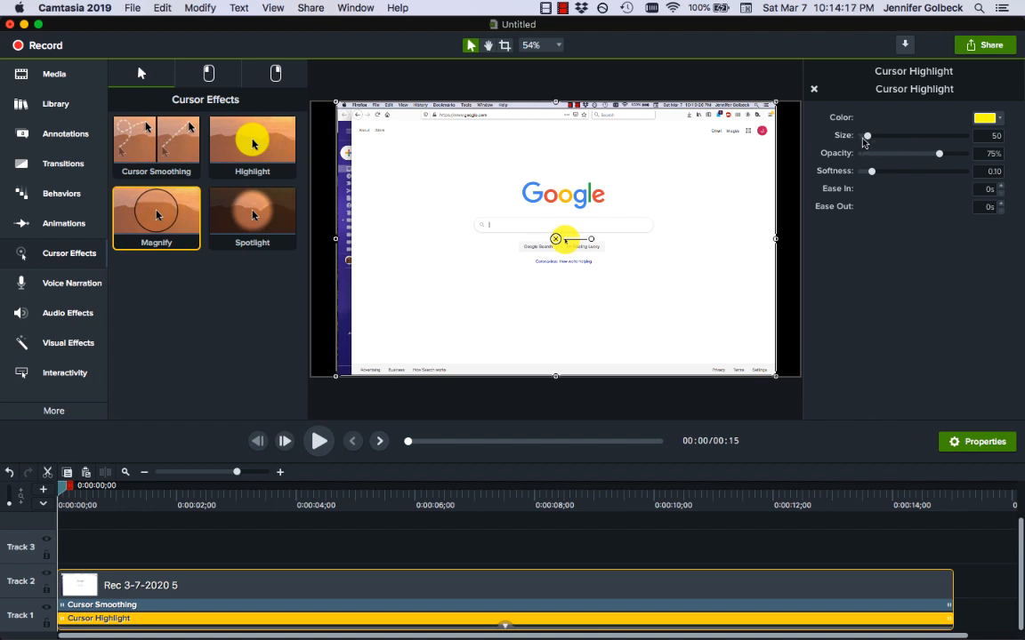
{"action": "mouse_move", "coordinate": [985, 118]}
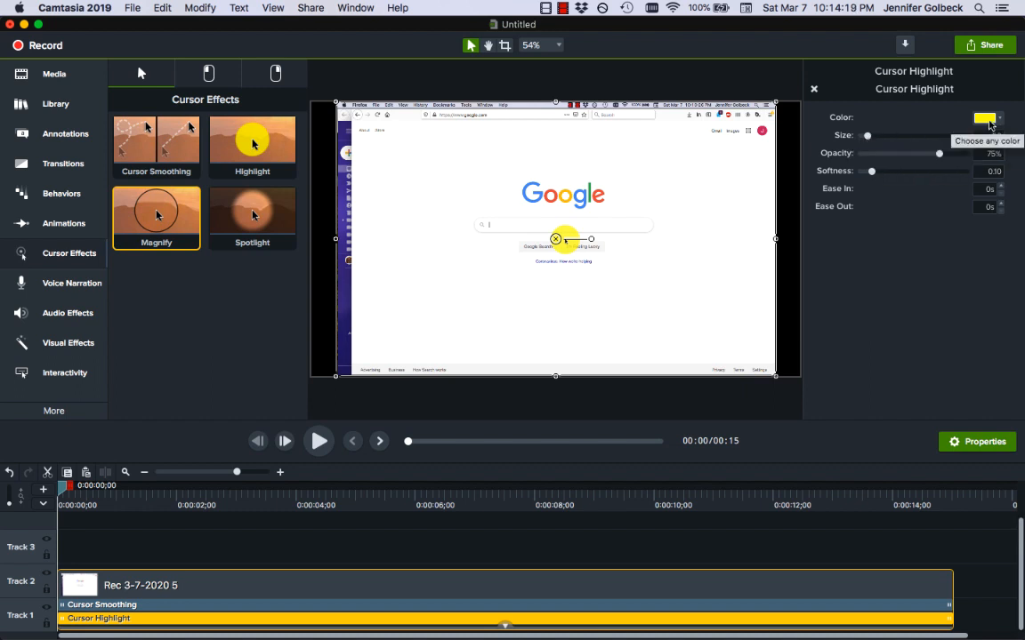
{"action": "left_click", "coordinate": [984, 117]}
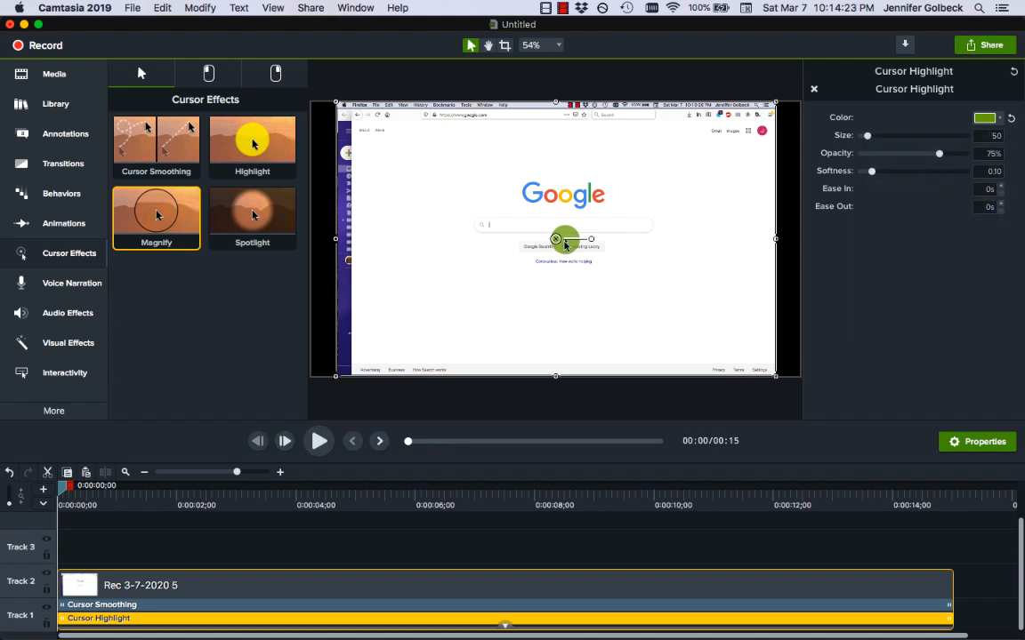
{"action": "mouse_move", "coordinate": [768, 353]}
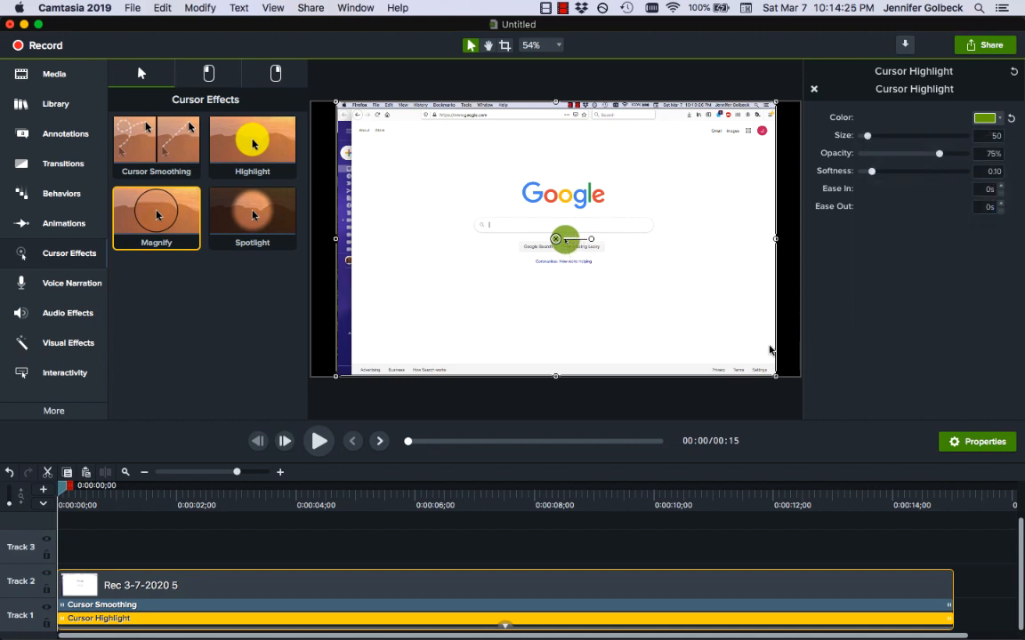
{"action": "left_click_drag", "start_coordinate": [869, 135], "coordinate": [870, 135]}
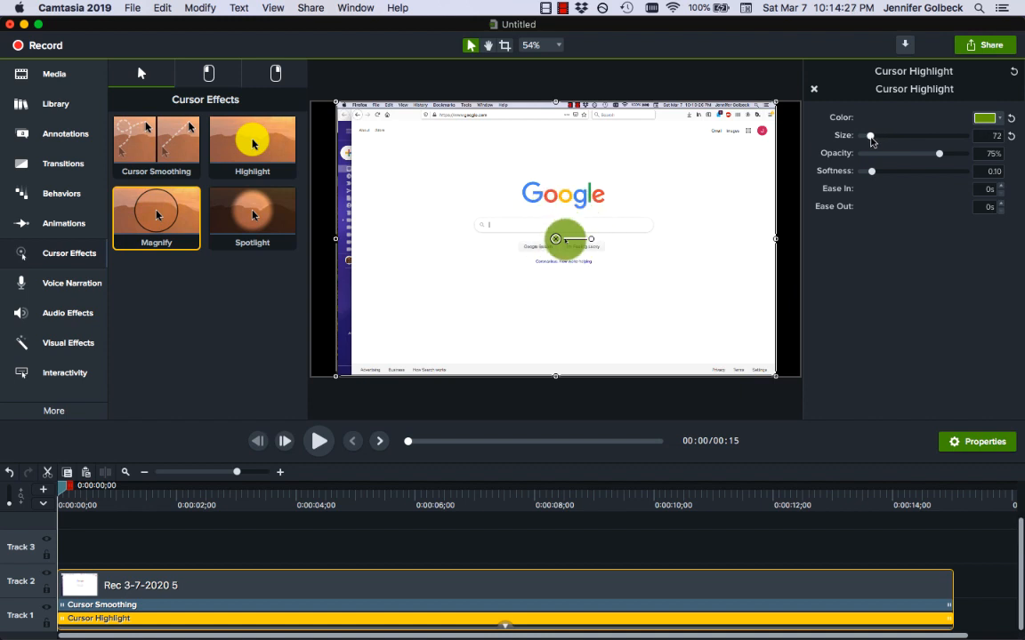
{"action": "left_click_drag", "start_coordinate": [881, 135], "coordinate": [868, 135]}
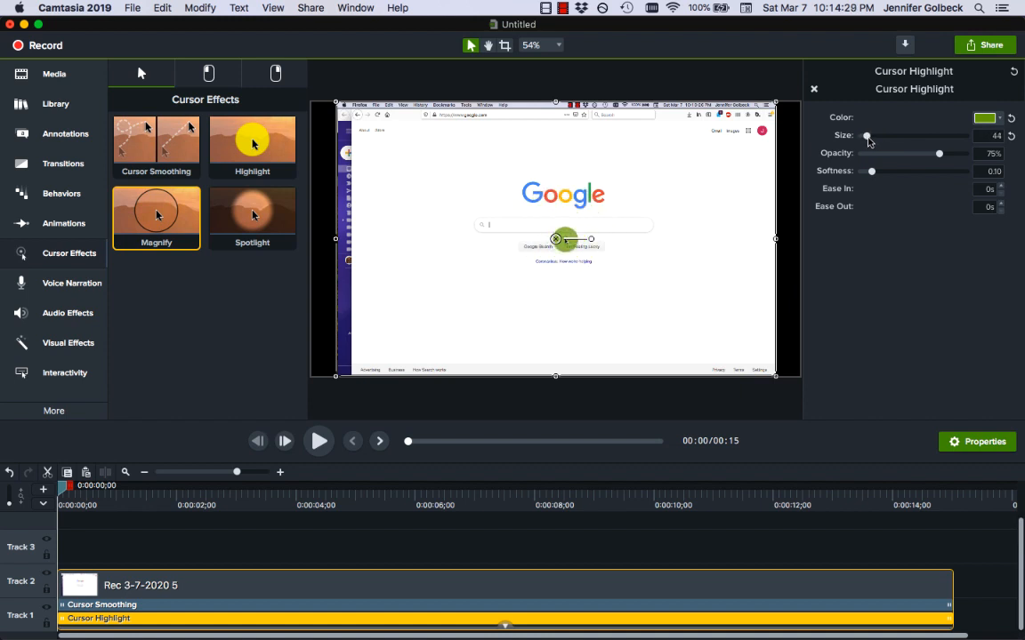
{"action": "left_click_drag", "start_coordinate": [872, 171], "coordinate": [878, 171]}
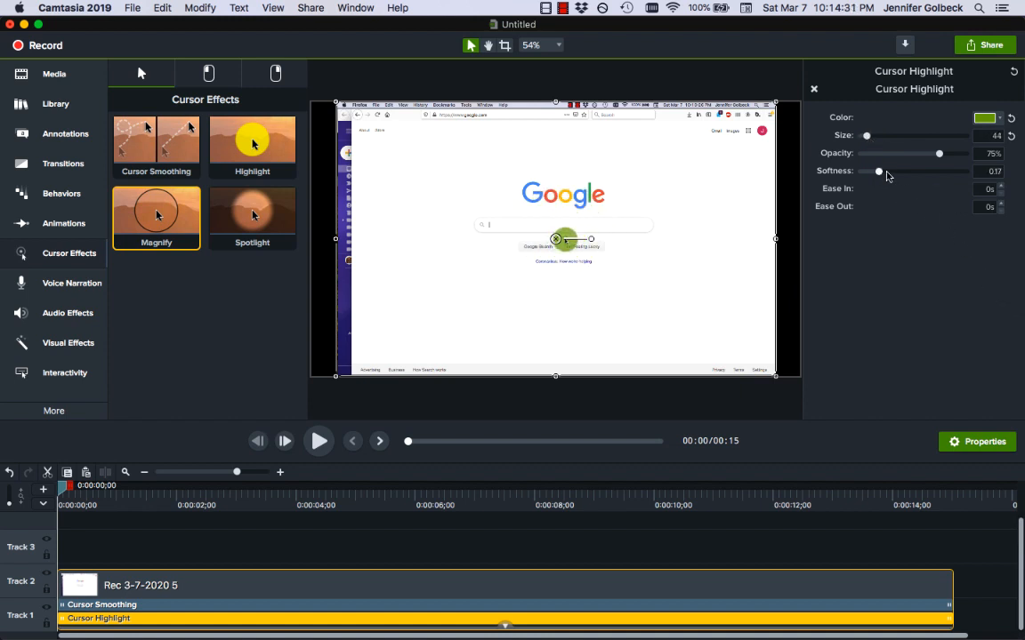
{"action": "left_click_drag", "start_coordinate": [878, 171], "coordinate": [893, 170]}
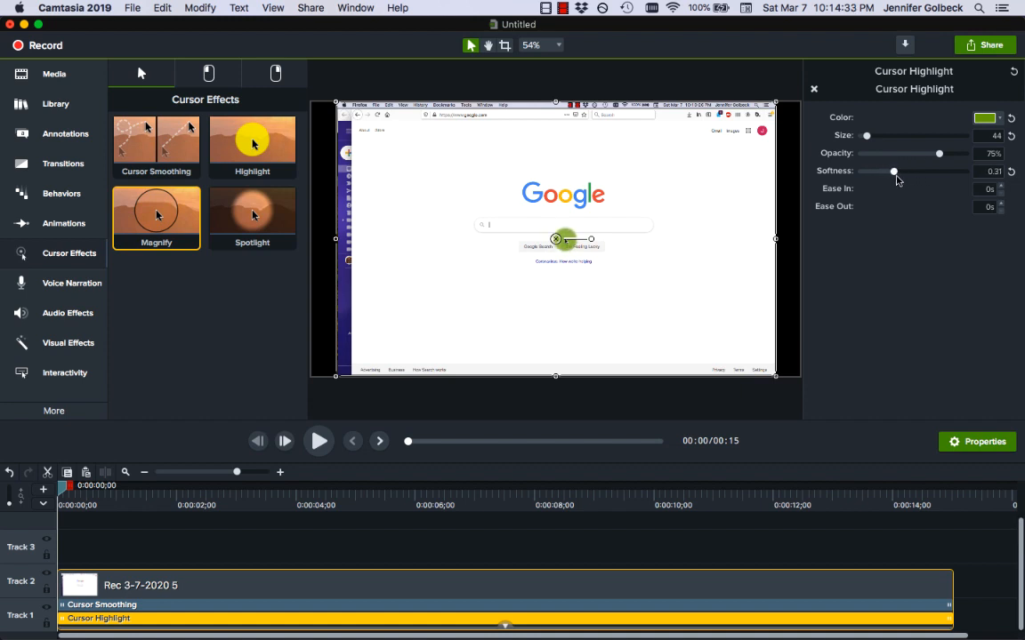
{"action": "left_click_drag", "start_coordinate": [893, 171], "coordinate": [889, 171]}
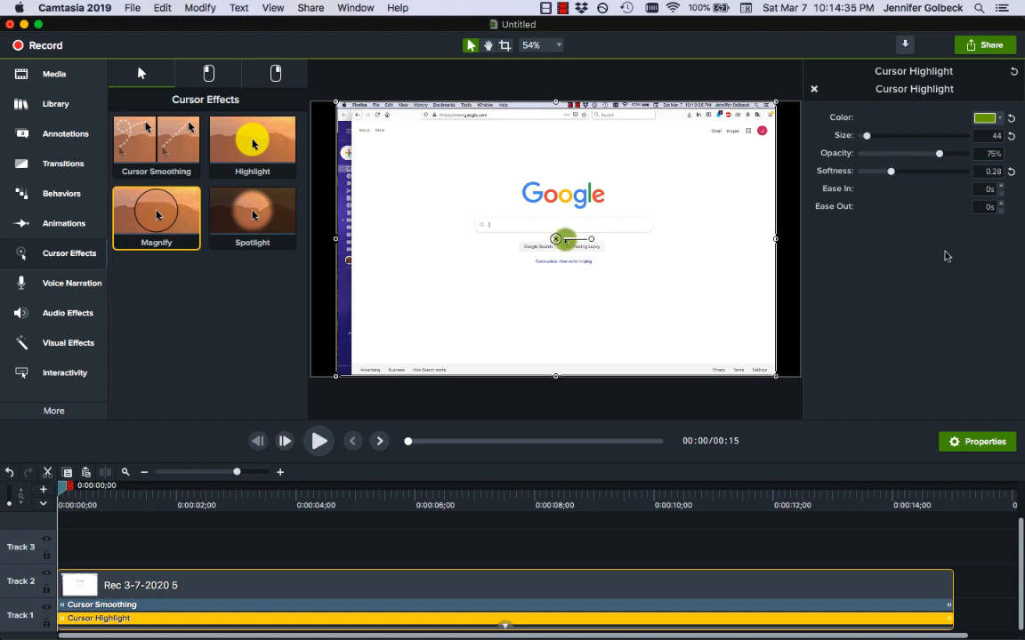
{"action": "mouse_move", "coordinate": [919, 267]}
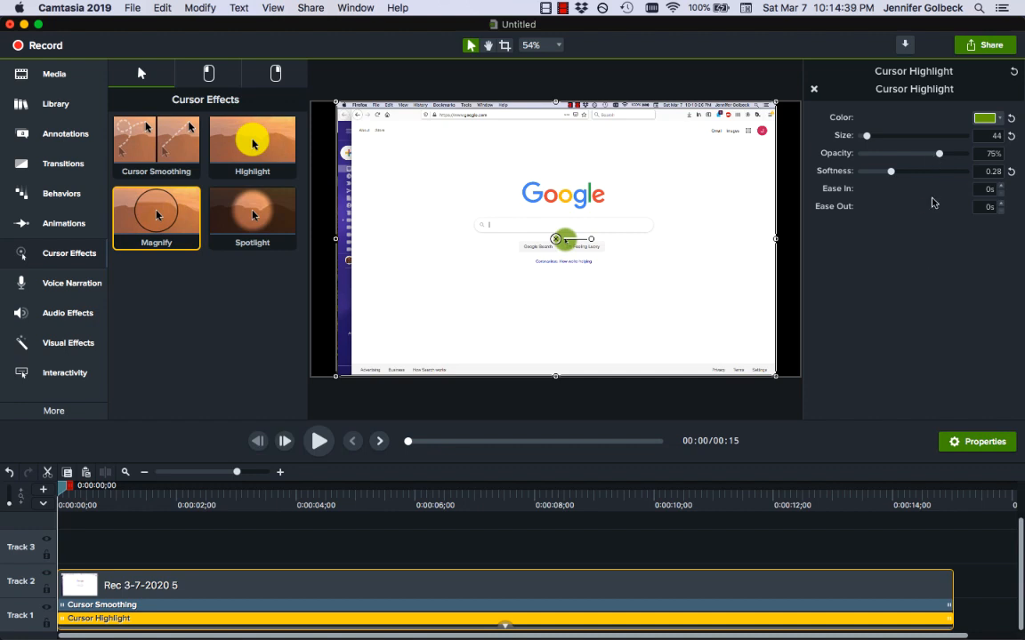
{"action": "mouse_move", "coordinate": [747, 331]}
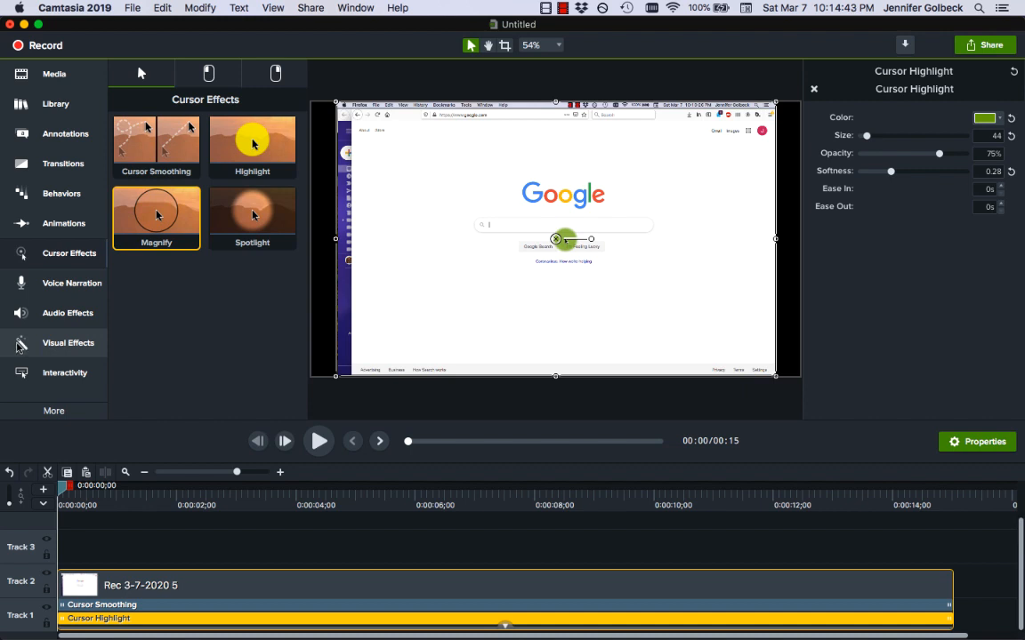
{"action": "mouse_move", "coordinate": [75, 348]}
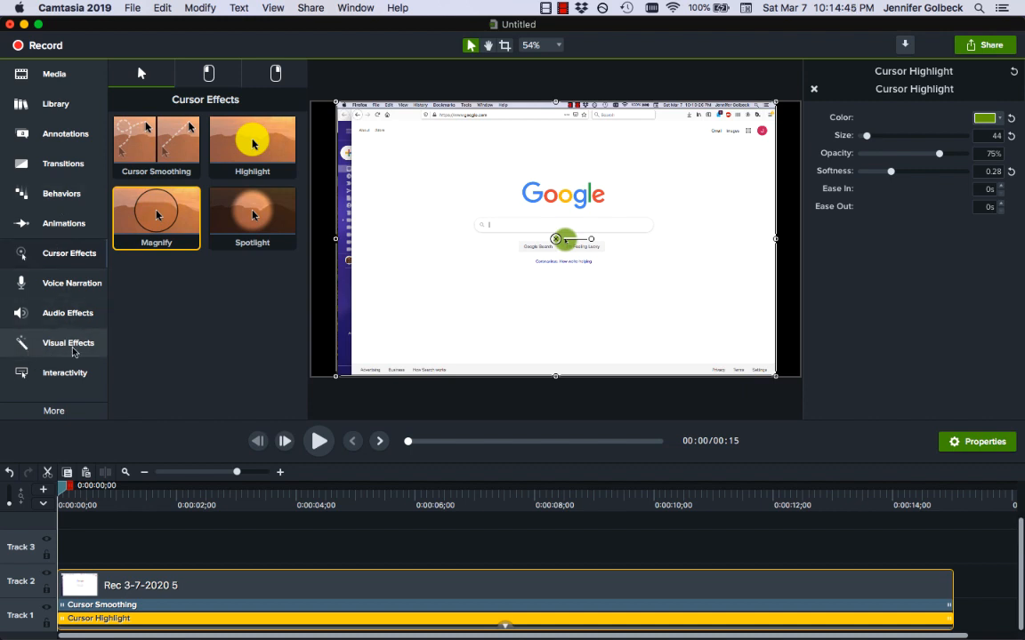
Show the Visual Effects gallery scrolled down to Clip Speed
{"action": "left_click", "coordinate": [67, 341]}
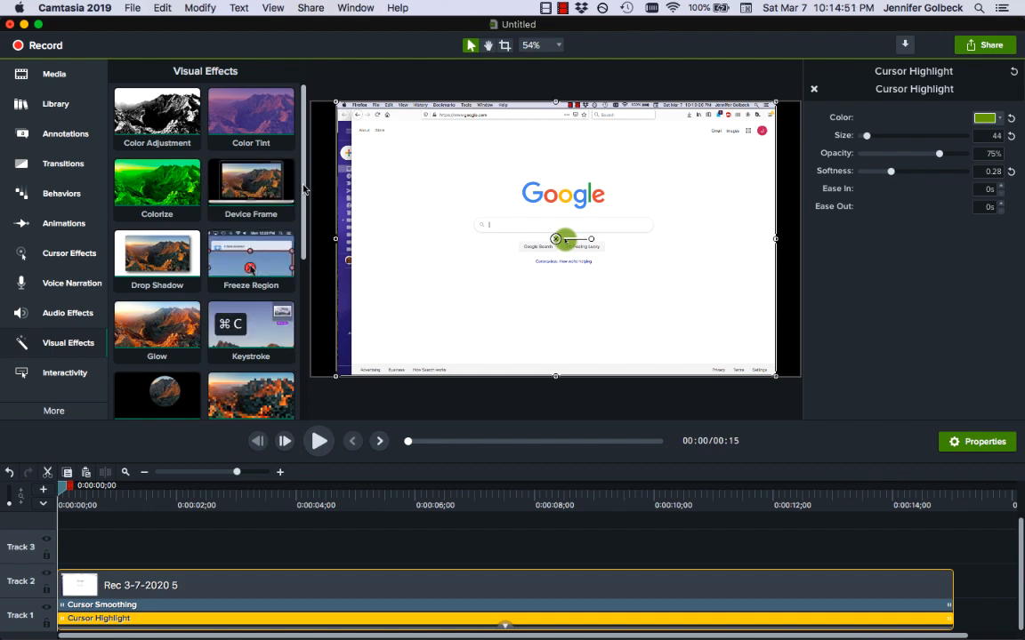
{"action": "scroll", "scroll_direction": "down", "scroll_amount": 3}
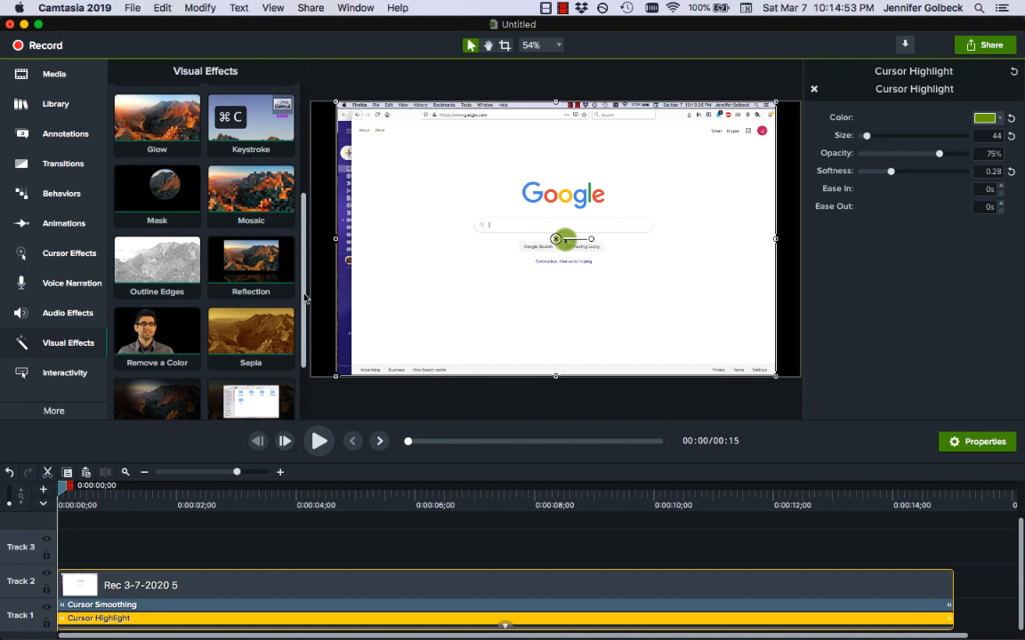
{"action": "scroll", "scroll_direction": "down", "scroll_amount": 3}
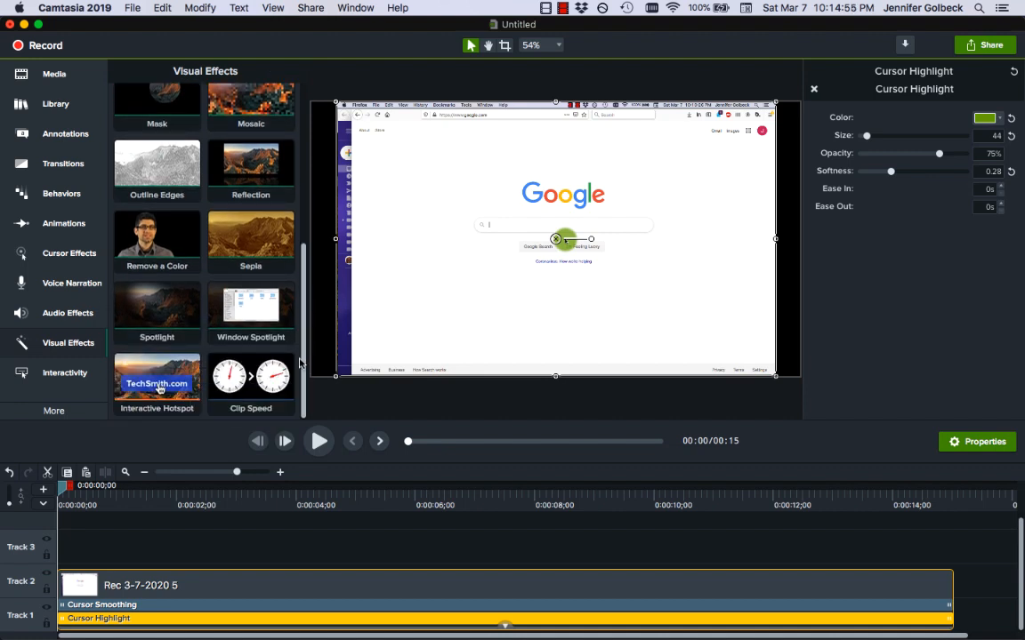
{"action": "mouse_move", "coordinate": [267, 400]}
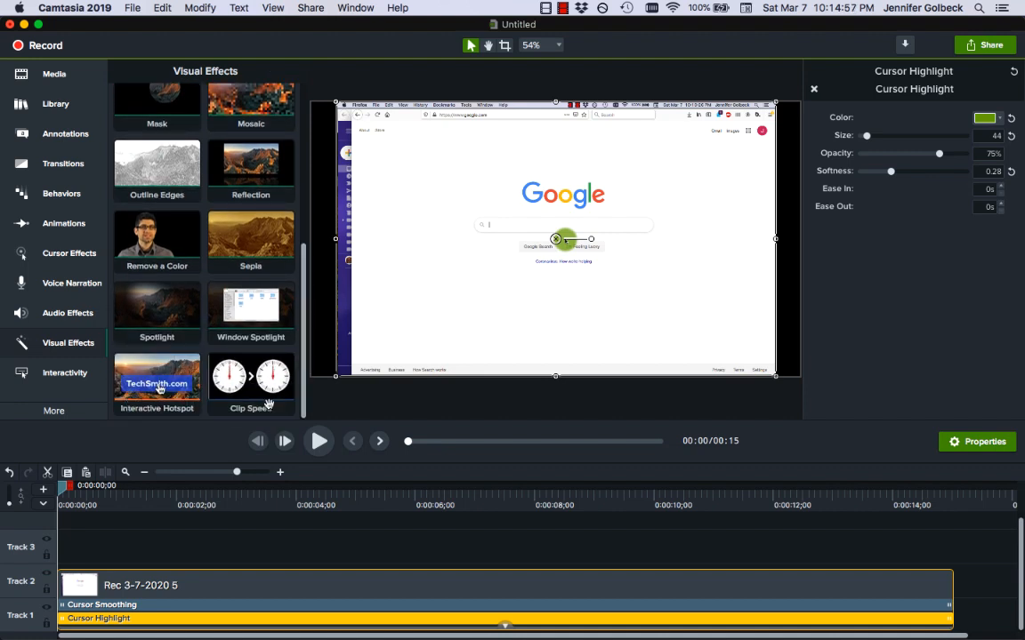
{"action": "mouse_move", "coordinate": [342, 327]}
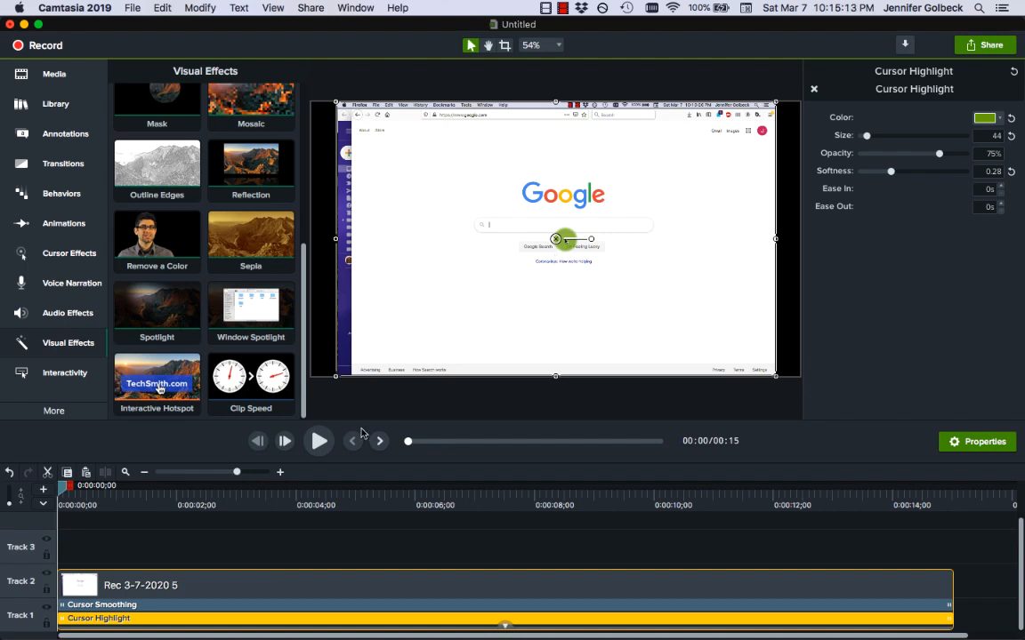
Apply Clip Speed at about 3x, shortening the recording to roughly five seconds, and play it back
{"action": "left_click", "coordinate": [251, 384]}
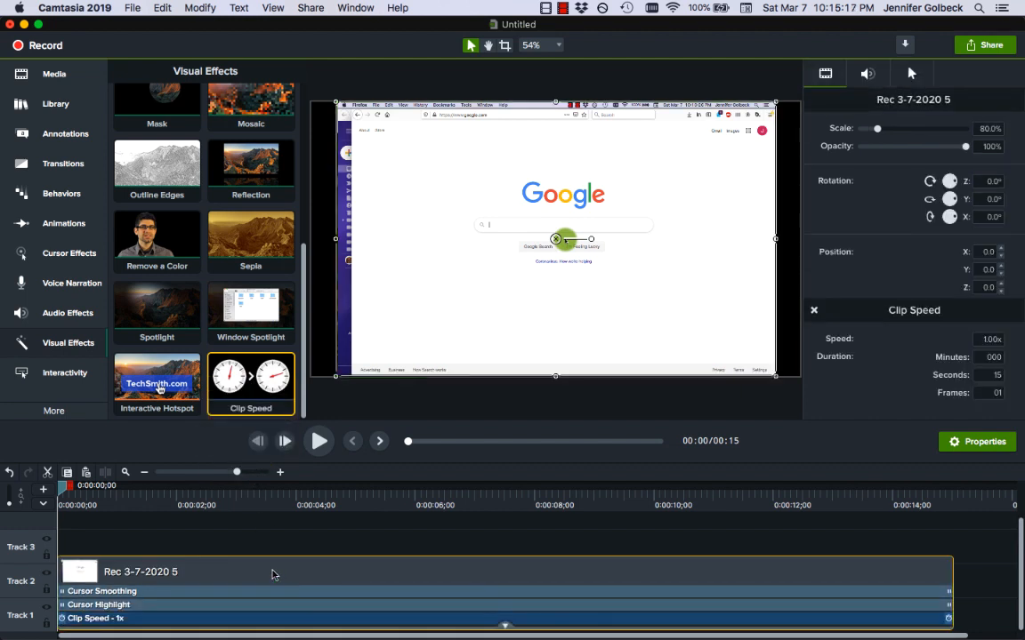
{"action": "mouse_move", "coordinate": [658, 369]}
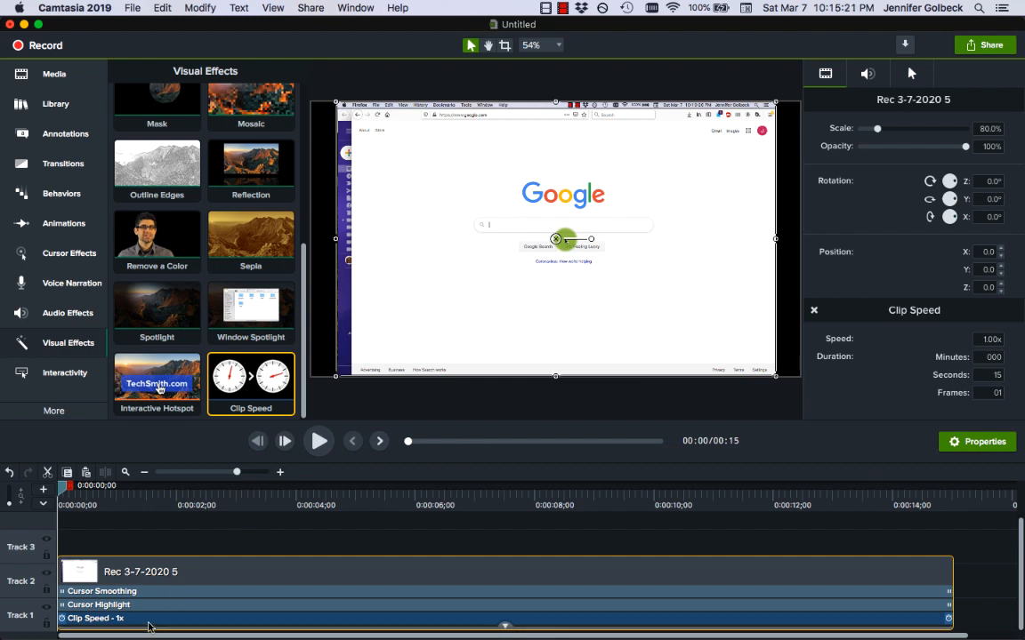
{"action": "left_click", "coordinate": [96, 619]}
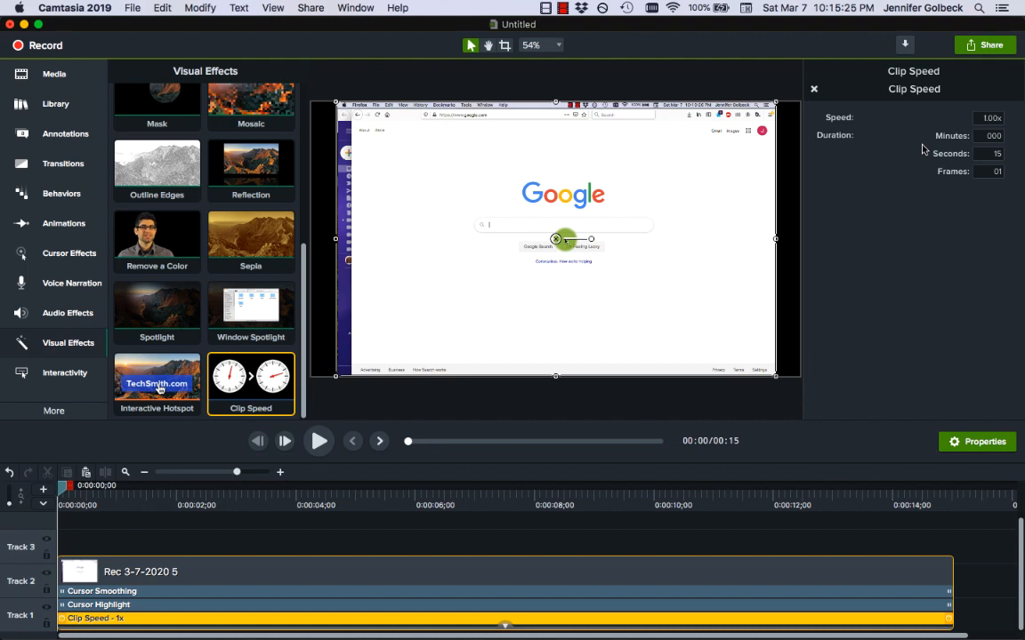
{"action": "left_click", "coordinate": [319, 442]}
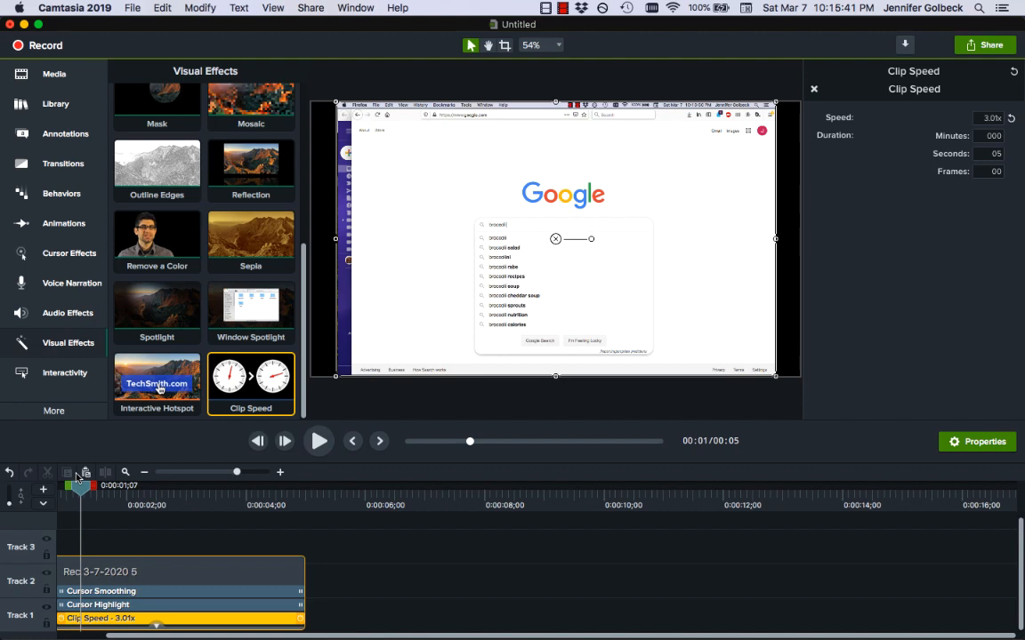
{"action": "left_click", "coordinate": [319, 441]}
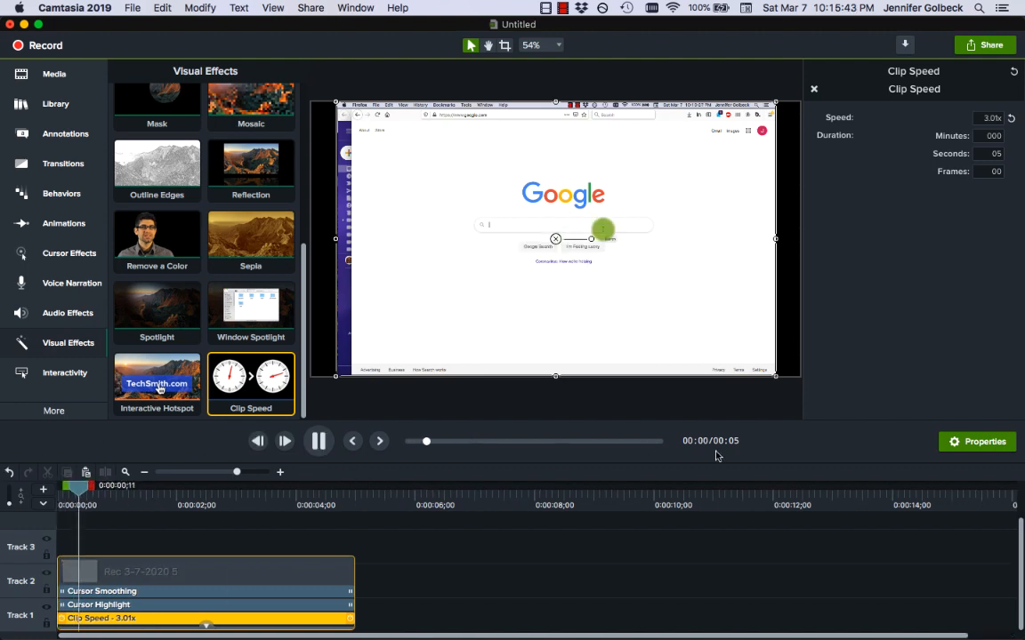
{"action": "left_click", "coordinate": [318, 441]}
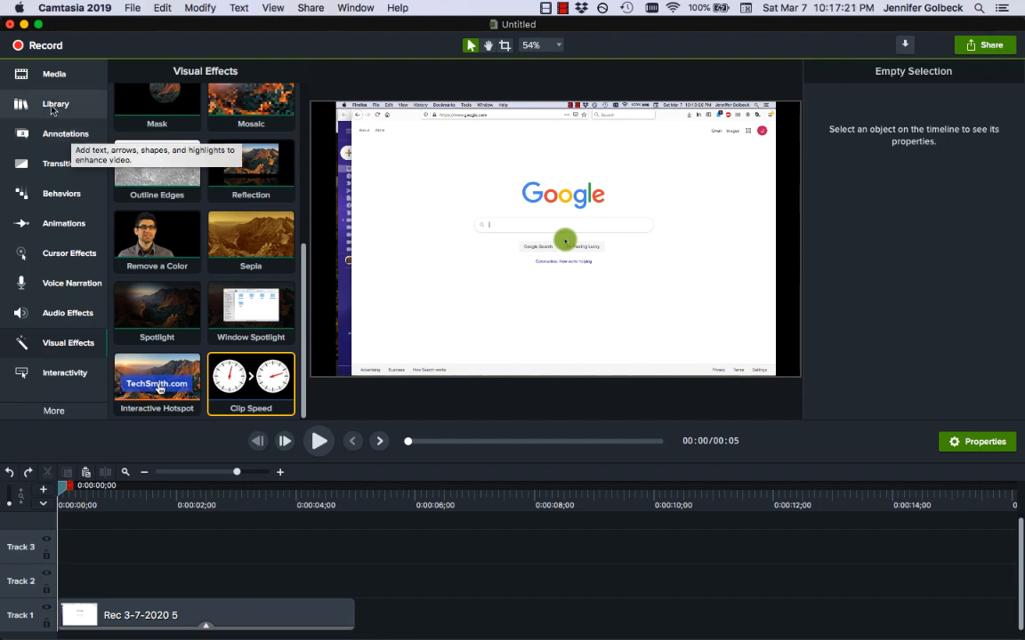
Show the Library's ready-made assets and expand the Intros folder
{"action": "left_click", "coordinate": [56, 103]}
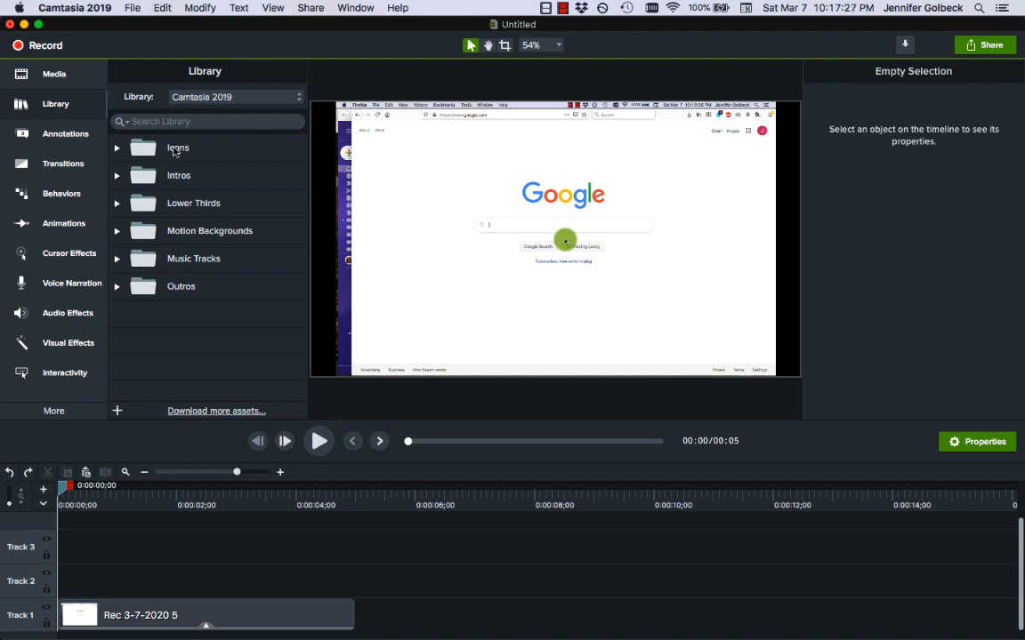
{"action": "mouse_move", "coordinate": [226, 187]}
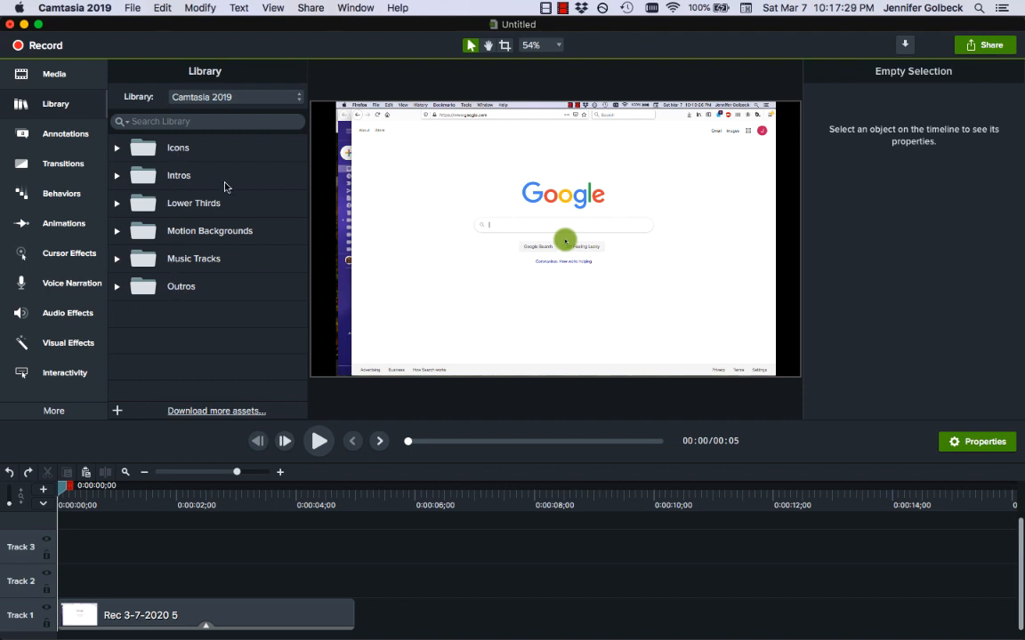
{"action": "left_click", "coordinate": [117, 176]}
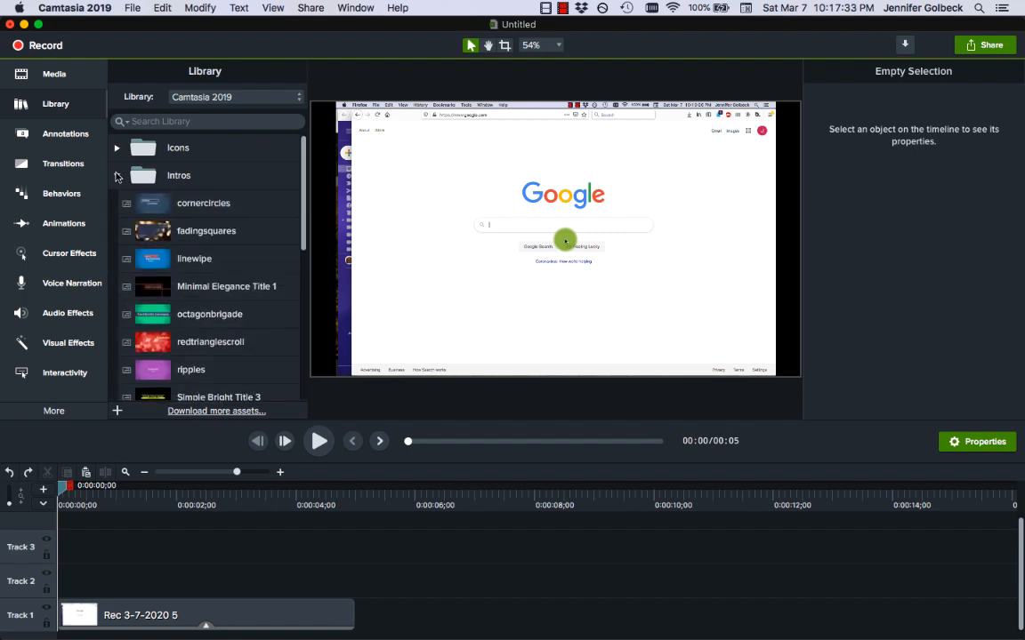
{"action": "left_click", "coordinate": [118, 176]}
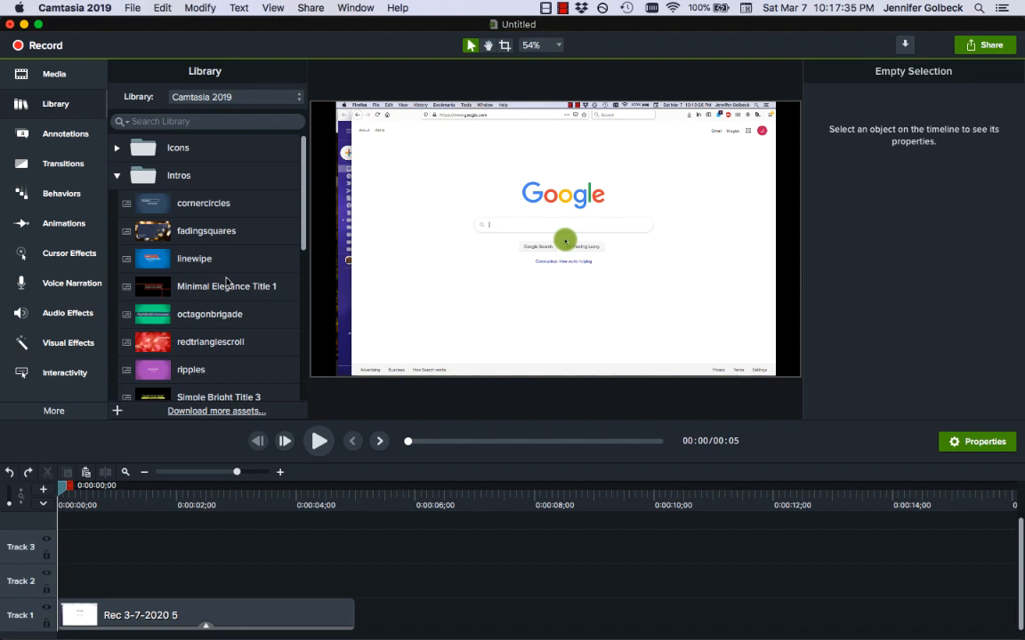
{"action": "mouse_move", "coordinate": [187, 235]}
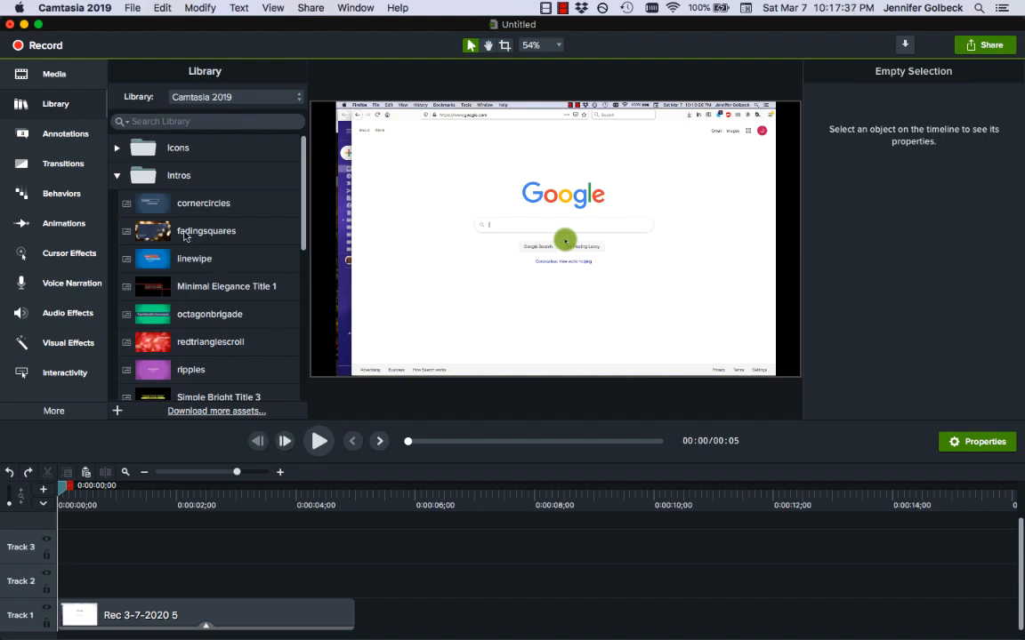
Preview the fadingsquares intro, then close the preview window
{"action": "left_click", "coordinate": [207, 231]}
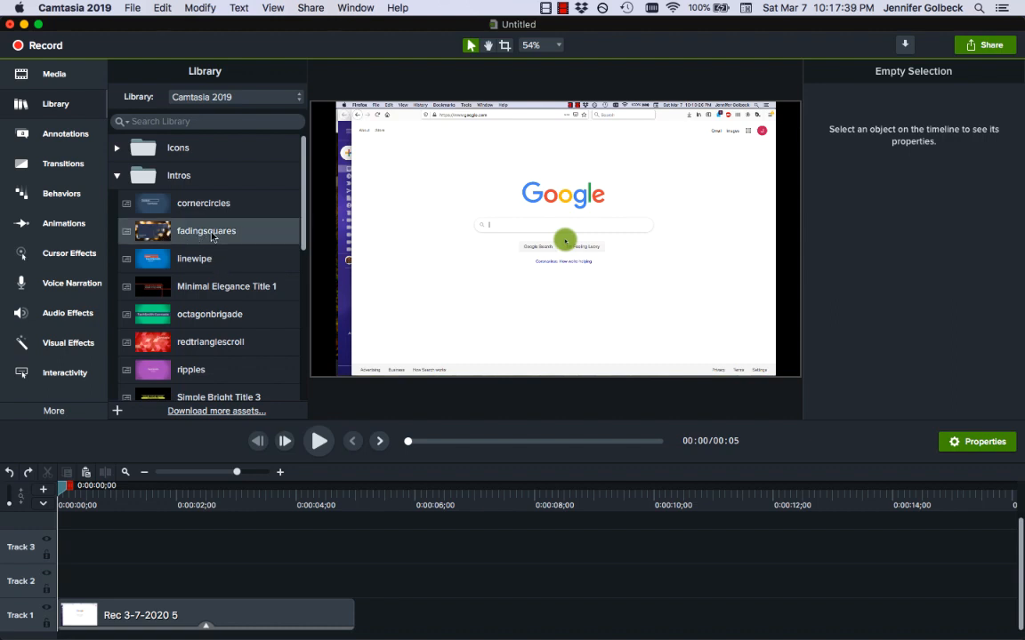
{"action": "double_click", "coordinate": [207, 231]}
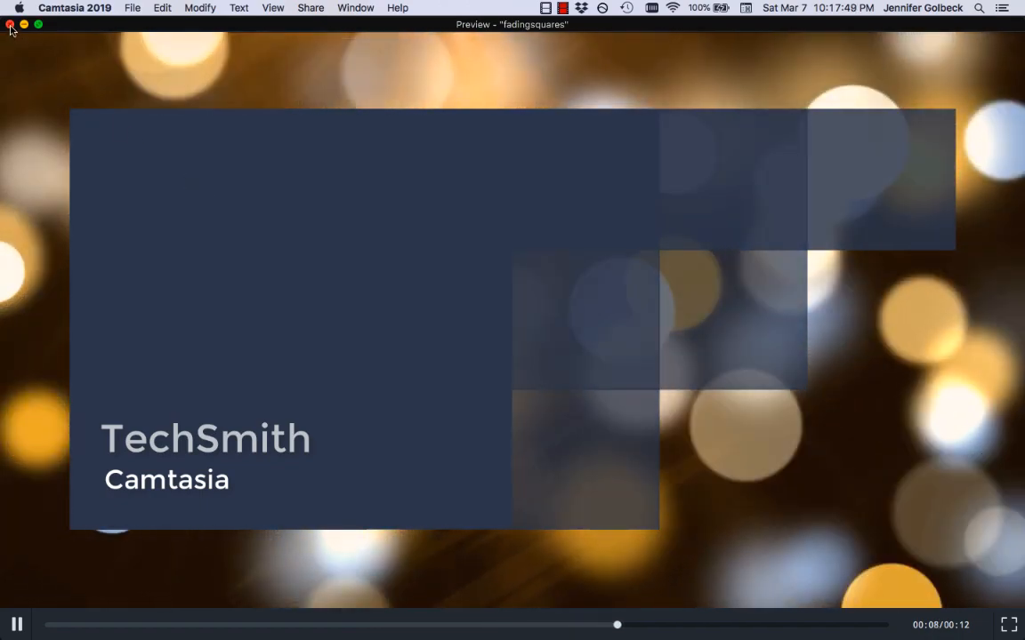
{"action": "left_click", "coordinate": [10, 25]}
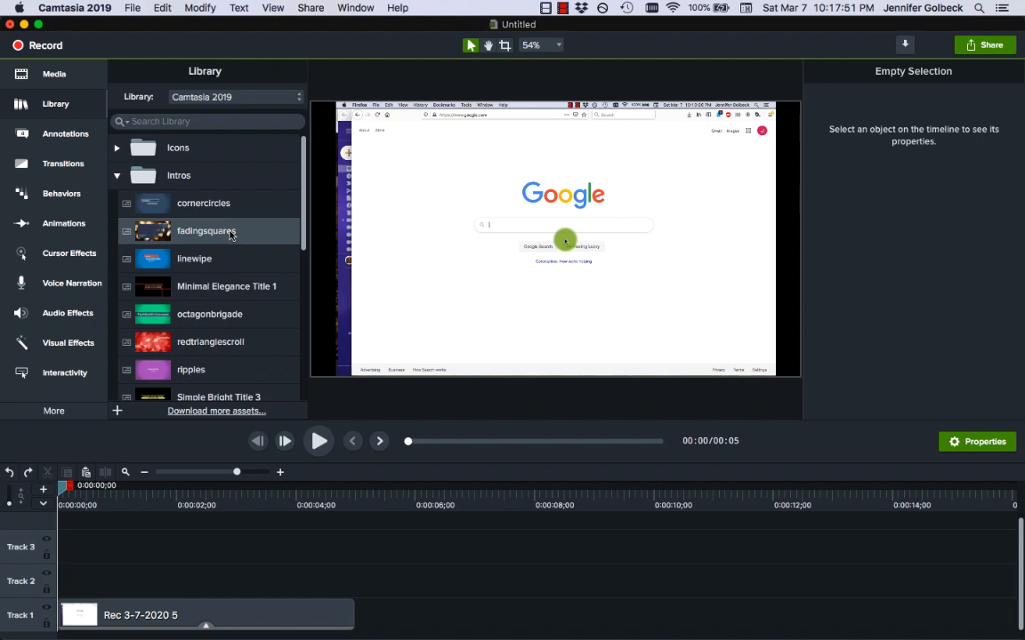
Add the fadingsquares intro to Track 3 and start retyping its title as 'Making'
{"action": "left_click_drag", "start_coordinate": [207, 231], "coordinate": [501, 547]}
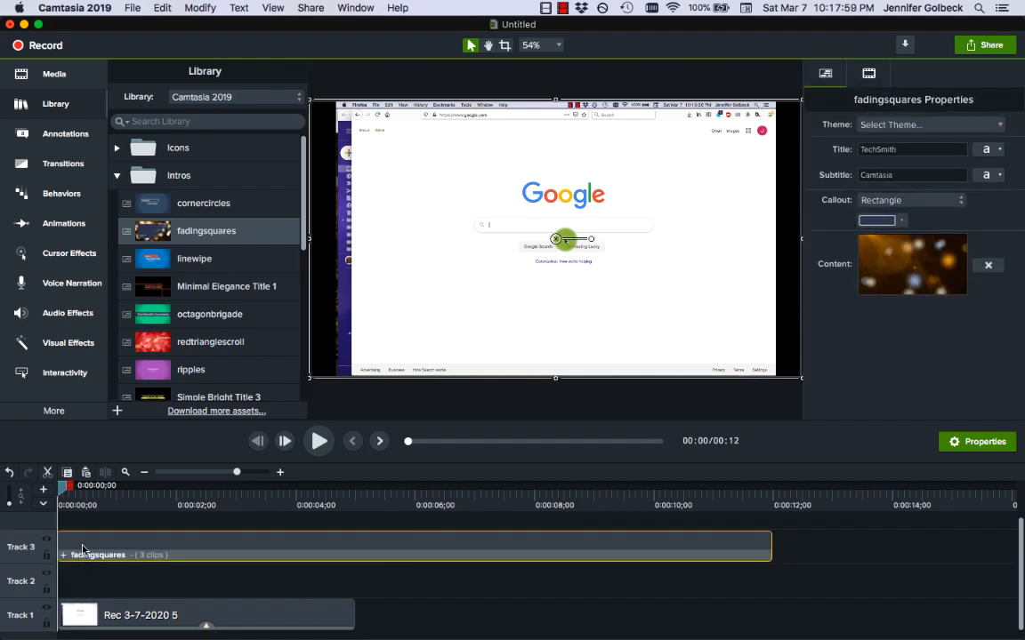
{"action": "mouse_move", "coordinate": [704, 537]}
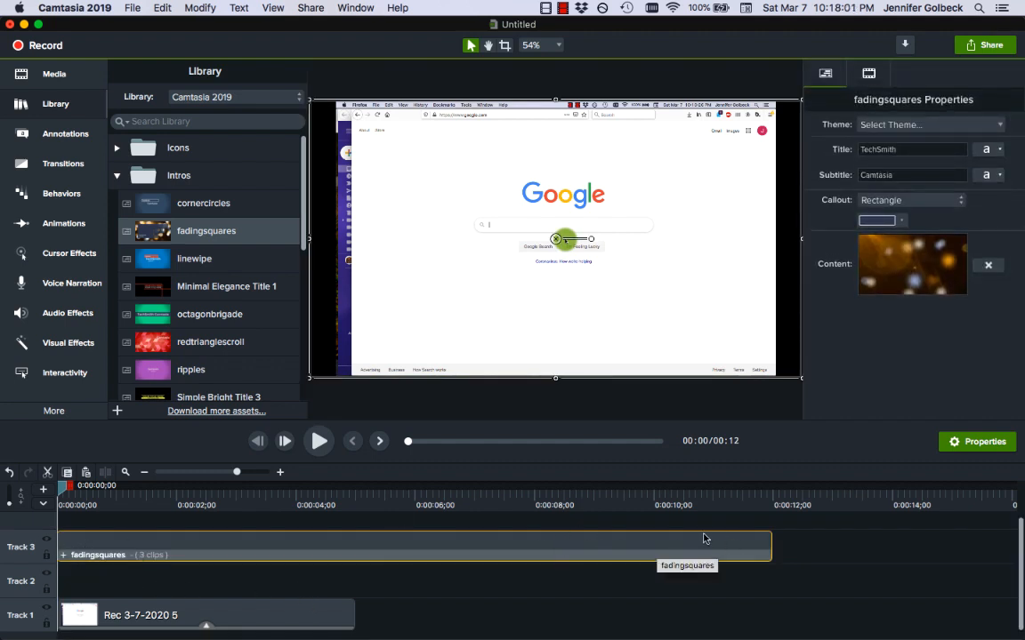
{"action": "mouse_move", "coordinate": [783, 537]}
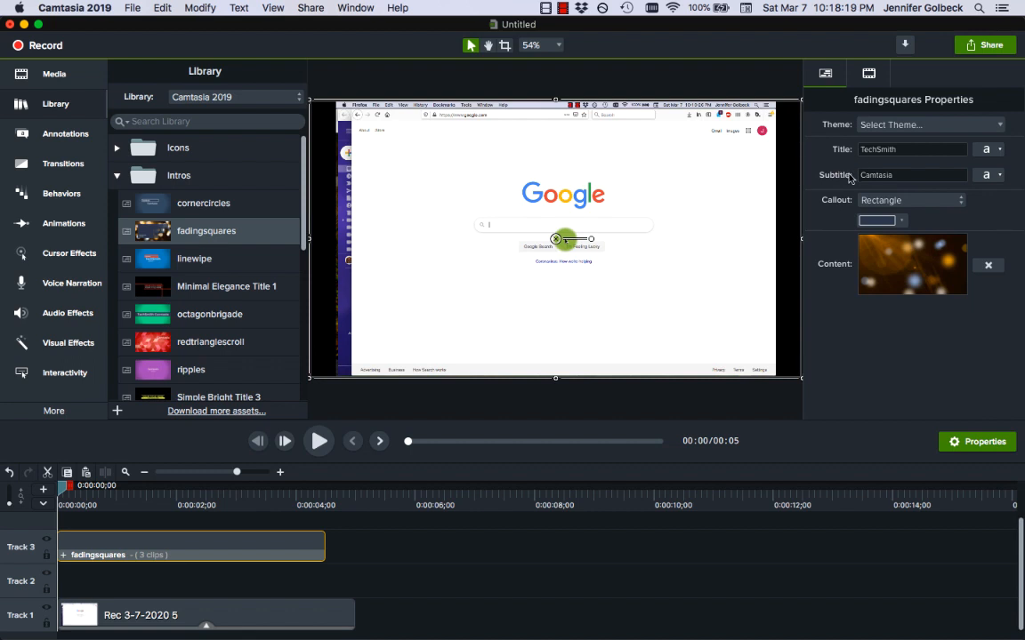
{"action": "triple_click", "coordinate": [911, 149]}
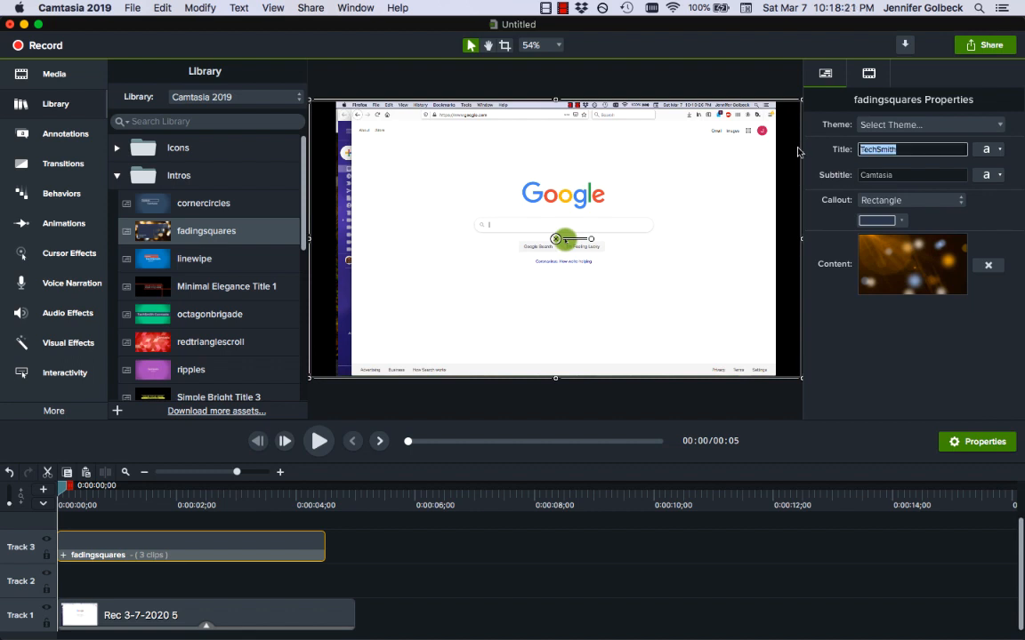
{"action": "type", "text": "Making"}
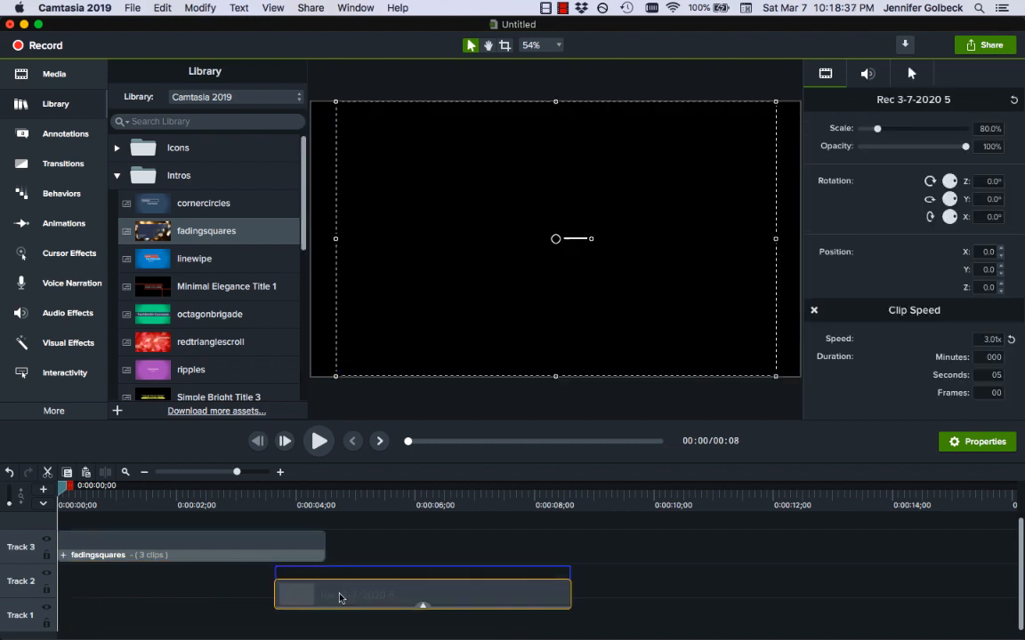
Shift the recording clip to start after the intro and play from the start to check
{"action": "left_click_drag", "start_coordinate": [423, 594], "coordinate": [473, 580]}
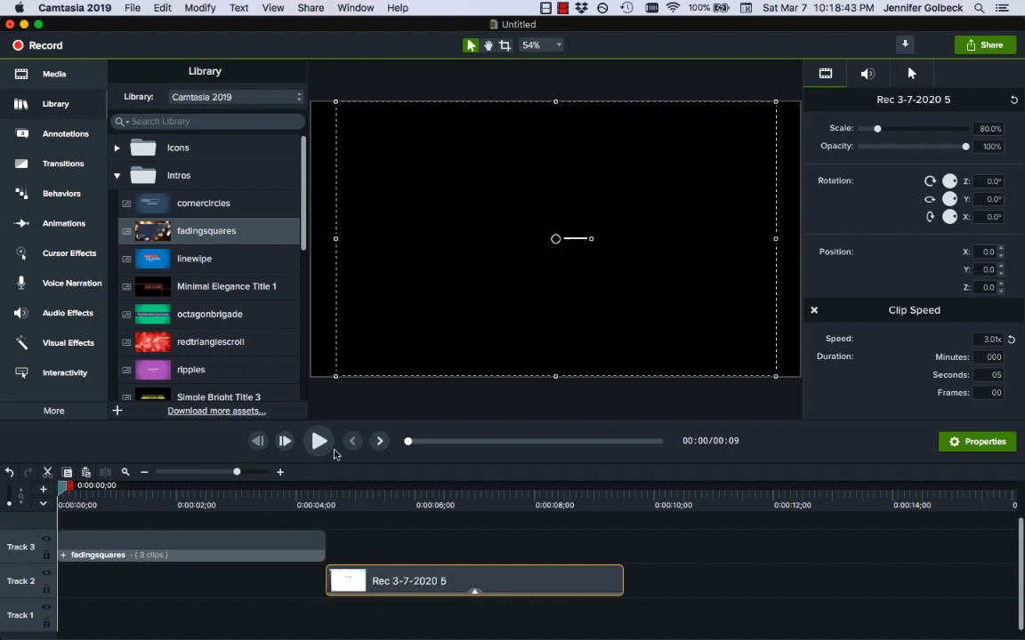
{"action": "left_click", "coordinate": [318, 441]}
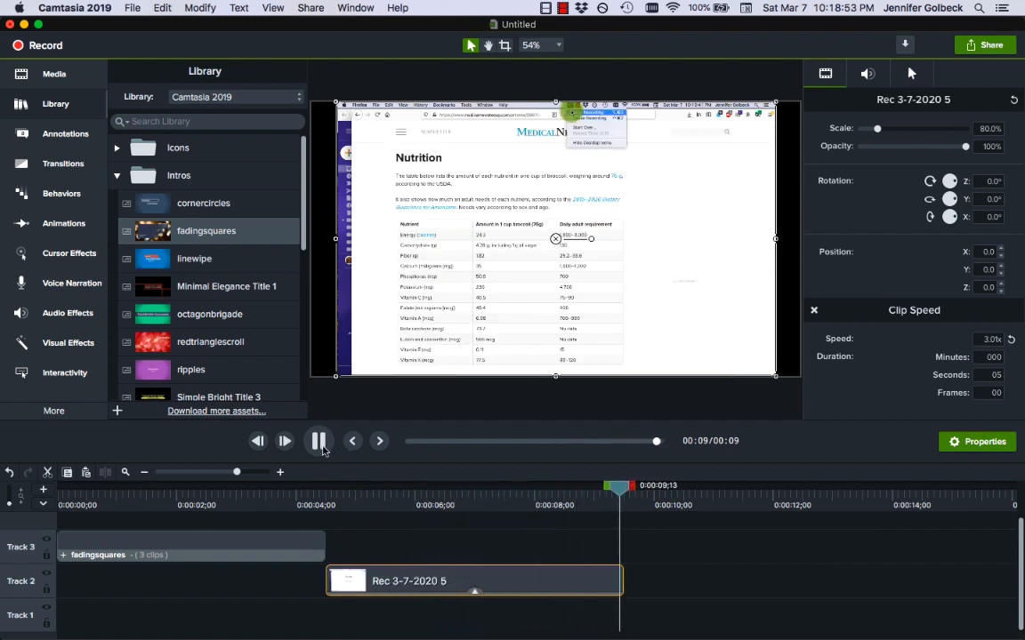
{"action": "left_click", "coordinate": [317, 441]}
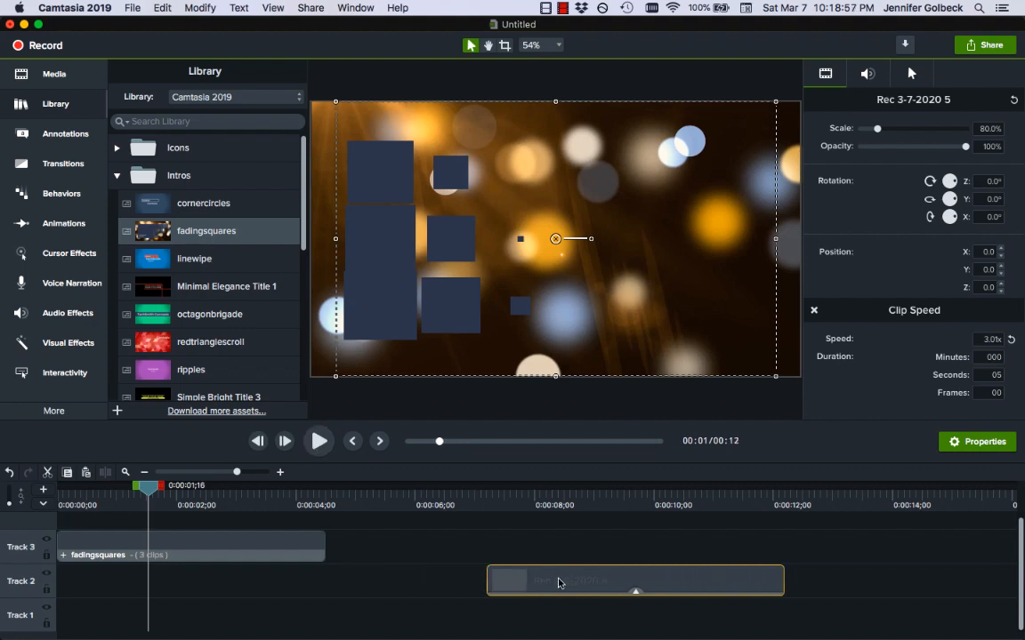
Select the intro, replay its start to verify the new title, then go to the callout annotations
{"action": "left_click", "coordinate": [267, 546]}
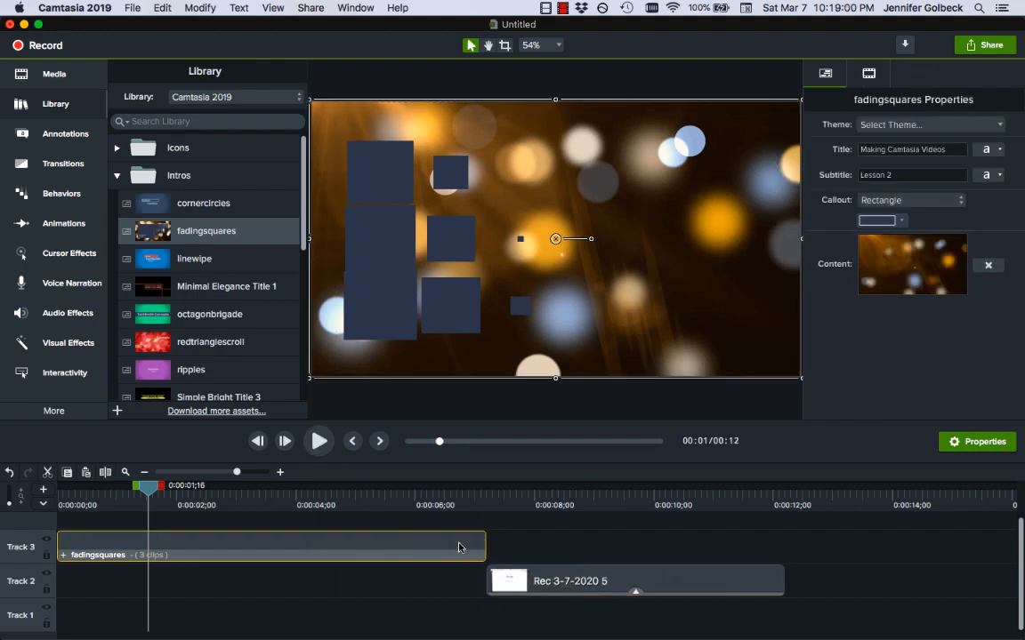
{"action": "left_click", "coordinate": [319, 441]}
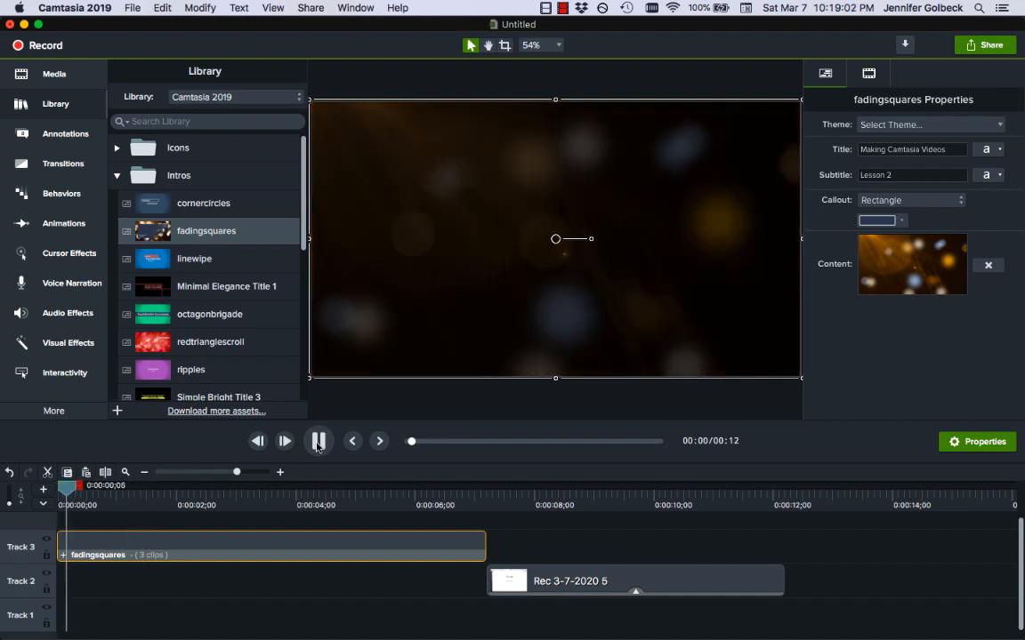
{"action": "left_click", "coordinate": [317, 441]}
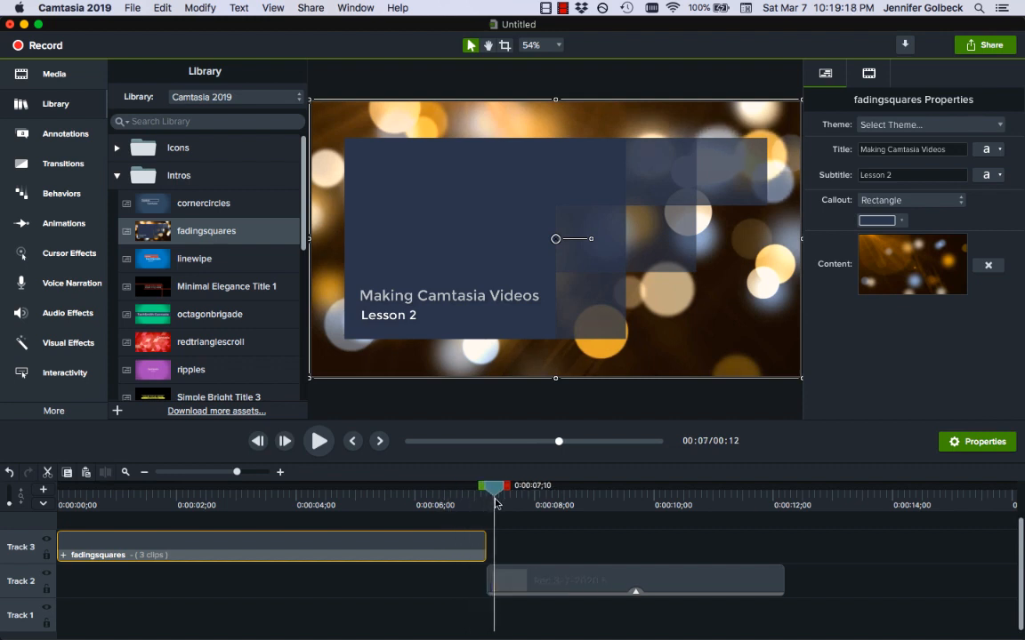
{"action": "left_click", "coordinate": [64, 134]}
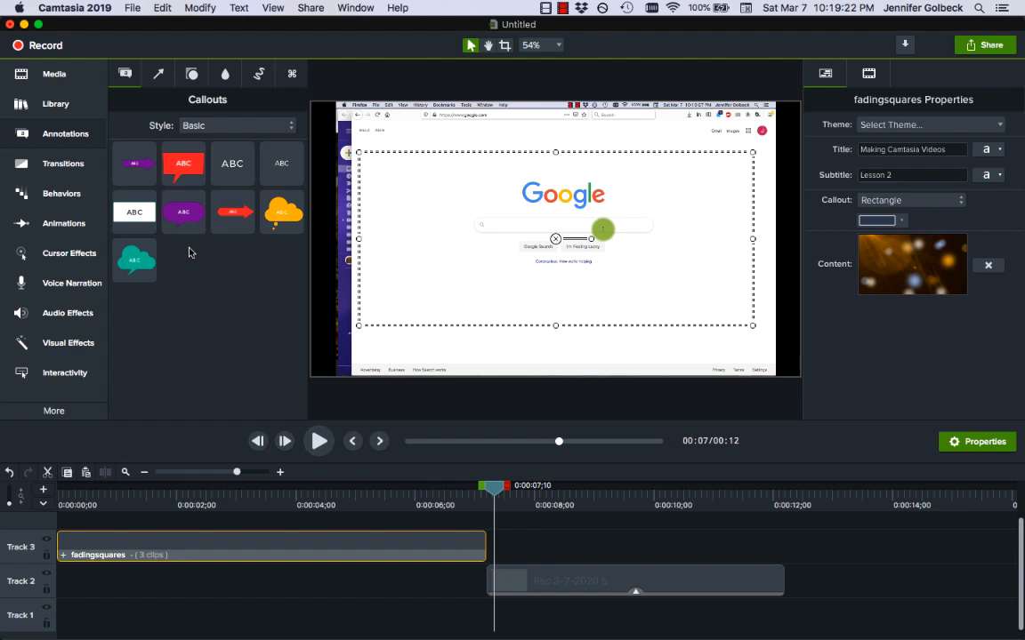
{"action": "left_click", "coordinate": [303, 322]}
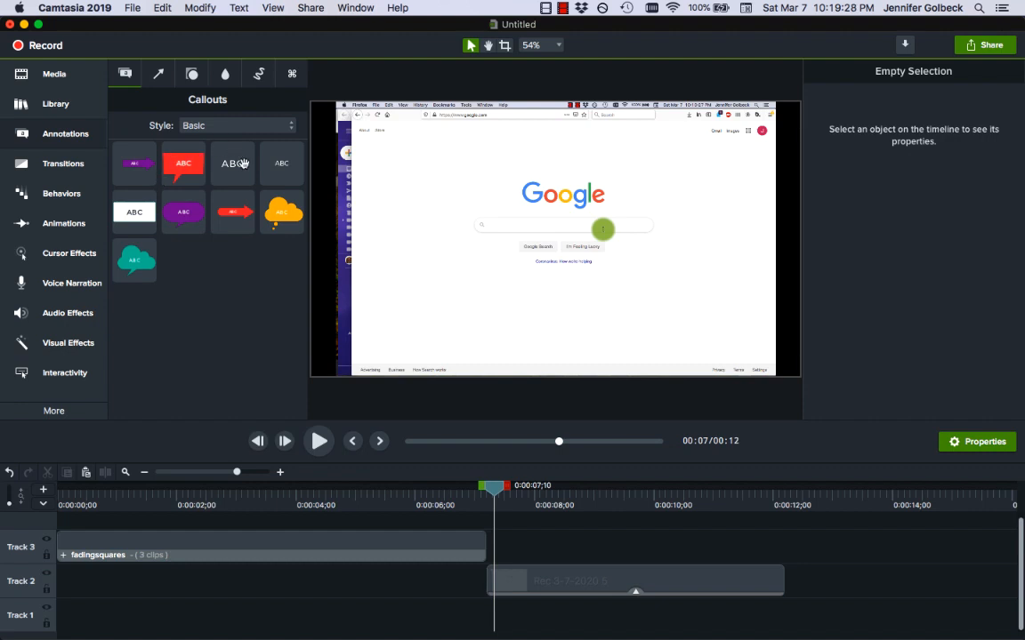
{"action": "left_click", "coordinate": [234, 125]}
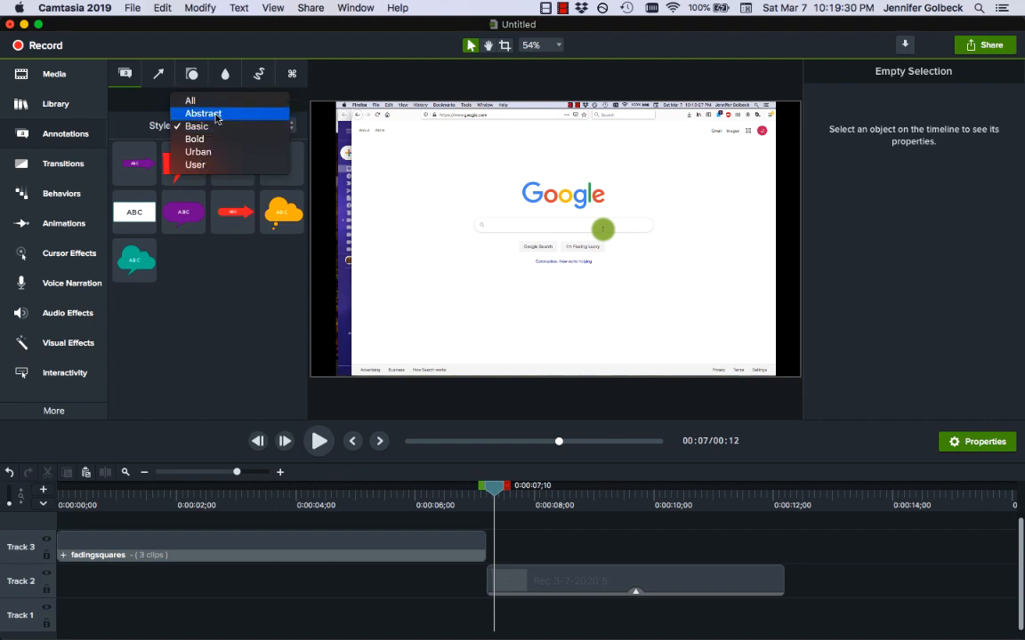
{"action": "left_click", "coordinate": [196, 124]}
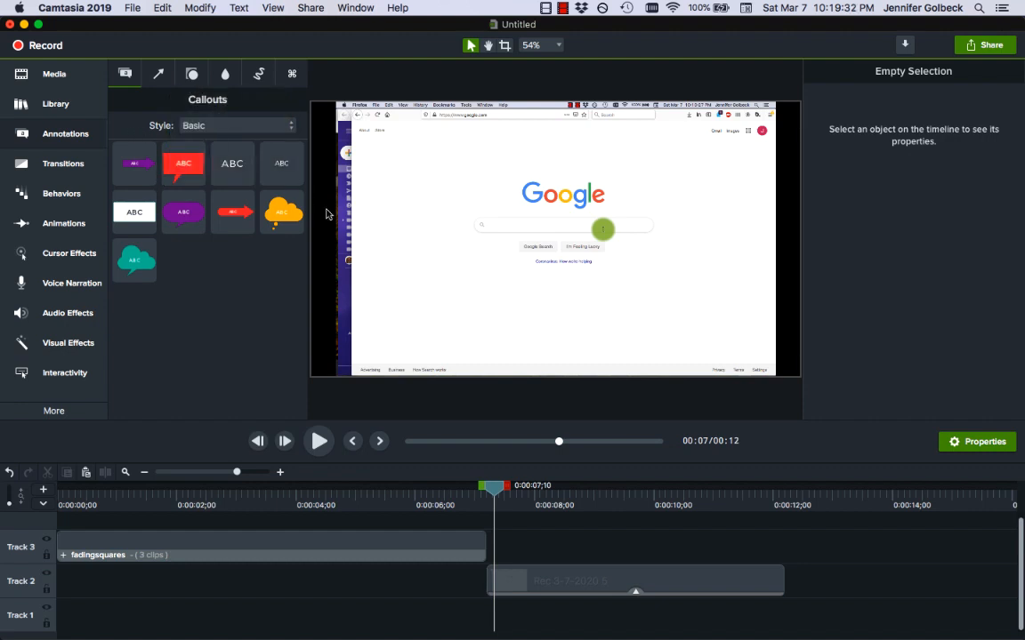
{"action": "mouse_move", "coordinate": [233, 169]}
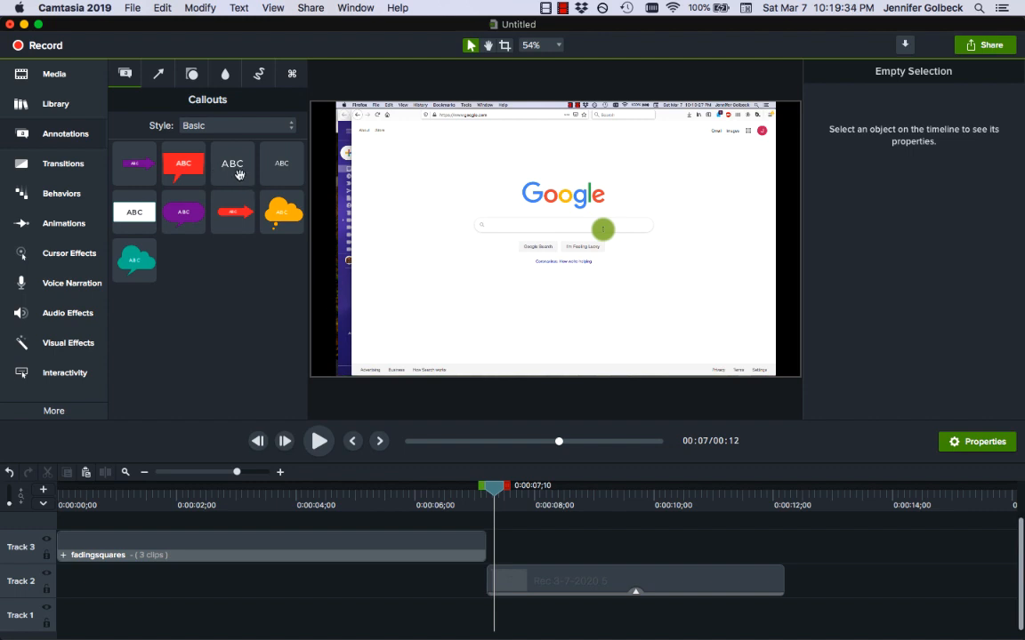
{"action": "left_click", "coordinate": [231, 163]}
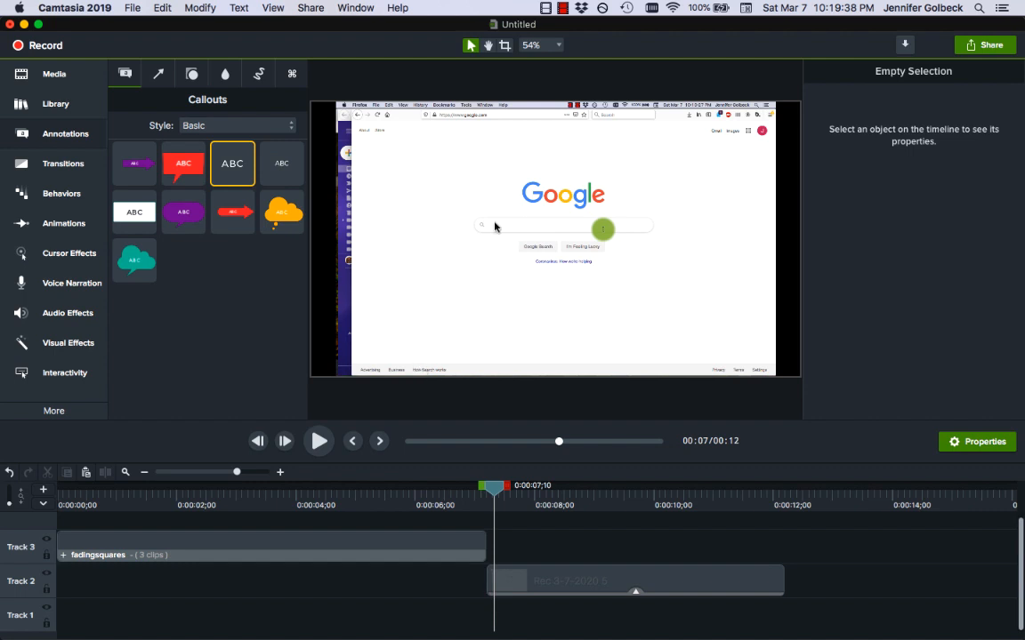
{"action": "mouse_move", "coordinate": [509, 306]}
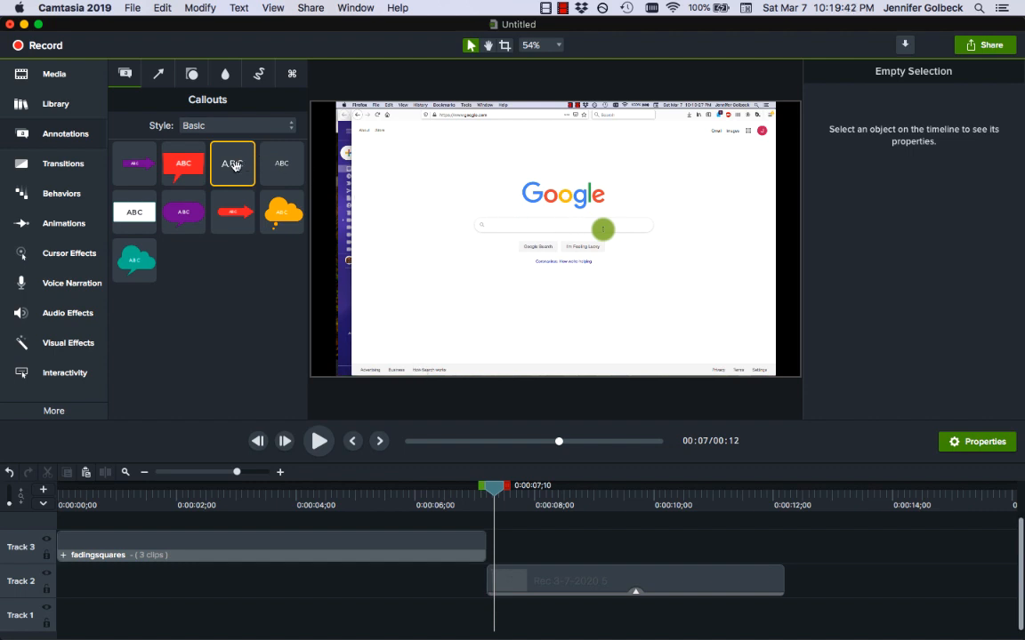
Add a plain-text callout over the video reading 'This is an annotation'
{"action": "left_click", "coordinate": [231, 163]}
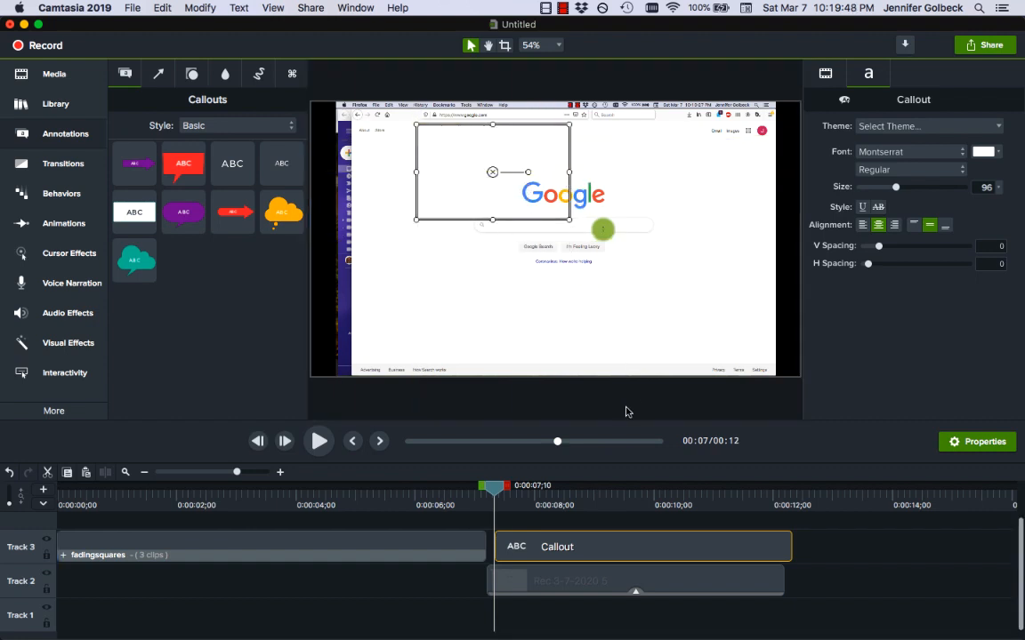
{"action": "mouse_move", "coordinate": [629, 555]}
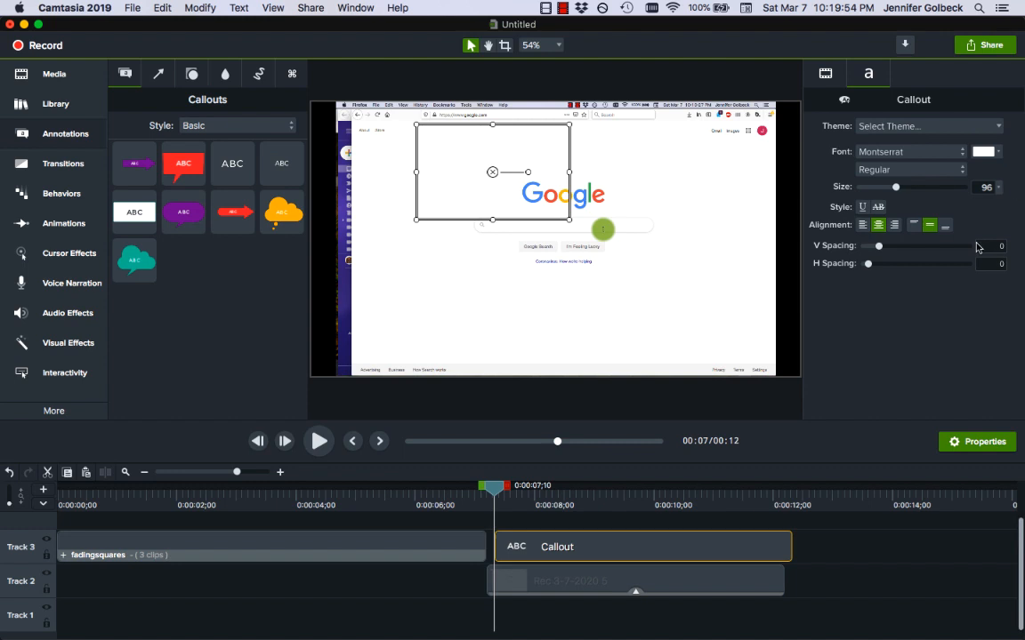
{"action": "left_click", "coordinate": [982, 152]}
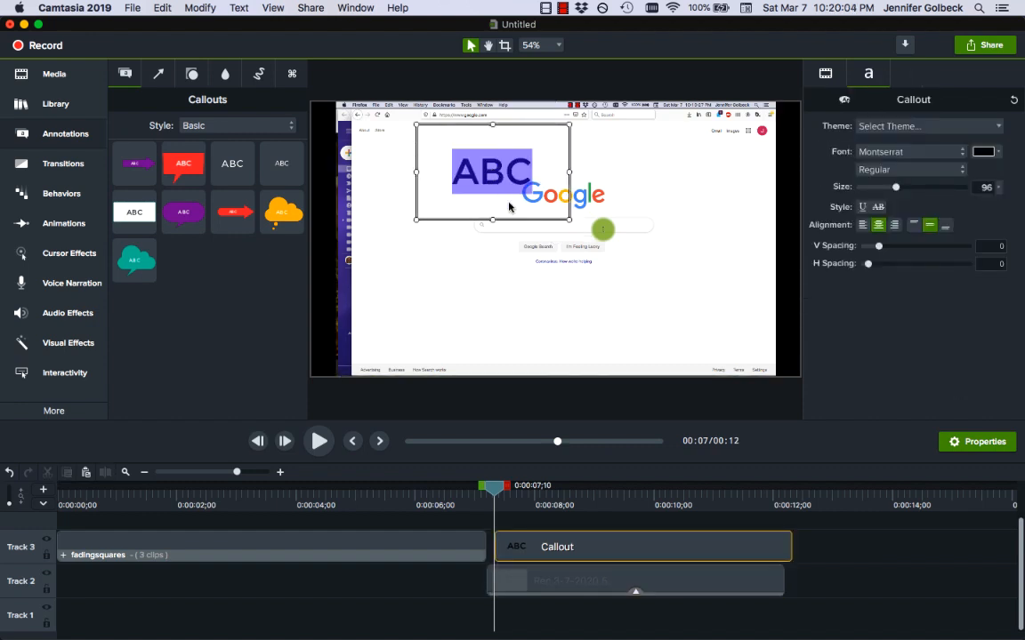
{"action": "type", "text": "This is an annotation"}
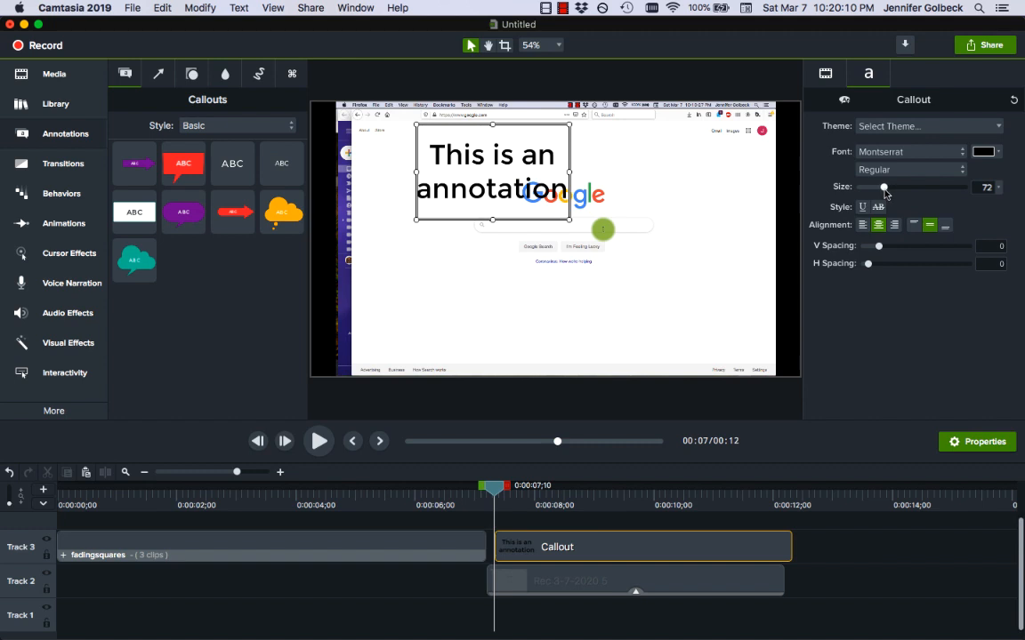
{"action": "mouse_move", "coordinate": [875, 192]}
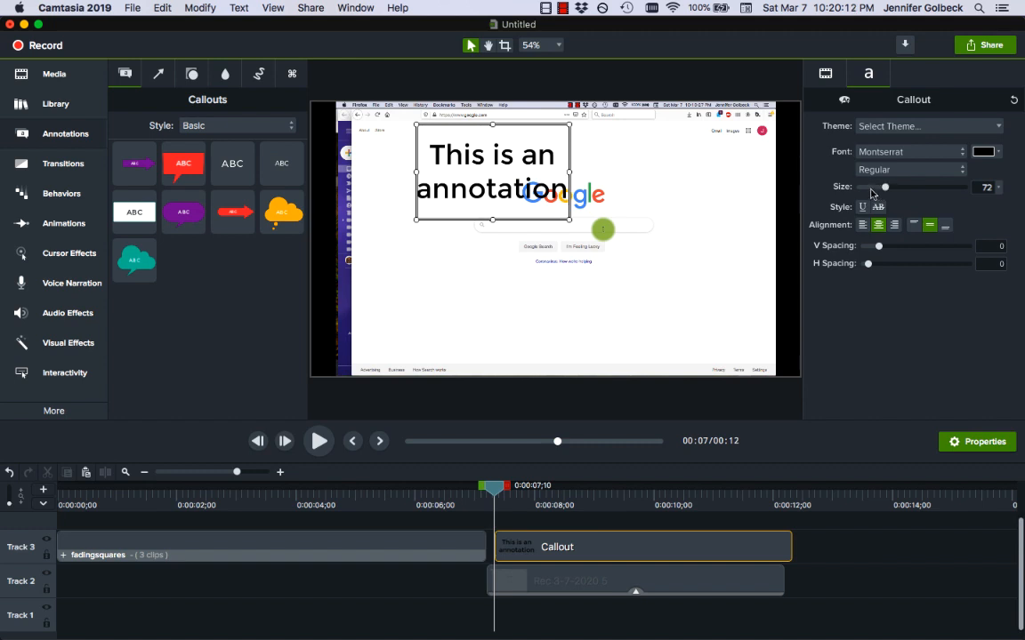
Select the broccoli recording clip, then reselect the annotation callout
{"action": "left_click", "coordinate": [637, 580]}
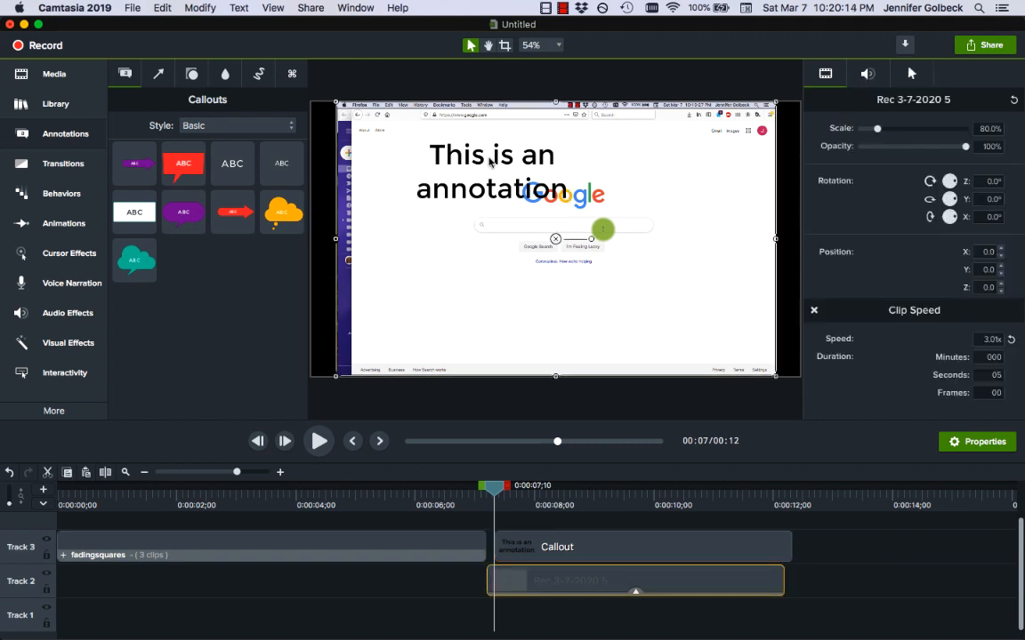
{"action": "left_click", "coordinate": [491, 171]}
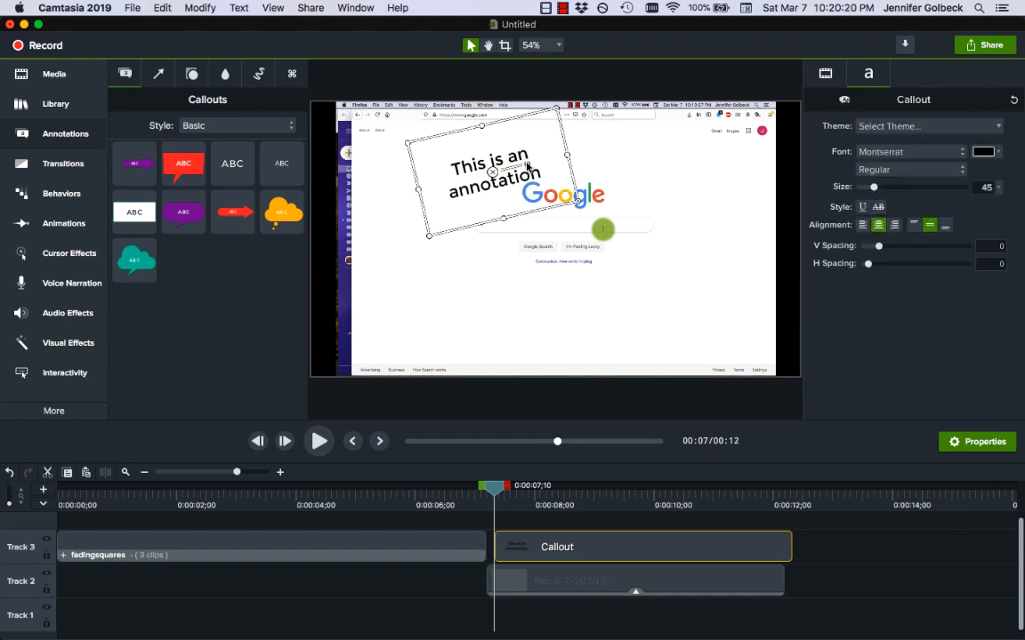
Trim the annotation callout clip to about one second
{"action": "left_click", "coordinate": [637, 580]}
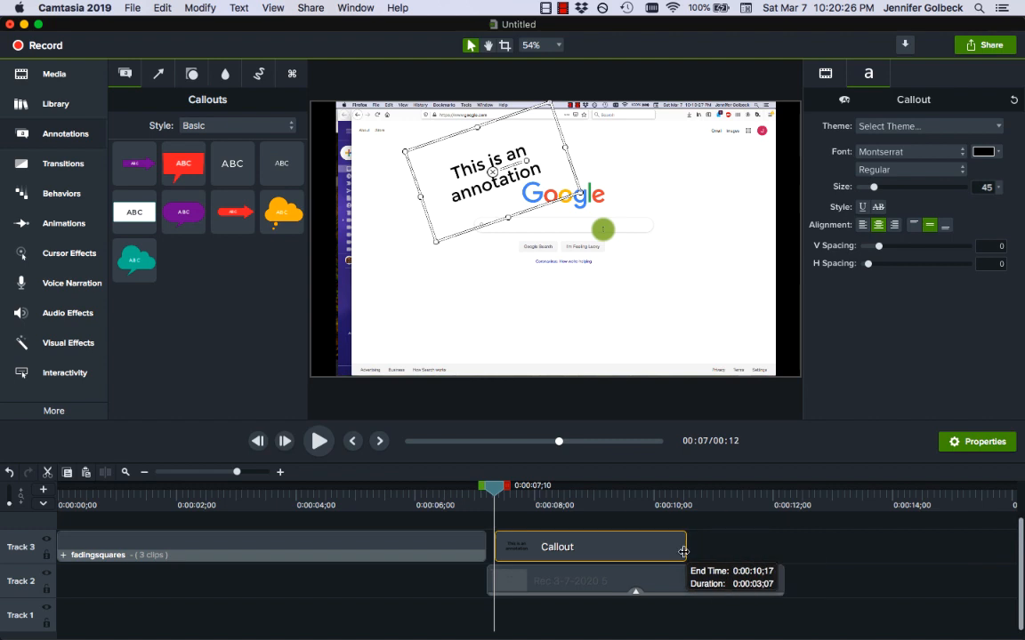
{"action": "left_click_drag", "start_coordinate": [683, 548], "coordinate": [548, 548]}
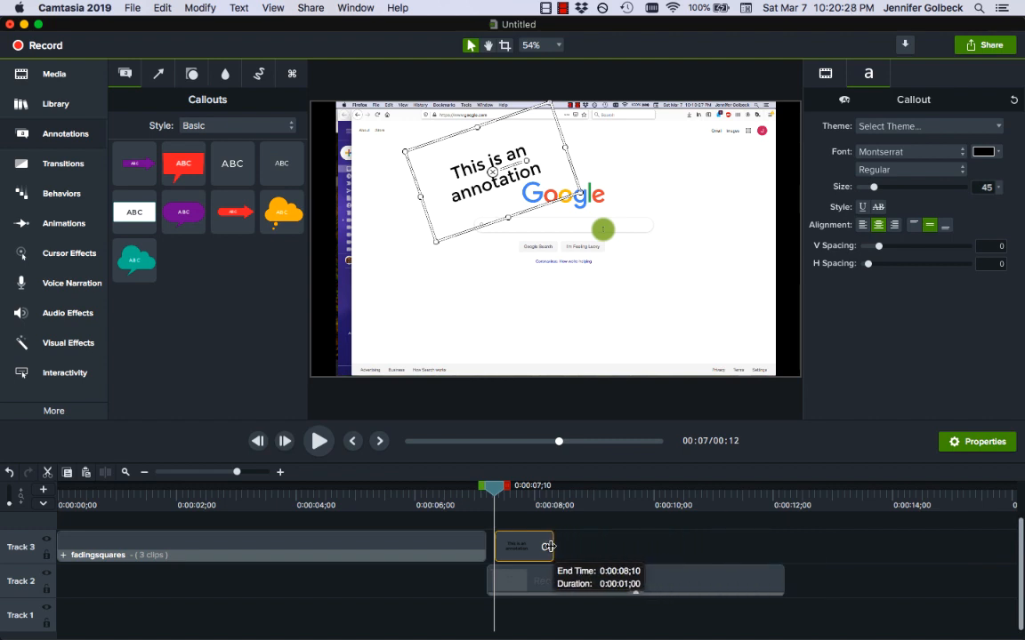
{"action": "mouse_move", "coordinate": [434, 484]}
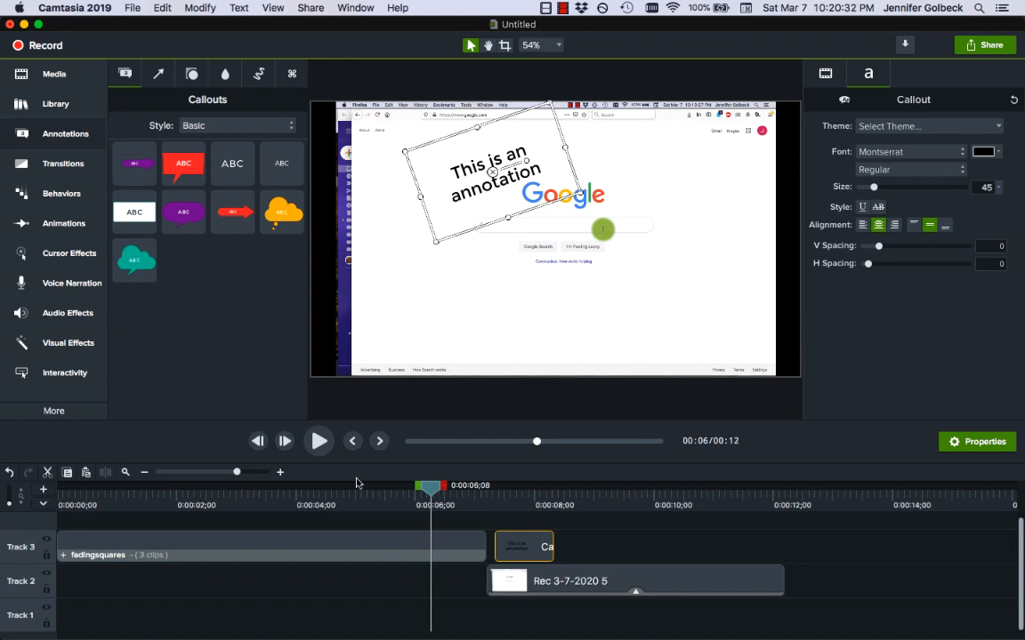
Play back the project from the intro past the callout, then pause
{"action": "left_click", "coordinate": [319, 441]}
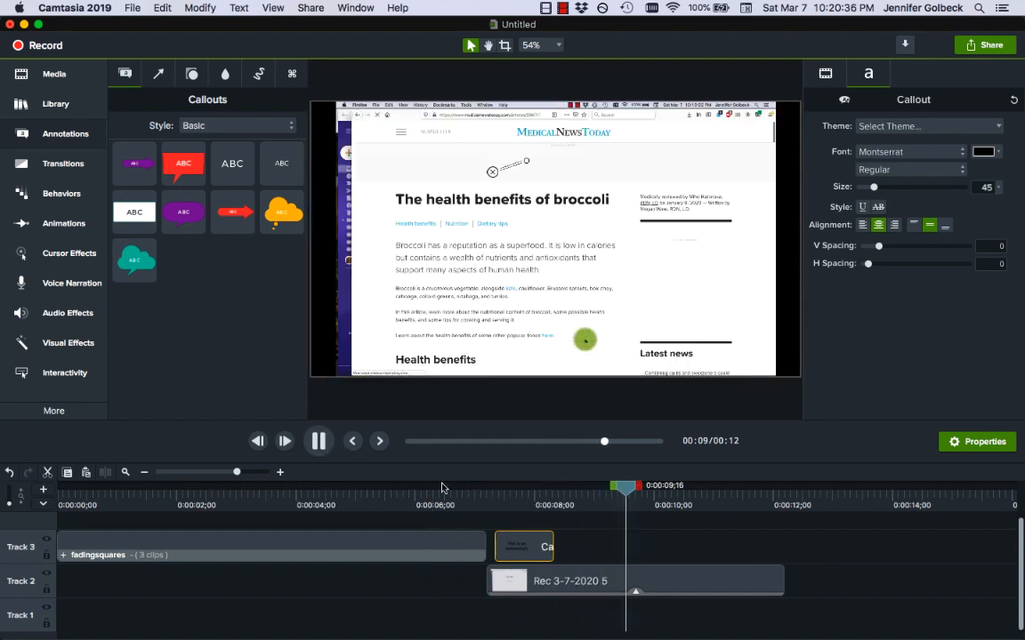
{"action": "left_click", "coordinate": [317, 441]}
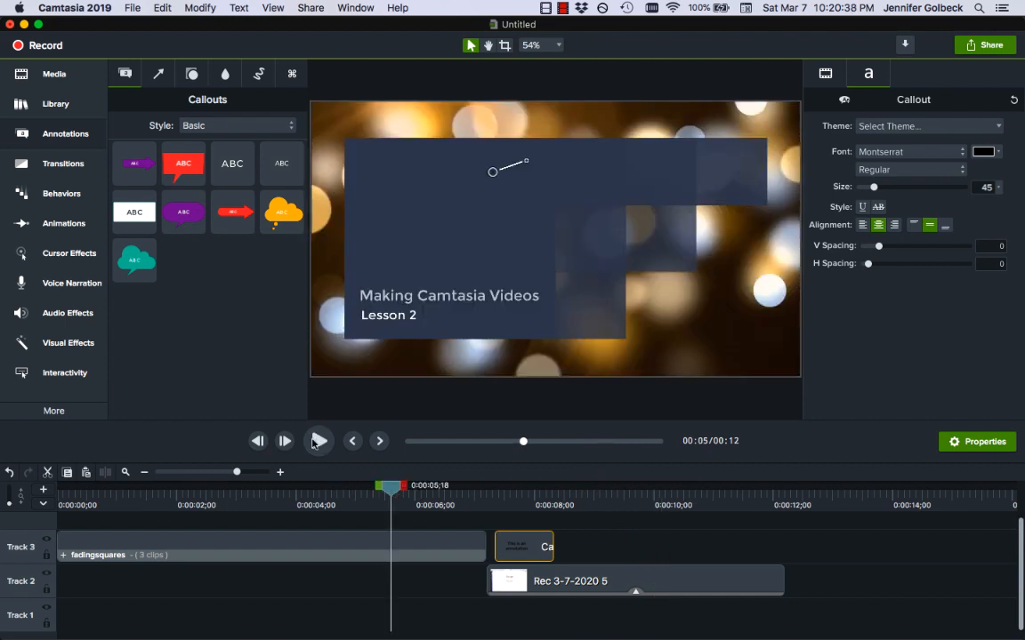
{"action": "left_click", "coordinate": [318, 441]}
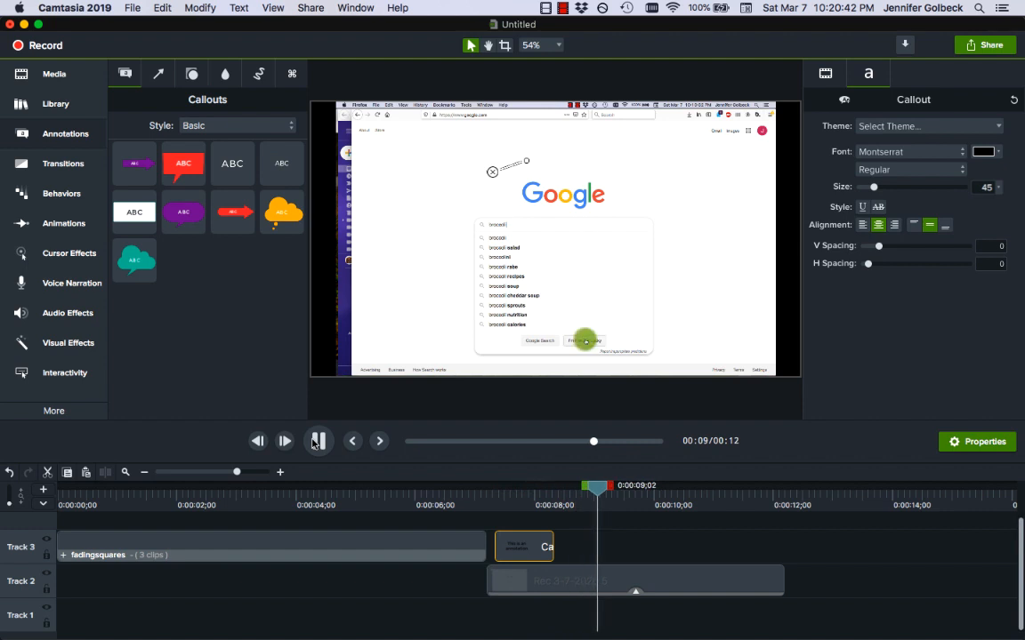
{"action": "left_click", "coordinate": [317, 442]}
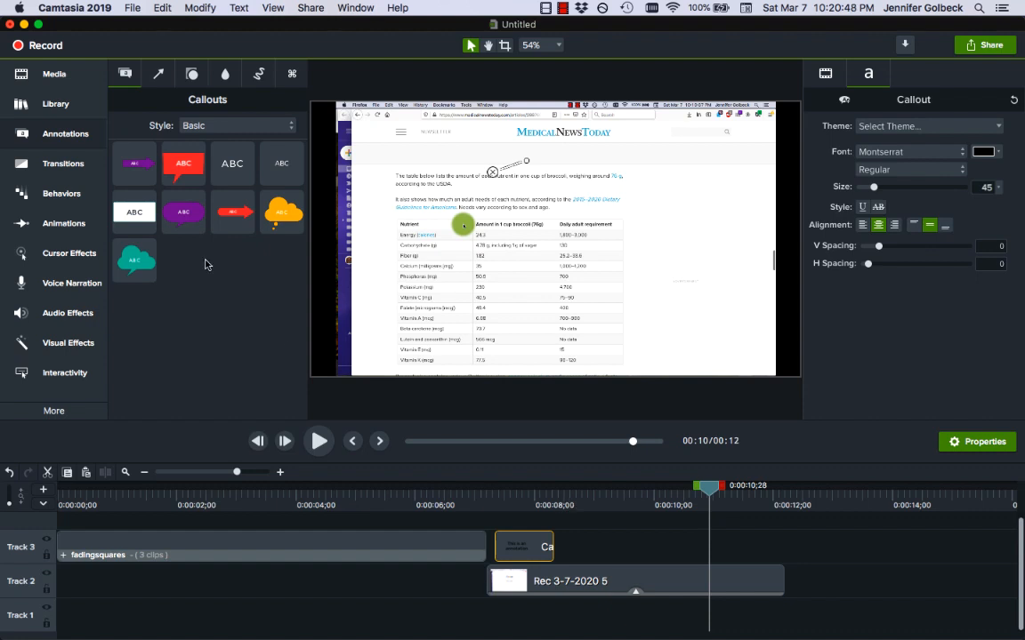
{"action": "mouse_move", "coordinate": [213, 142]}
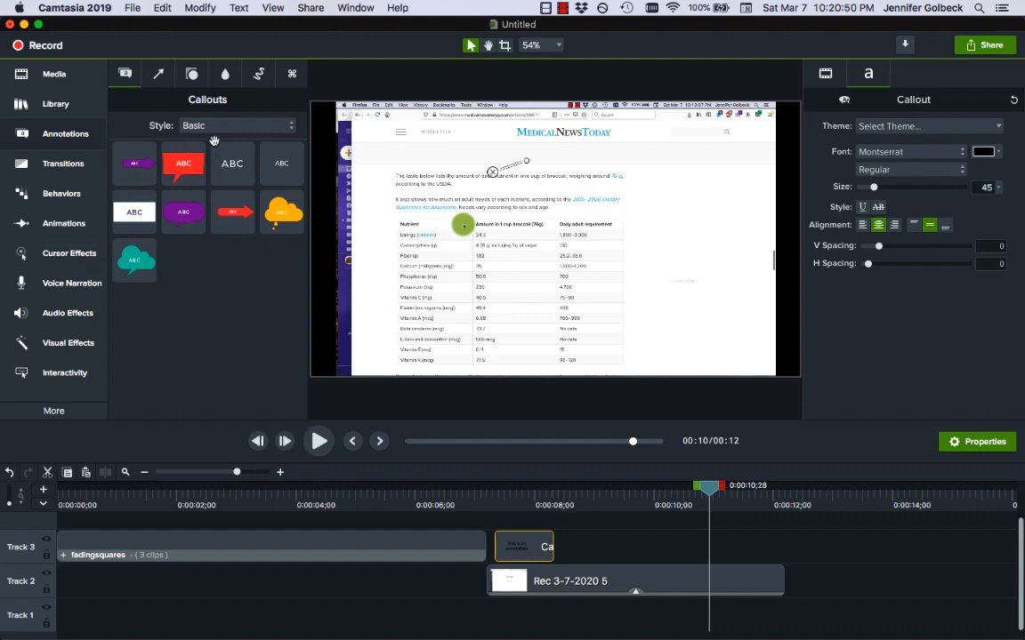
Switch the callout style to Urban and add the yellow arrow callout
{"action": "left_click", "coordinate": [235, 124]}
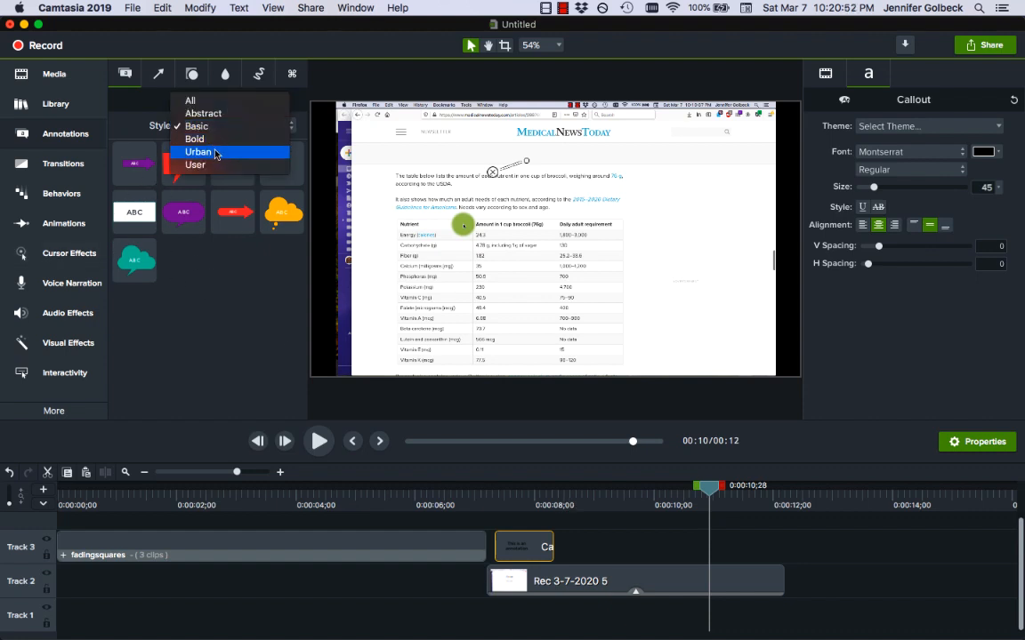
{"action": "left_click", "coordinate": [200, 151]}
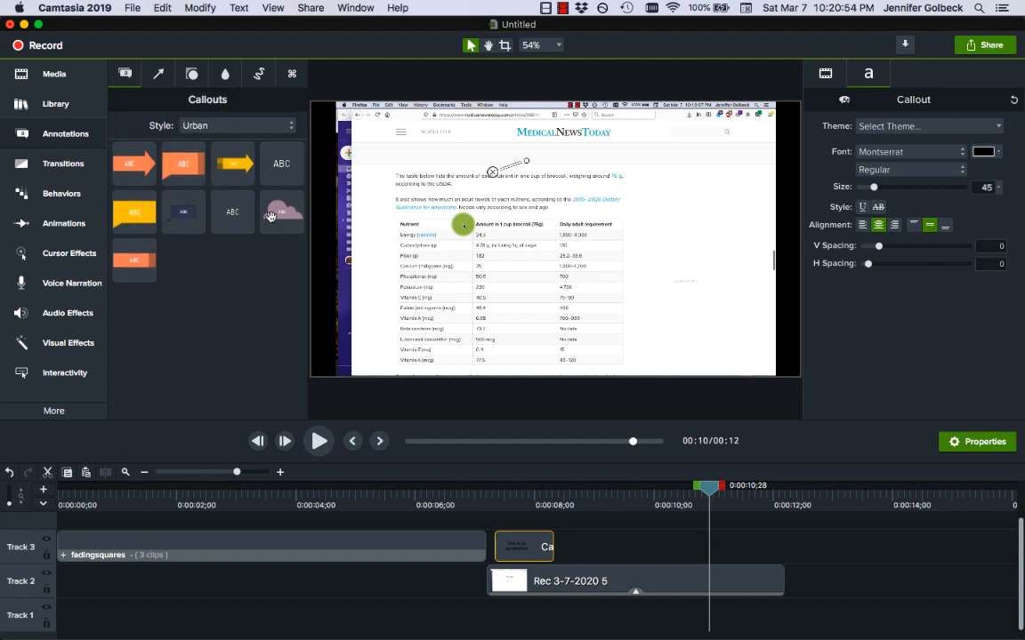
{"action": "left_click", "coordinate": [232, 163]}
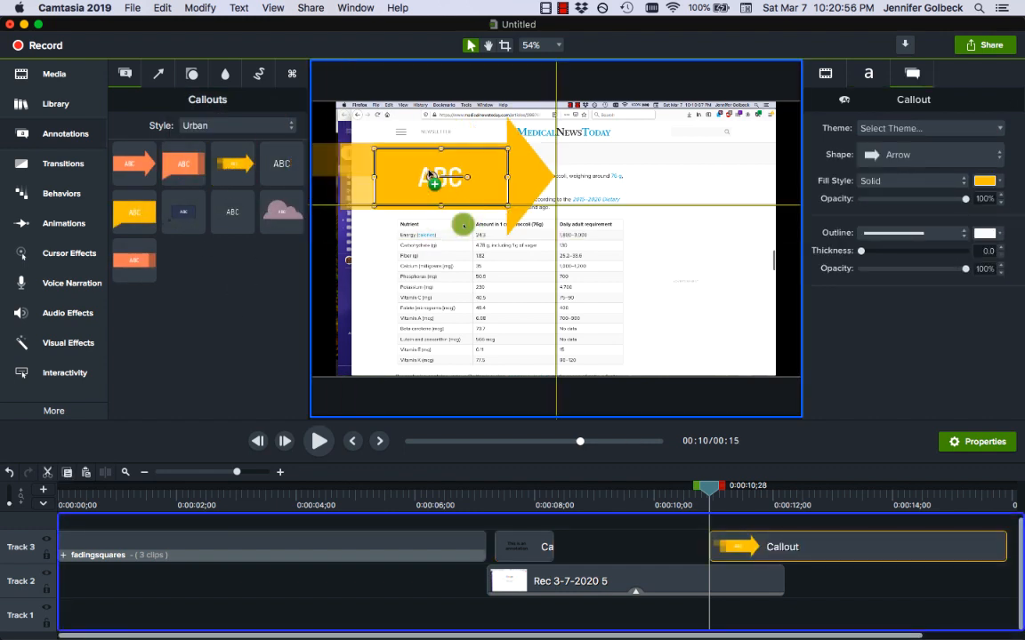
Position and shrink the arrow over the broccoli nutrition table, and shorten its clip
{"action": "left_click_drag", "start_coordinate": [441, 177], "coordinate": [530, 210]}
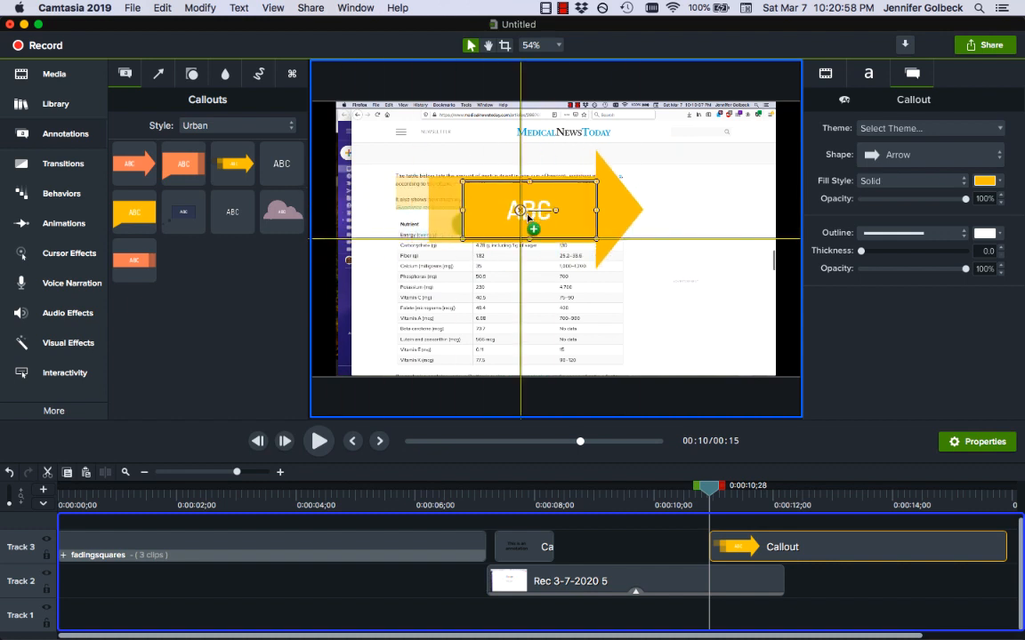
{"action": "left_click_drag", "start_coordinate": [530, 210], "coordinate": [584, 233]}
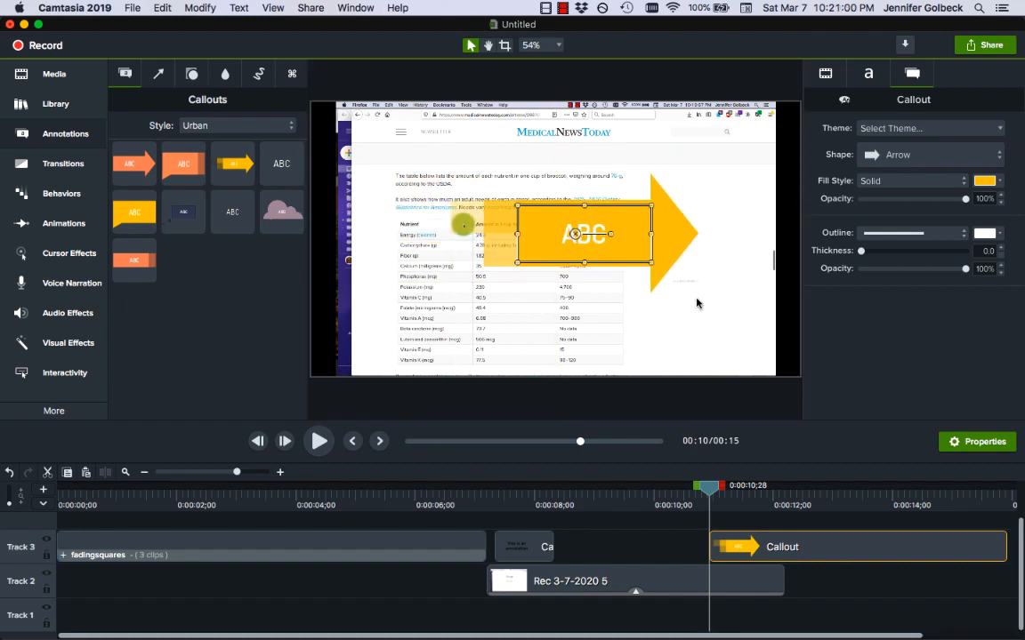
{"action": "left_click_drag", "start_coordinate": [584, 233], "coordinate": [597, 238]}
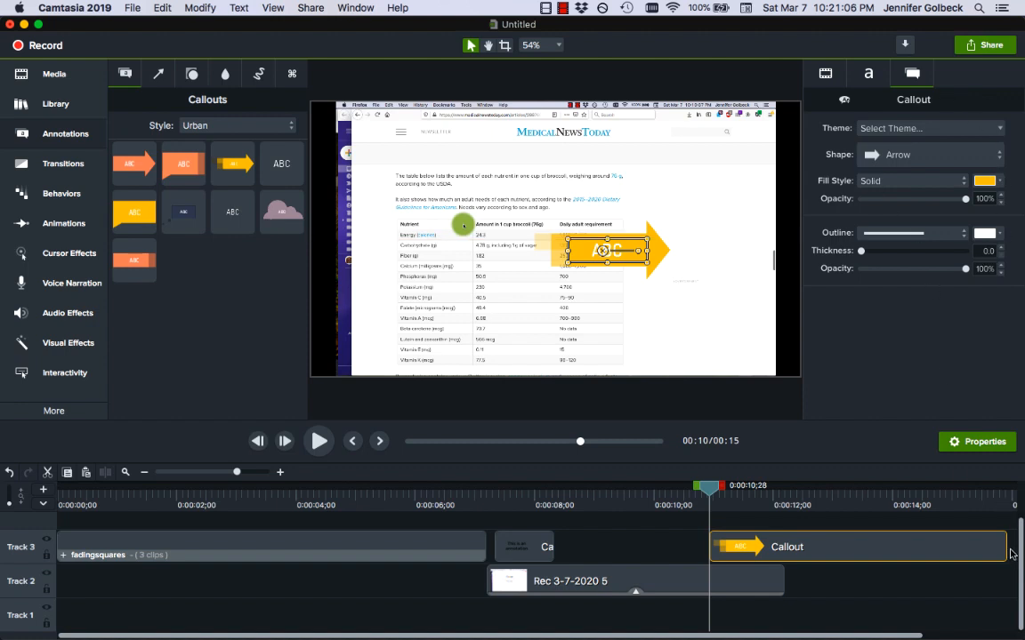
{"action": "left_click_drag", "start_coordinate": [1010, 548], "coordinate": [769, 548]}
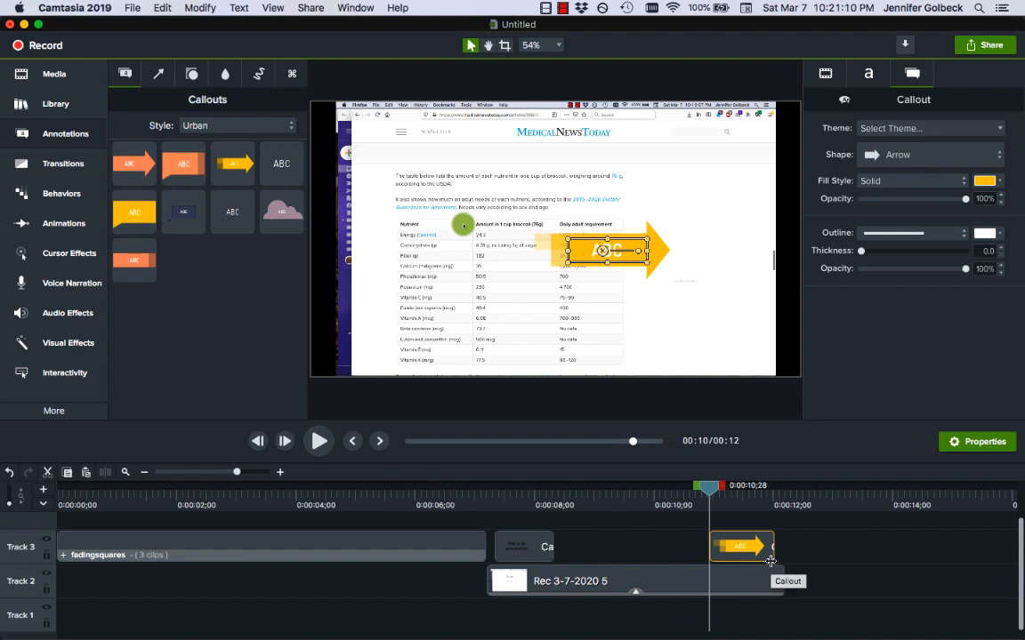
{"action": "mouse_move", "coordinate": [98, 235]}
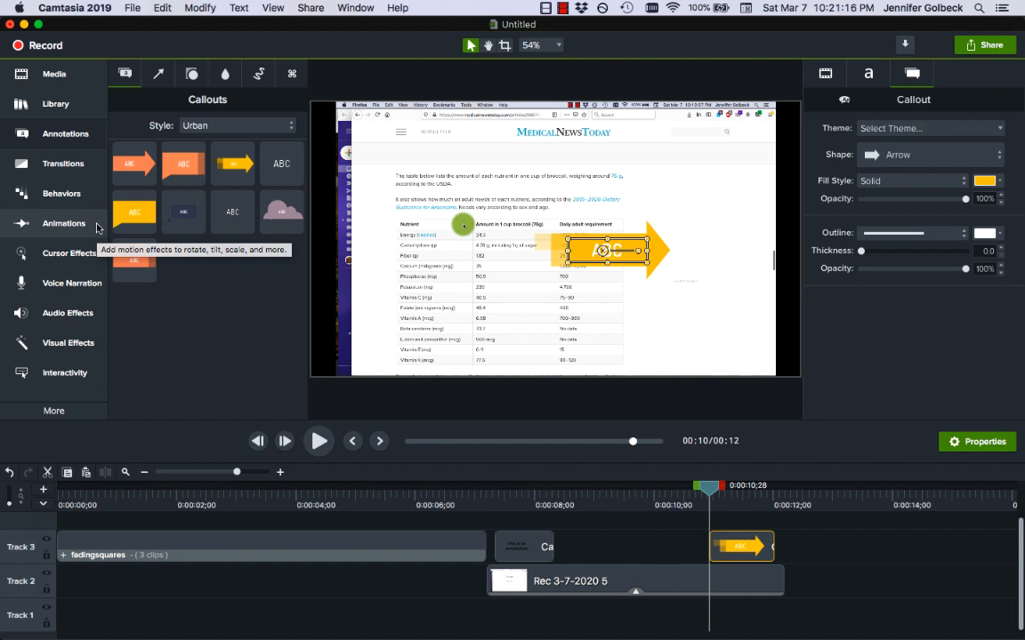
{"action": "mouse_move", "coordinate": [171, 283]}
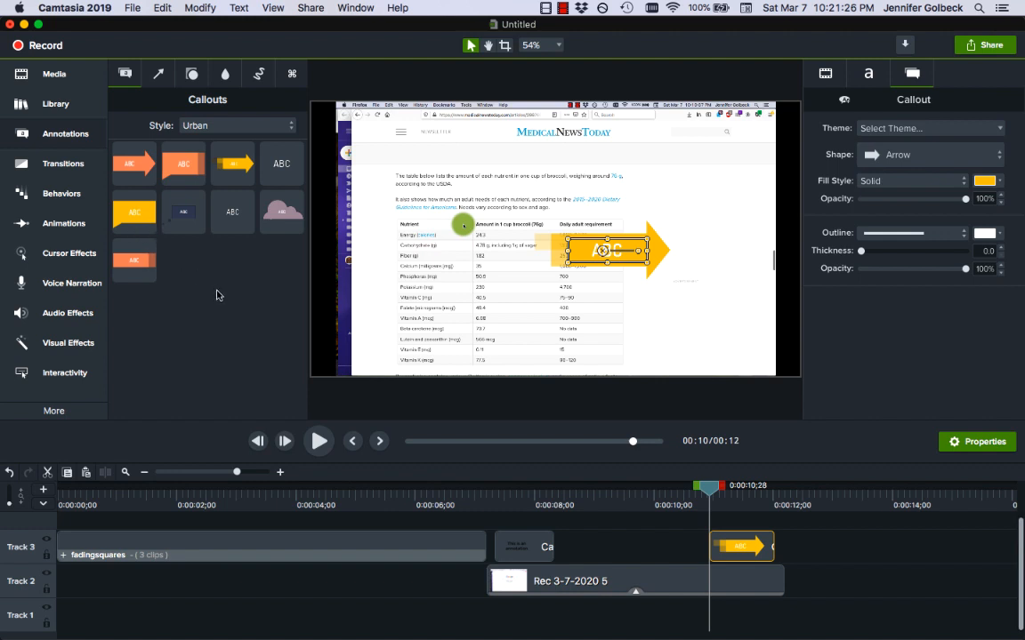
{"action": "mouse_move", "coordinate": [78, 324]}
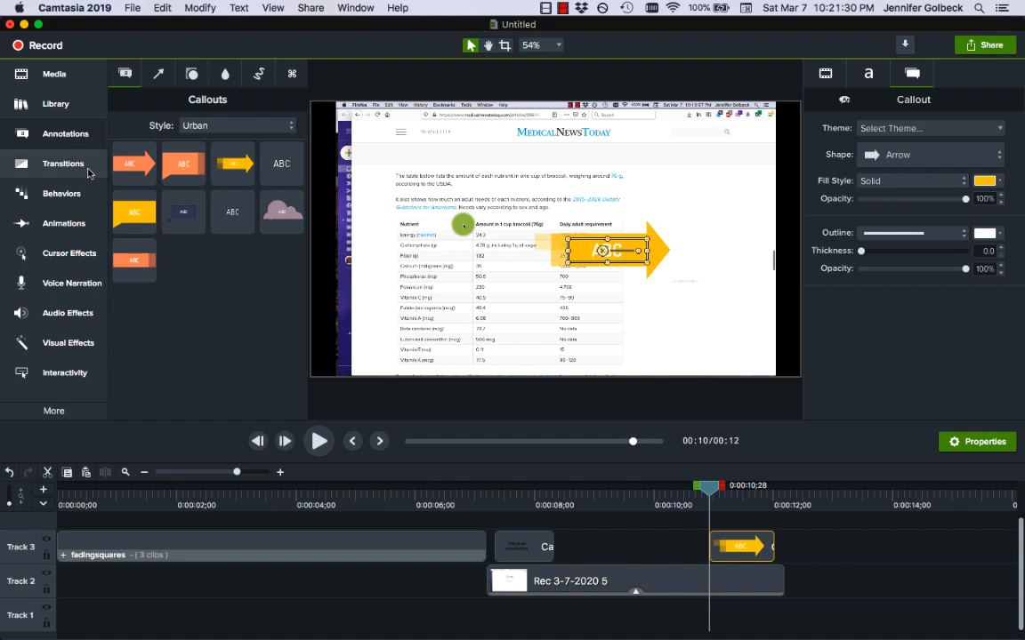
Show the Transitions collection with effects like Barn Door, Blinds, Cube Rotate and Fade
{"action": "left_click", "coordinate": [64, 164]}
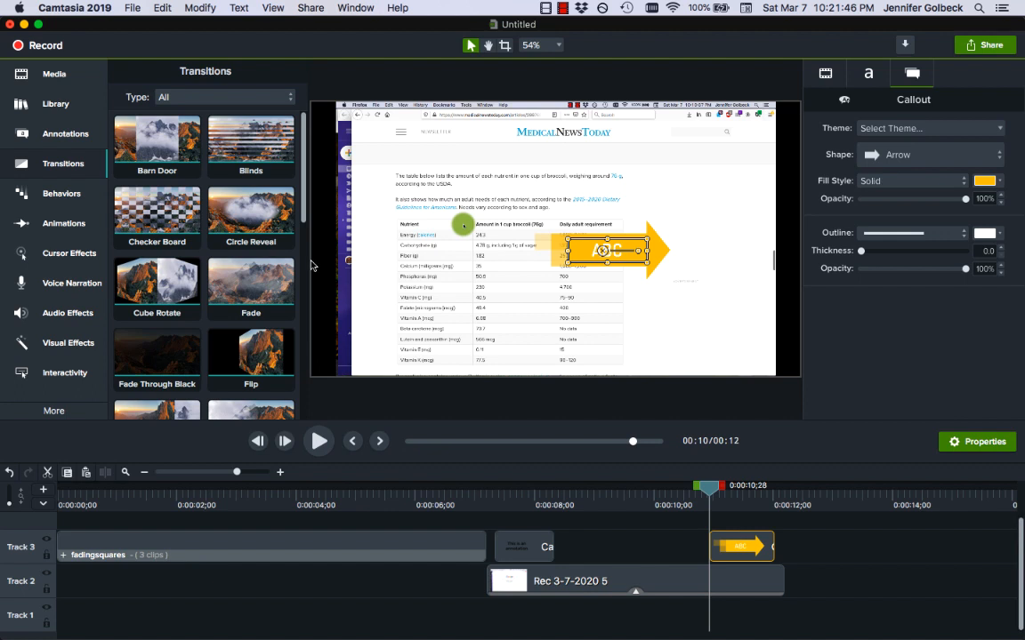
{"action": "mouse_move", "coordinate": [258, 245]}
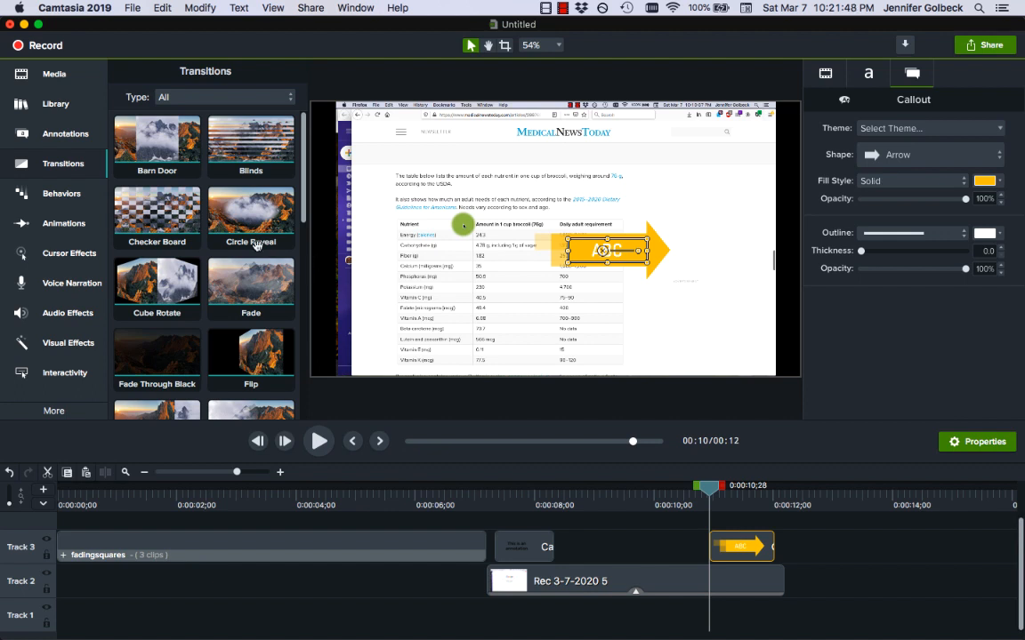
{"action": "mouse_move", "coordinate": [164, 206]}
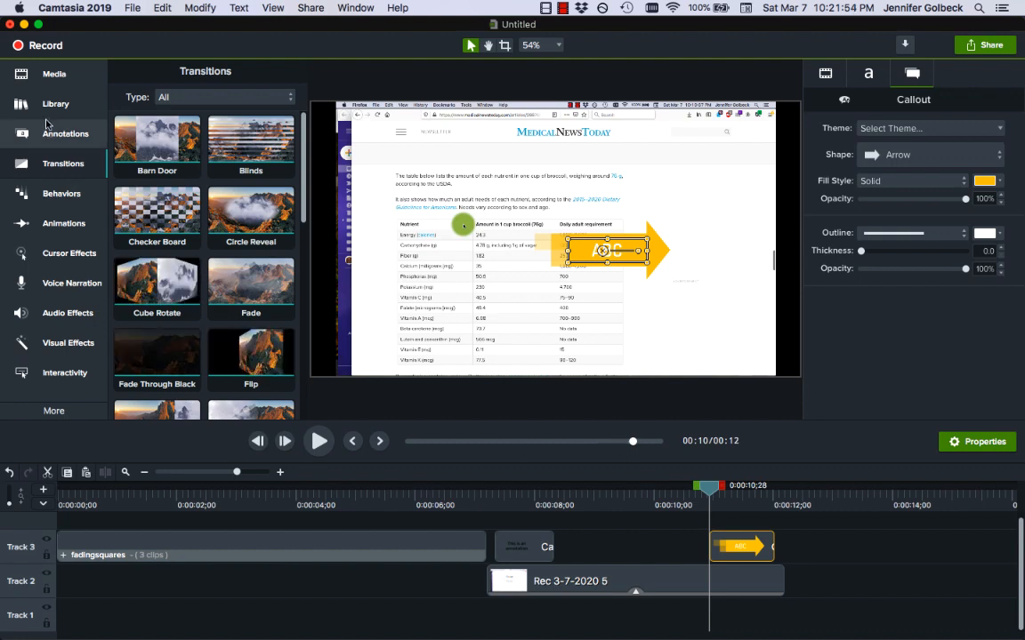
{"action": "mouse_move", "coordinate": [61, 405]}
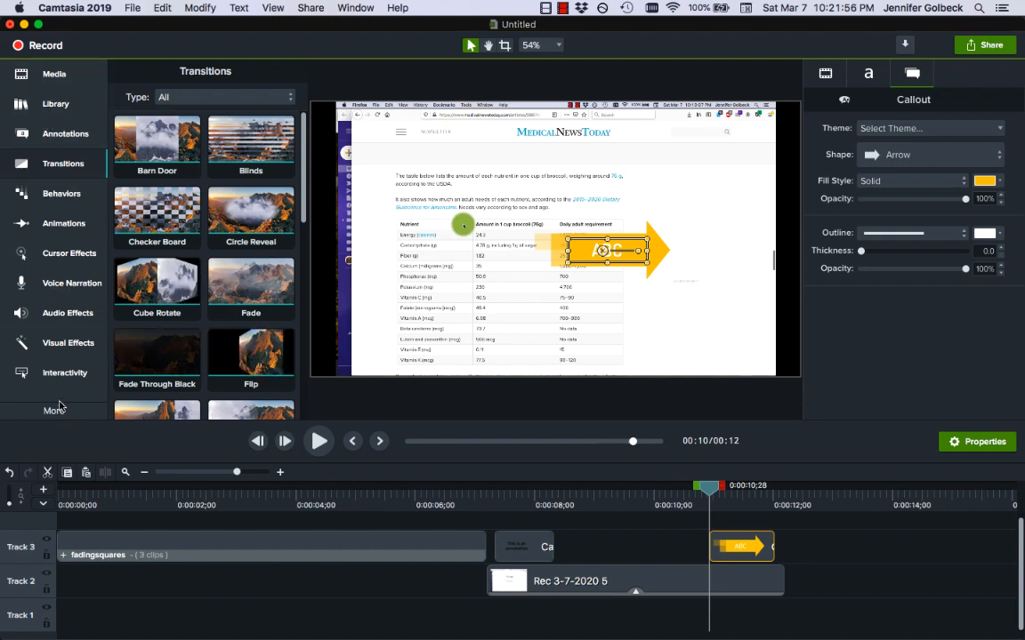
{"action": "mouse_move", "coordinate": [96, 338]}
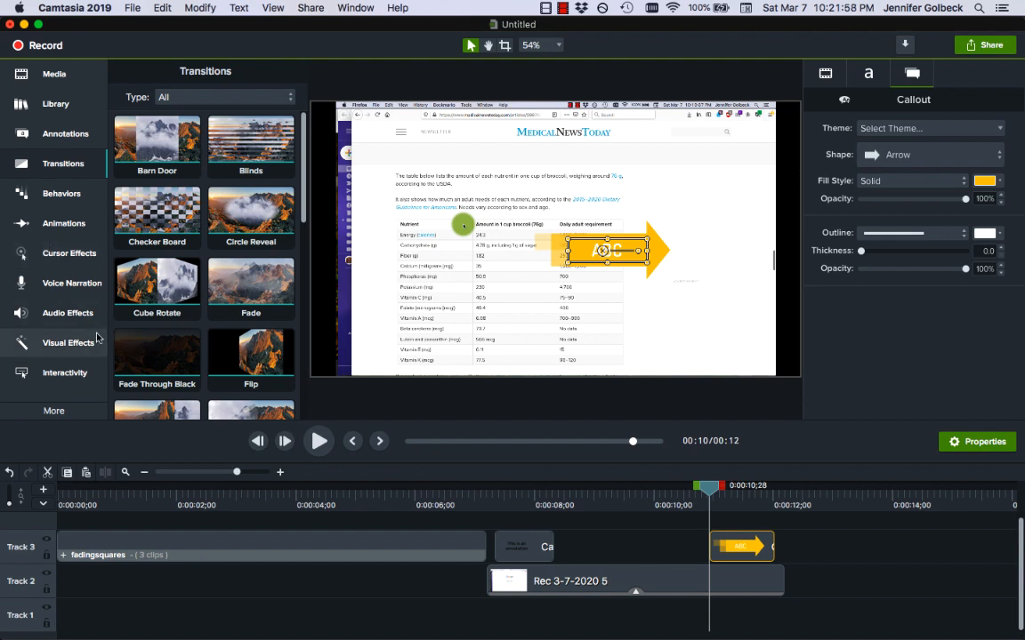
{"action": "mouse_move", "coordinate": [61, 225]}
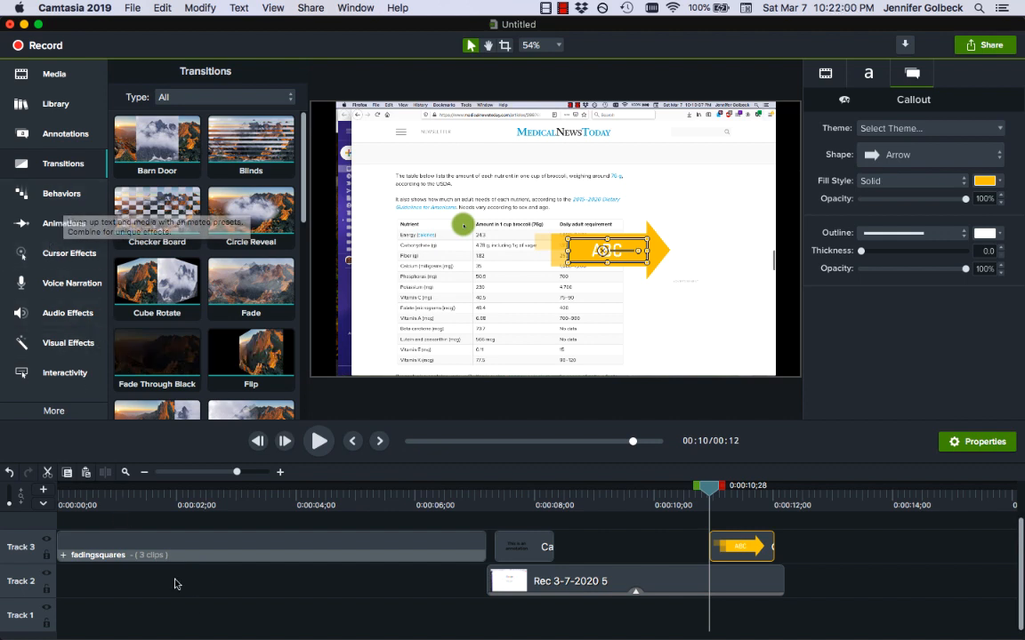
{"action": "mouse_move", "coordinate": [189, 605]}
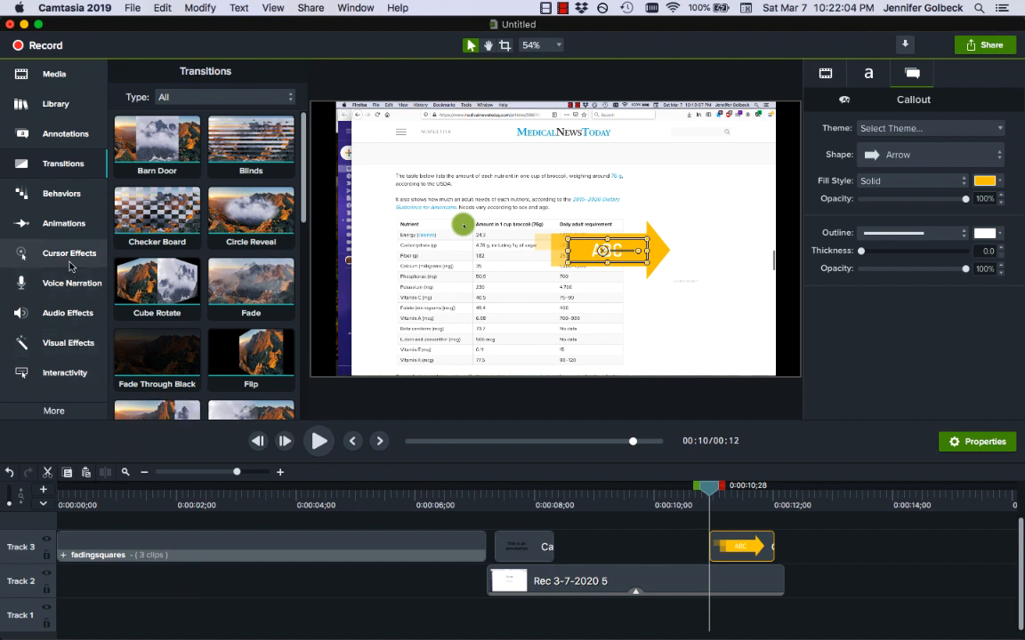
{"action": "mouse_move", "coordinate": [61, 134]}
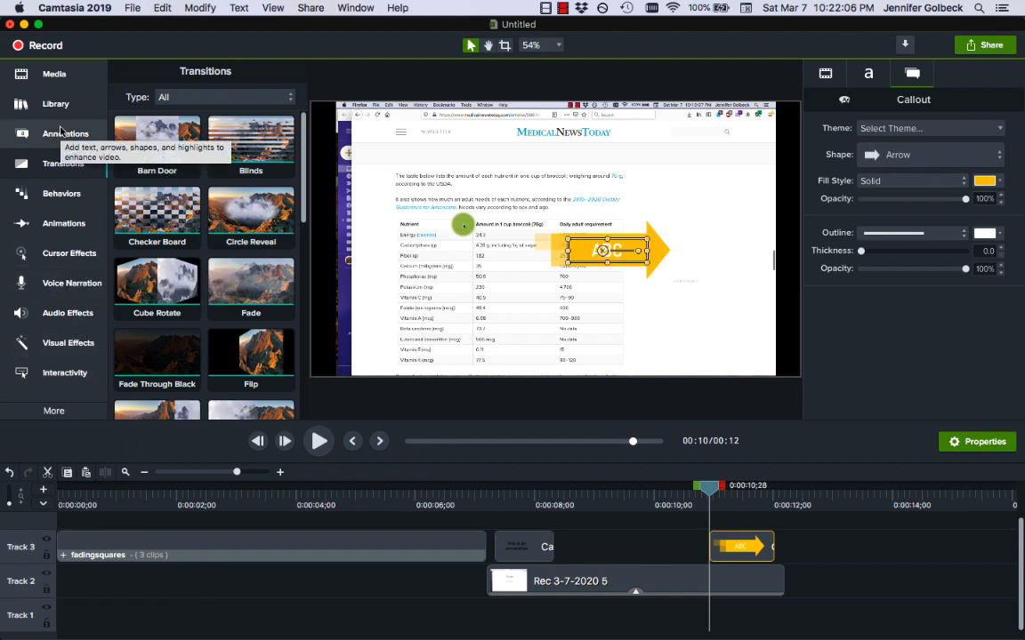